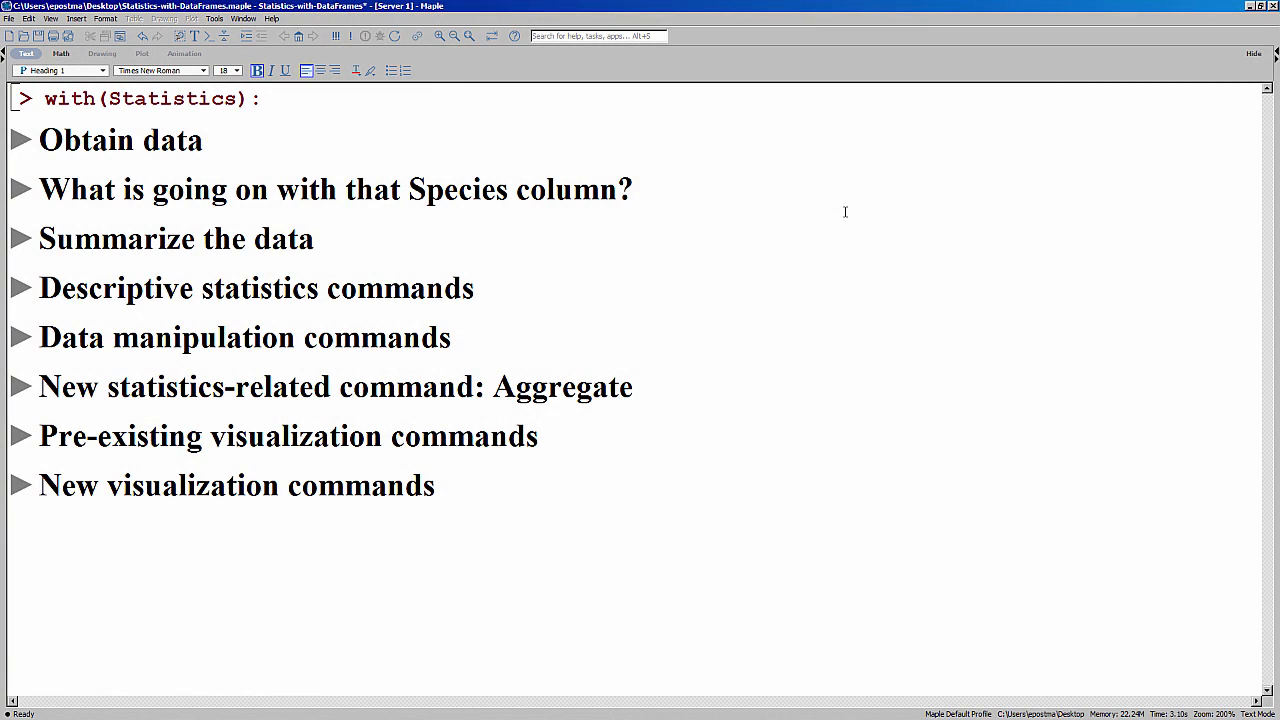
Run with(Statistics): and expand the Obtain data section showing the iris import command
{"action": "left_click", "coordinate": [312, 240]}
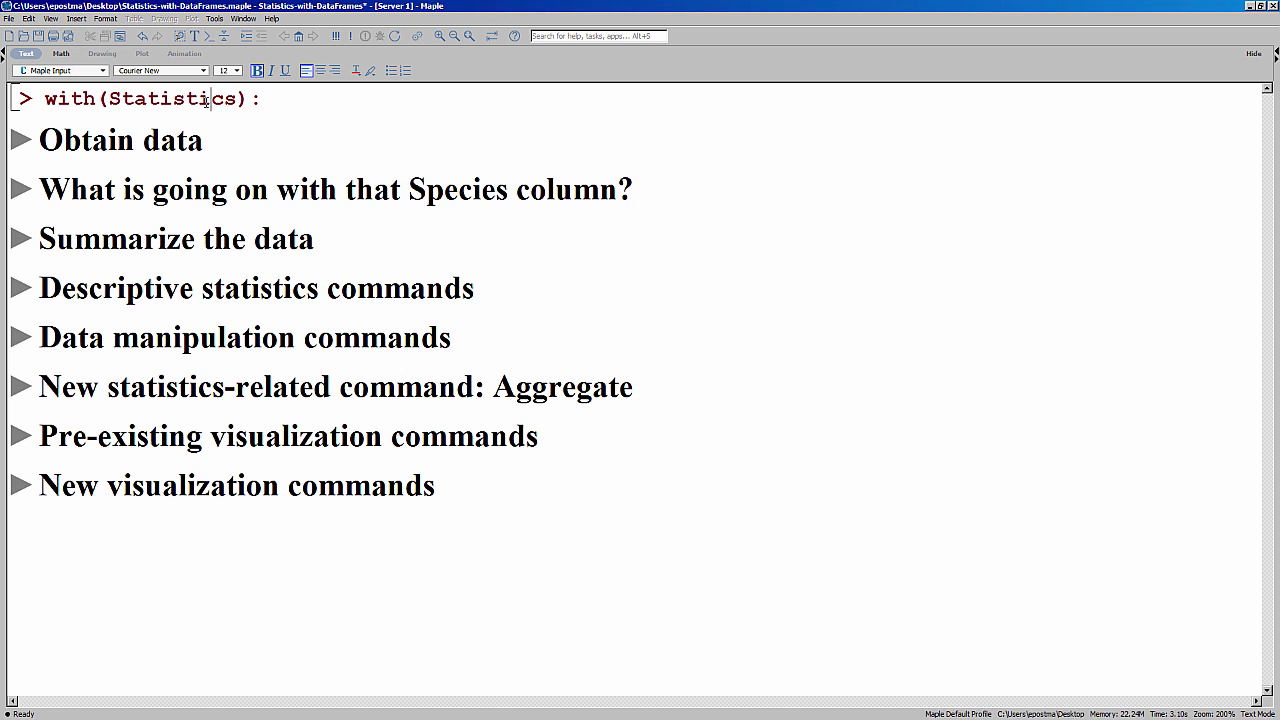
{"action": "left_click", "coordinate": [20, 140]}
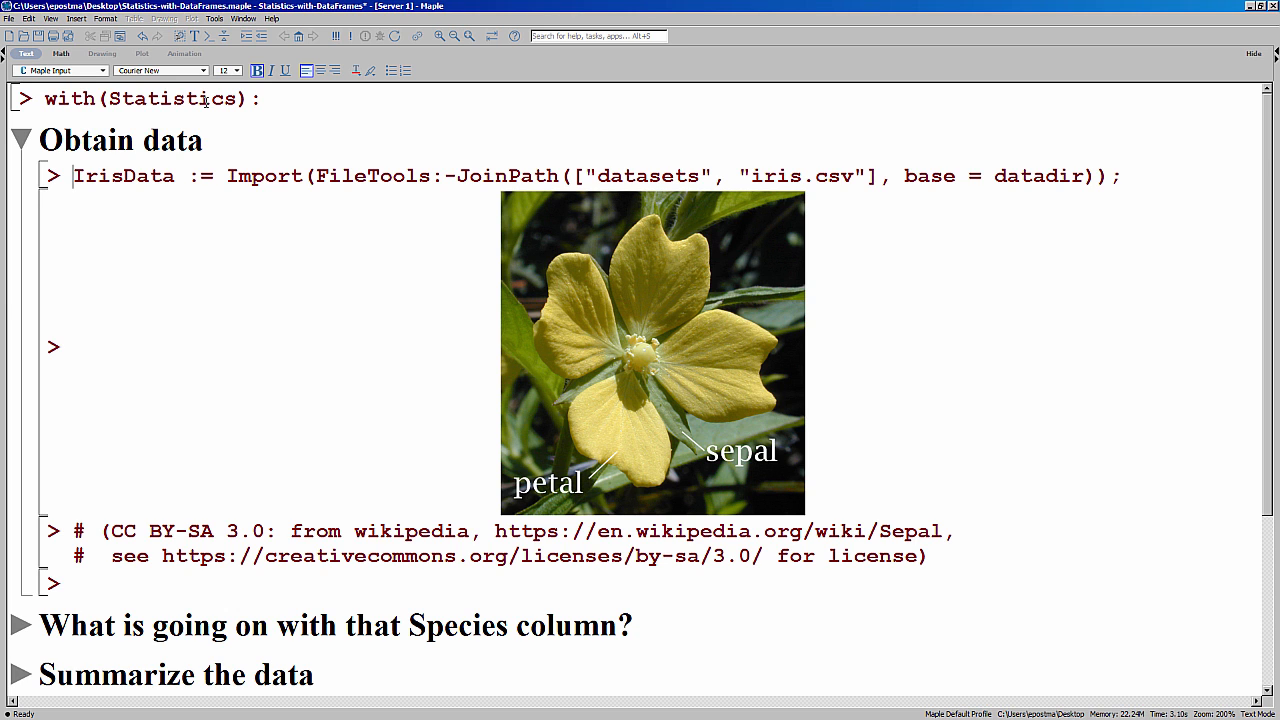
Run the IrisData := Import(...) line for iris.csv and review the resulting measurement table
{"action": "key", "text": "Return"}
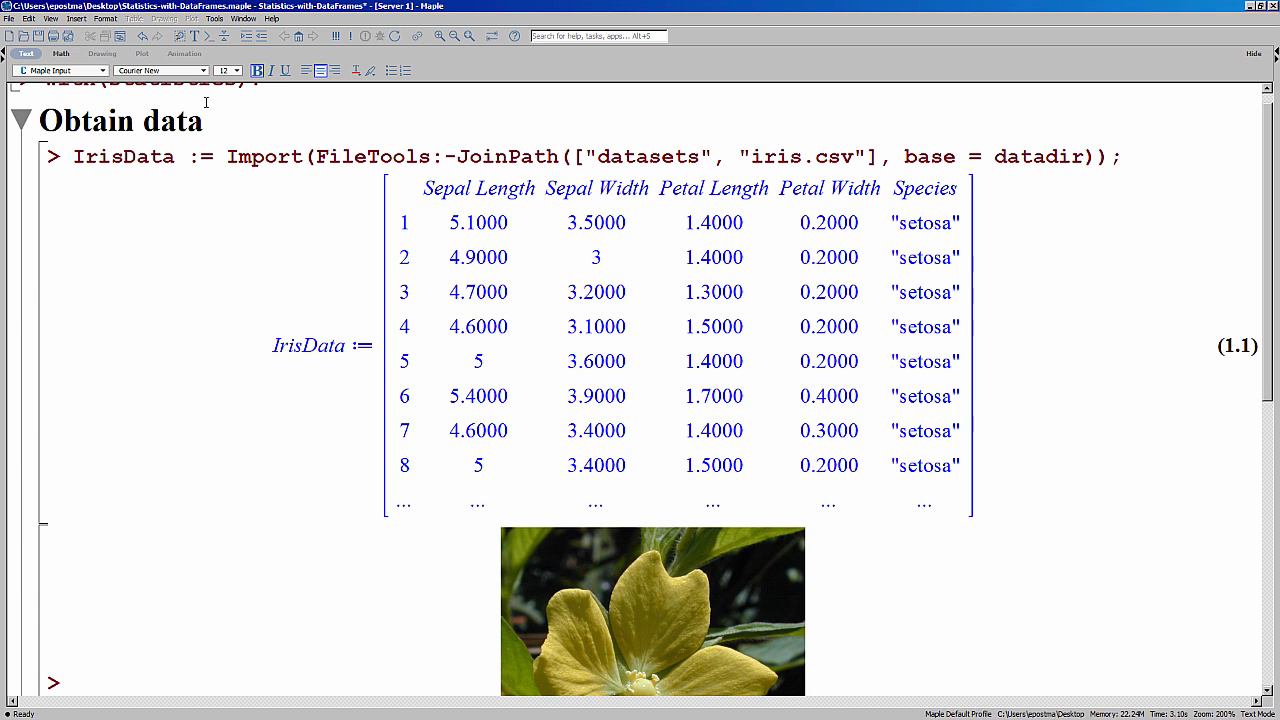
{"action": "mouse_move", "coordinate": [480, 194]}
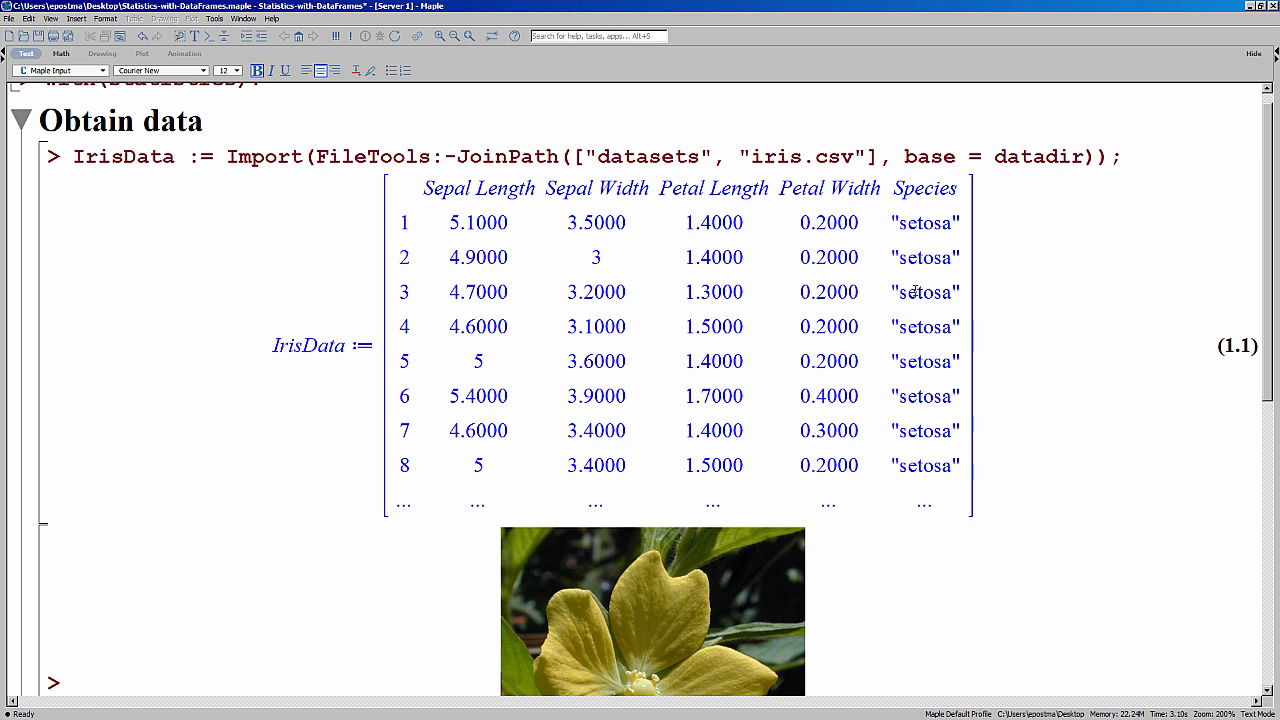
{"action": "mouse_move", "coordinate": [1016, 448]}
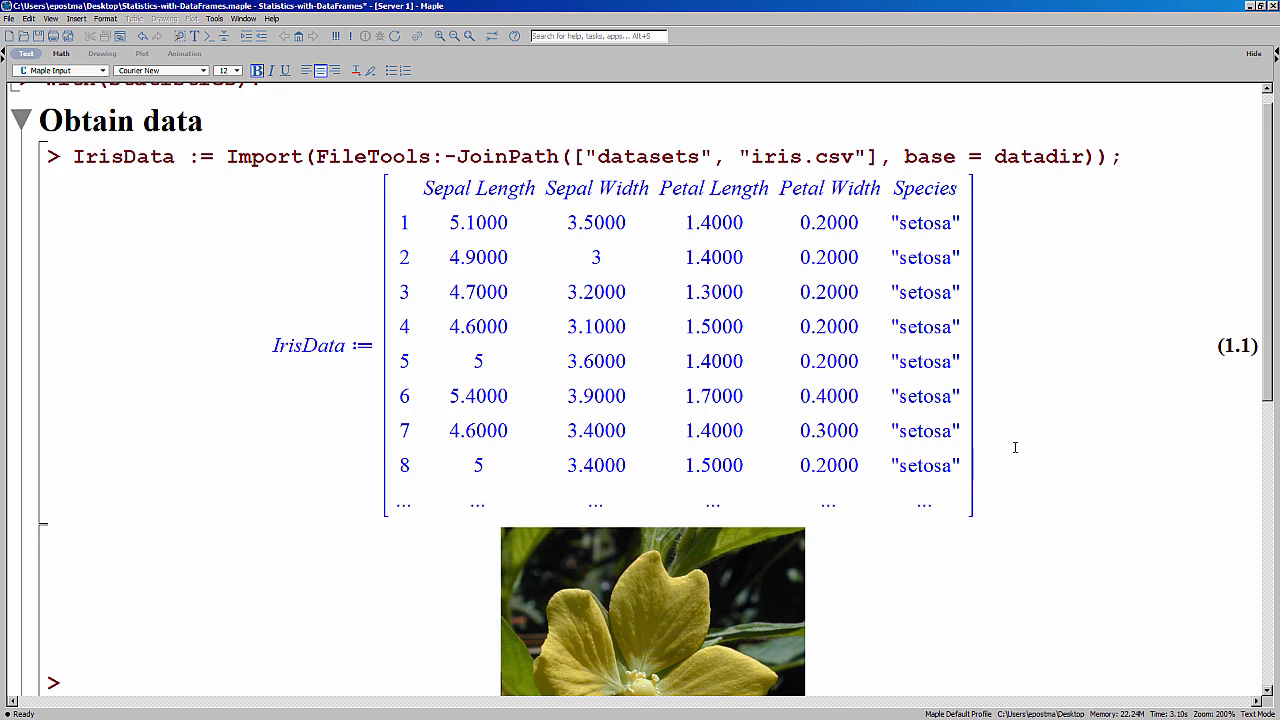
{"action": "scroll", "scroll_direction": "down", "scroll_amount": 3}
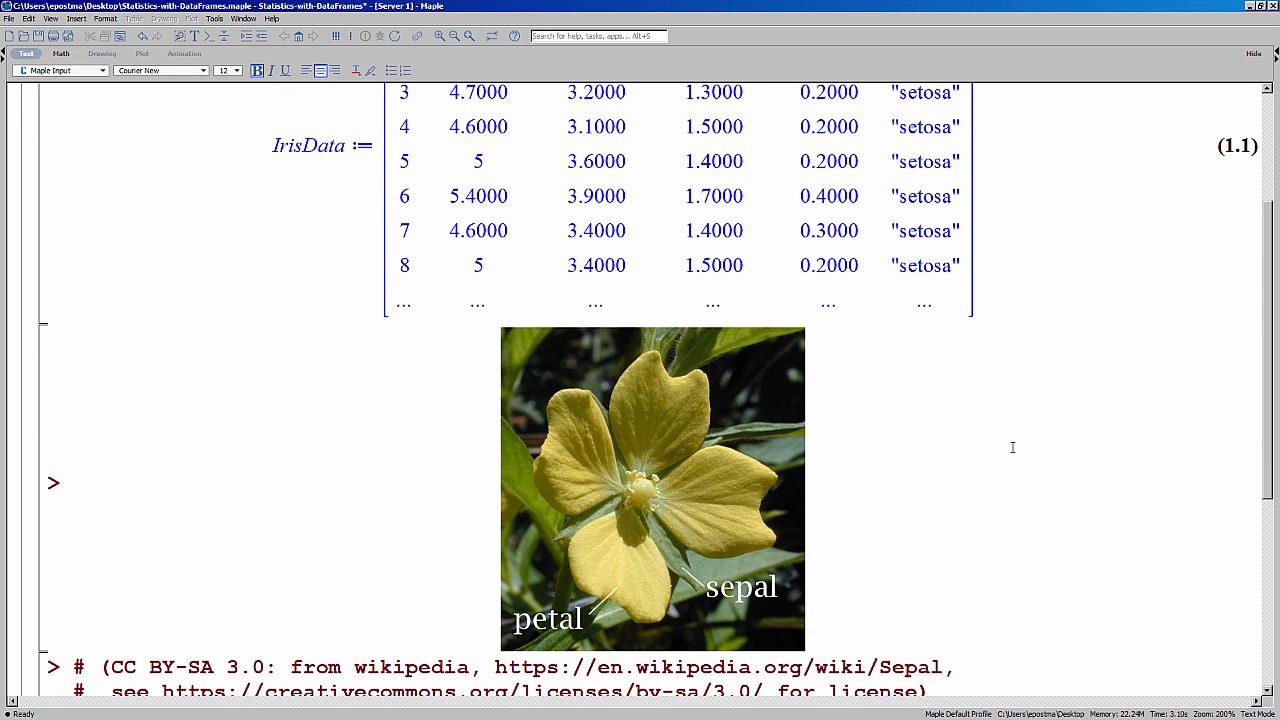
{"action": "scroll", "scroll_direction": "down", "scroll_amount": 3}
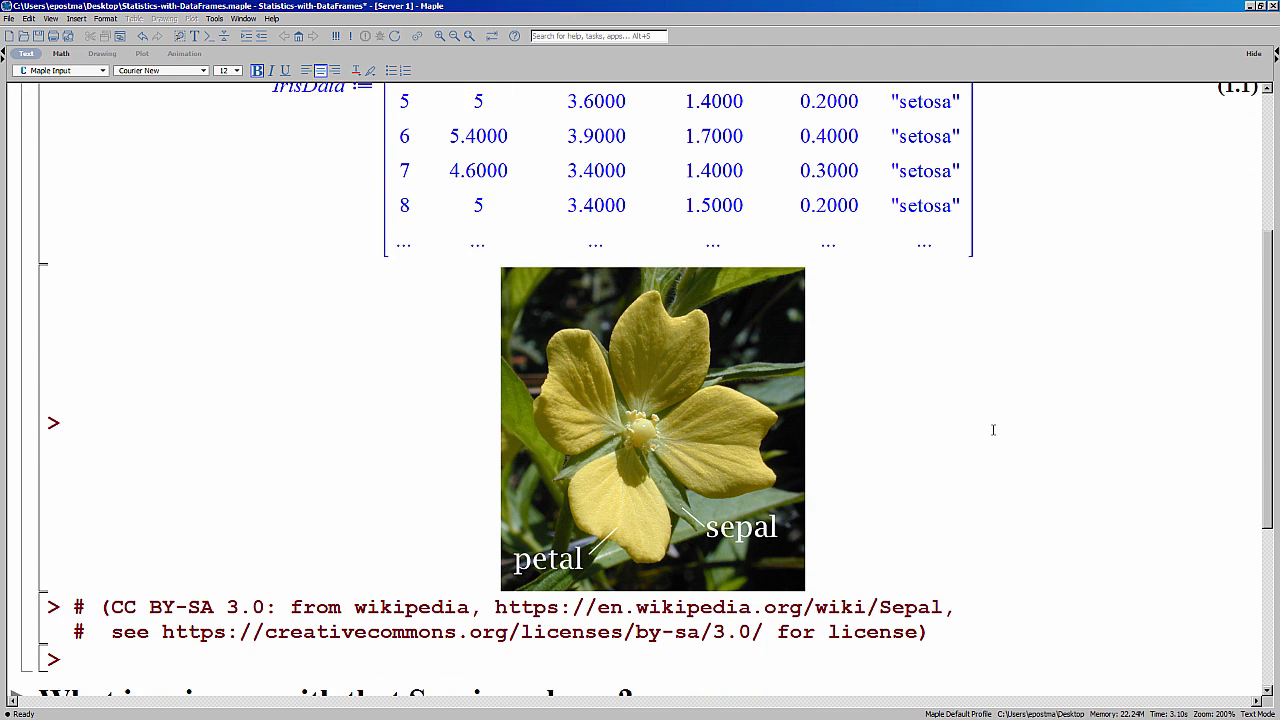
{"action": "mouse_move", "coordinate": [524, 444]}
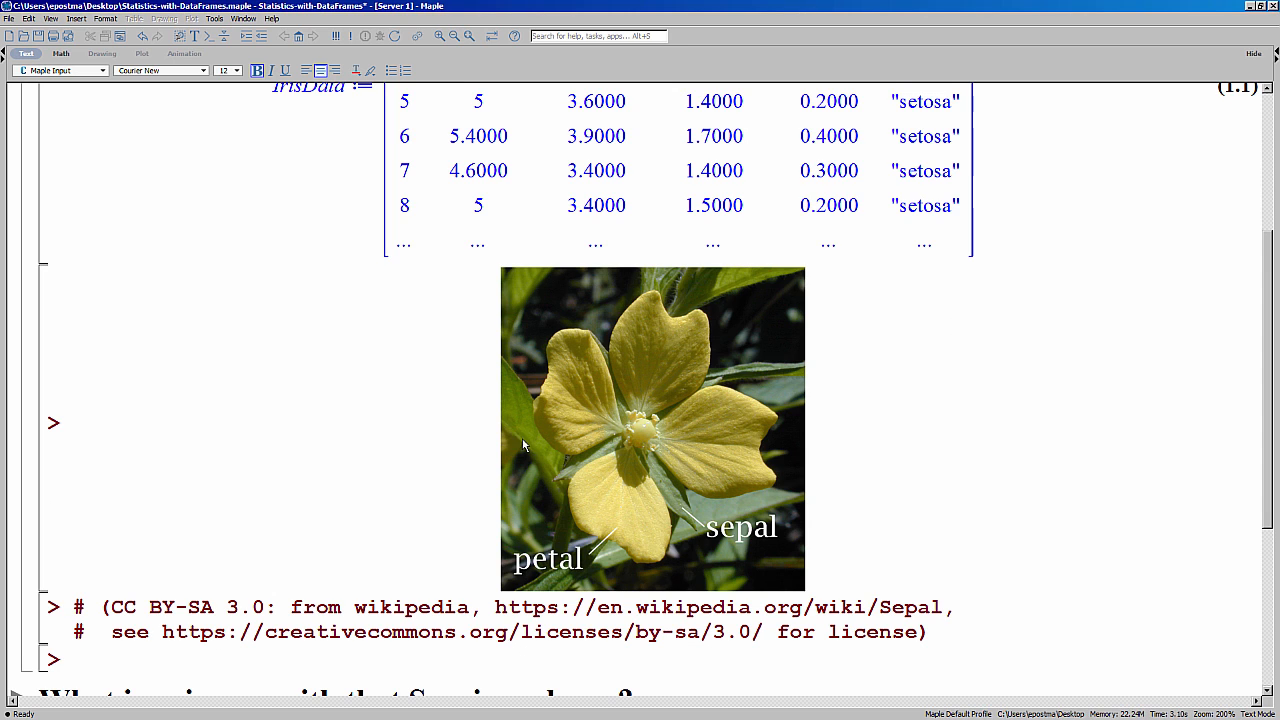
{"action": "mouse_move", "coordinate": [604, 476]}
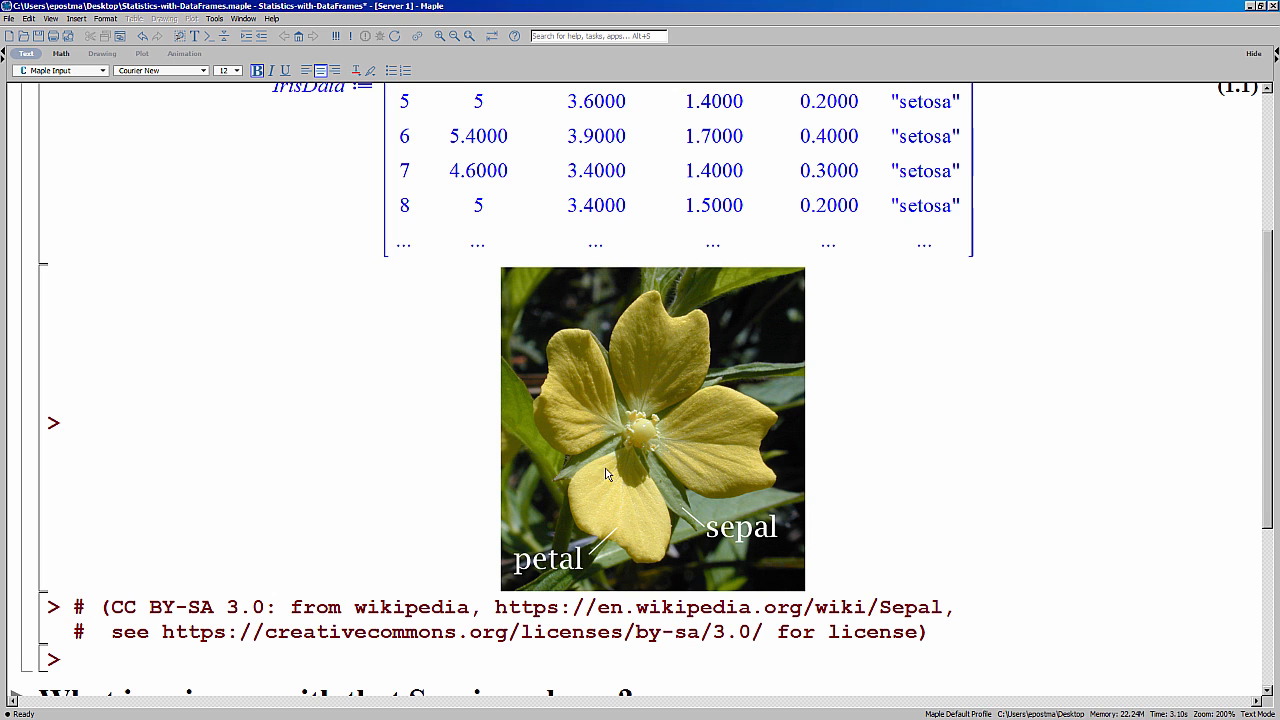
{"action": "mouse_move", "coordinate": [678, 516]}
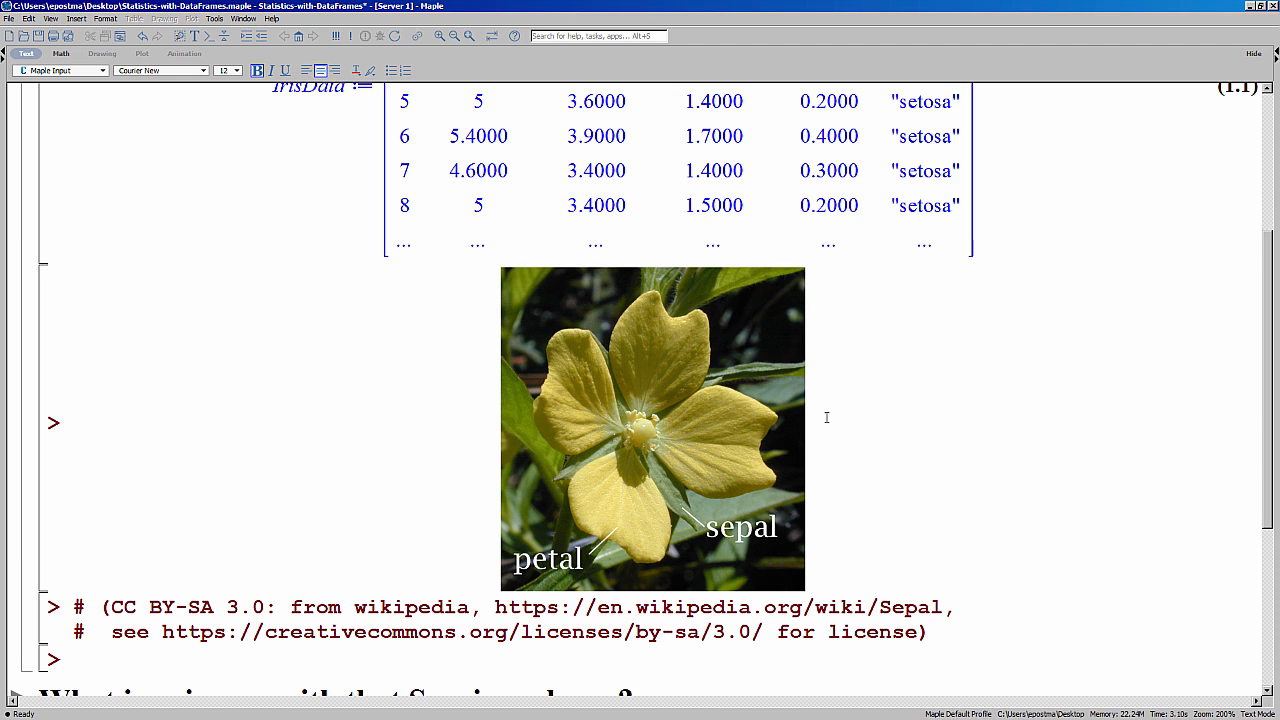
{"action": "scroll", "scroll_direction": "up", "scroll_amount": 3}
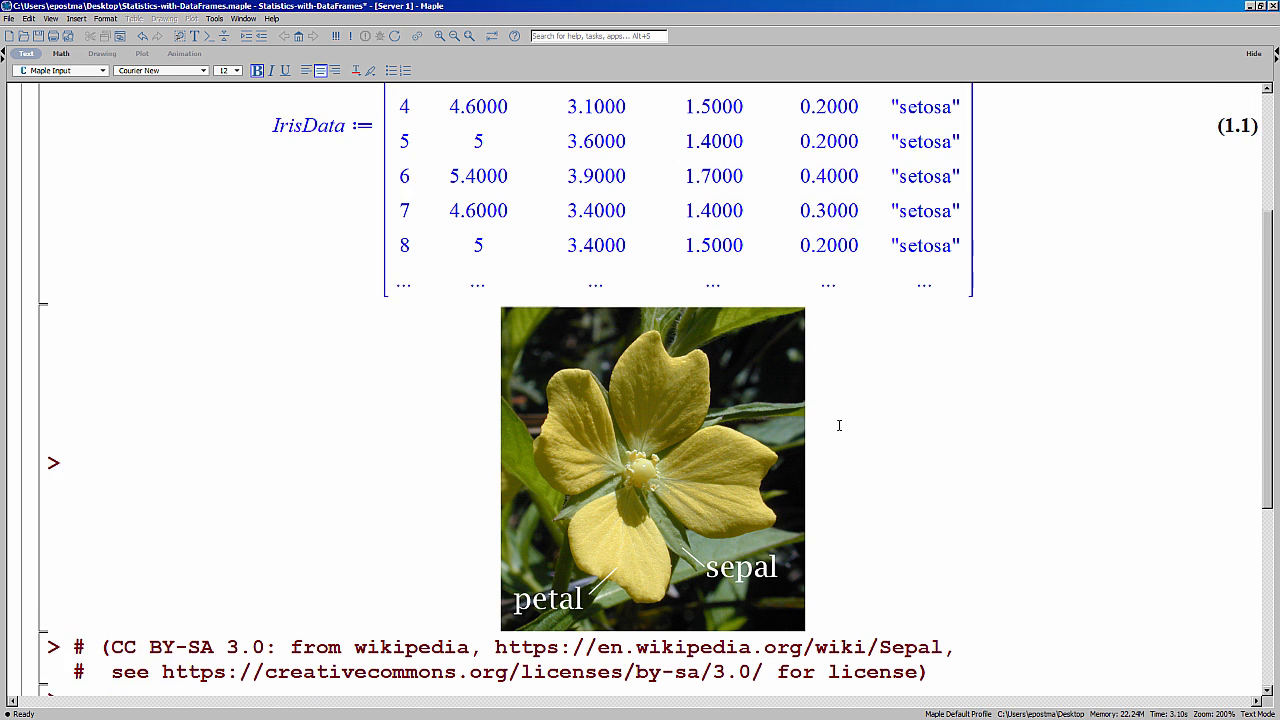
{"action": "scroll", "scroll_direction": "up", "scroll_amount": 3}
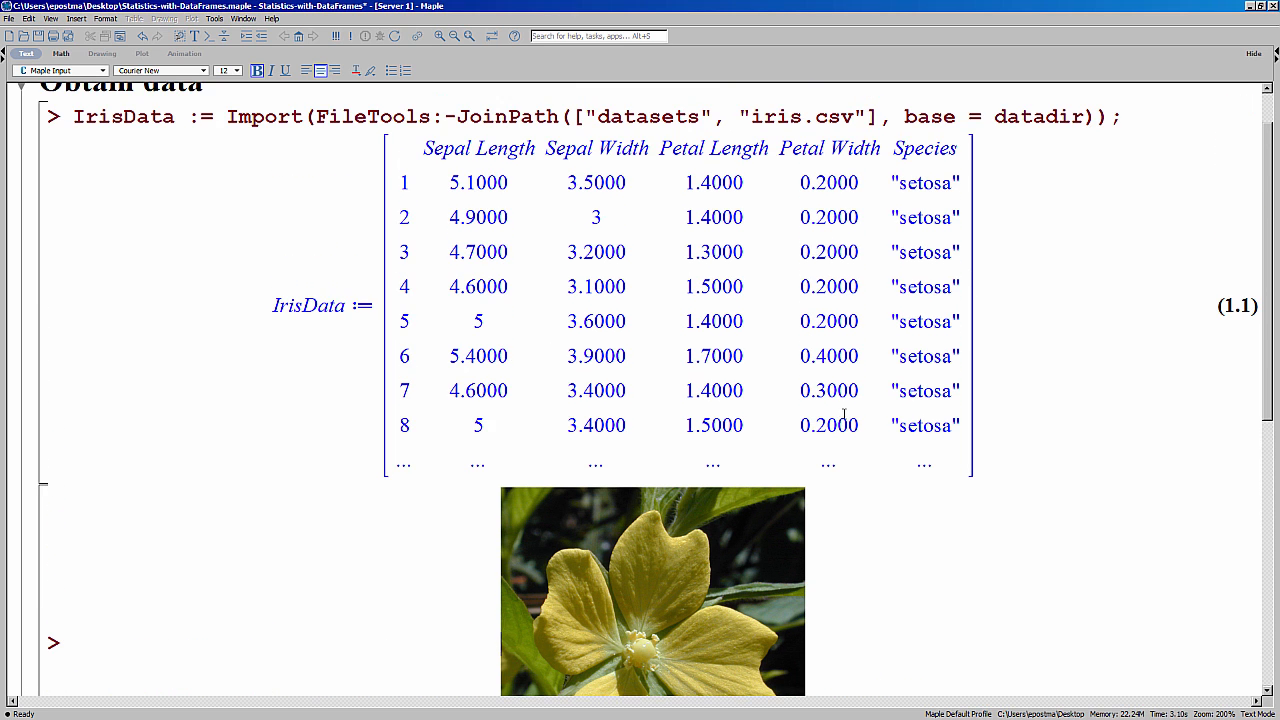
{"action": "mouse_move", "coordinate": [572, 340]}
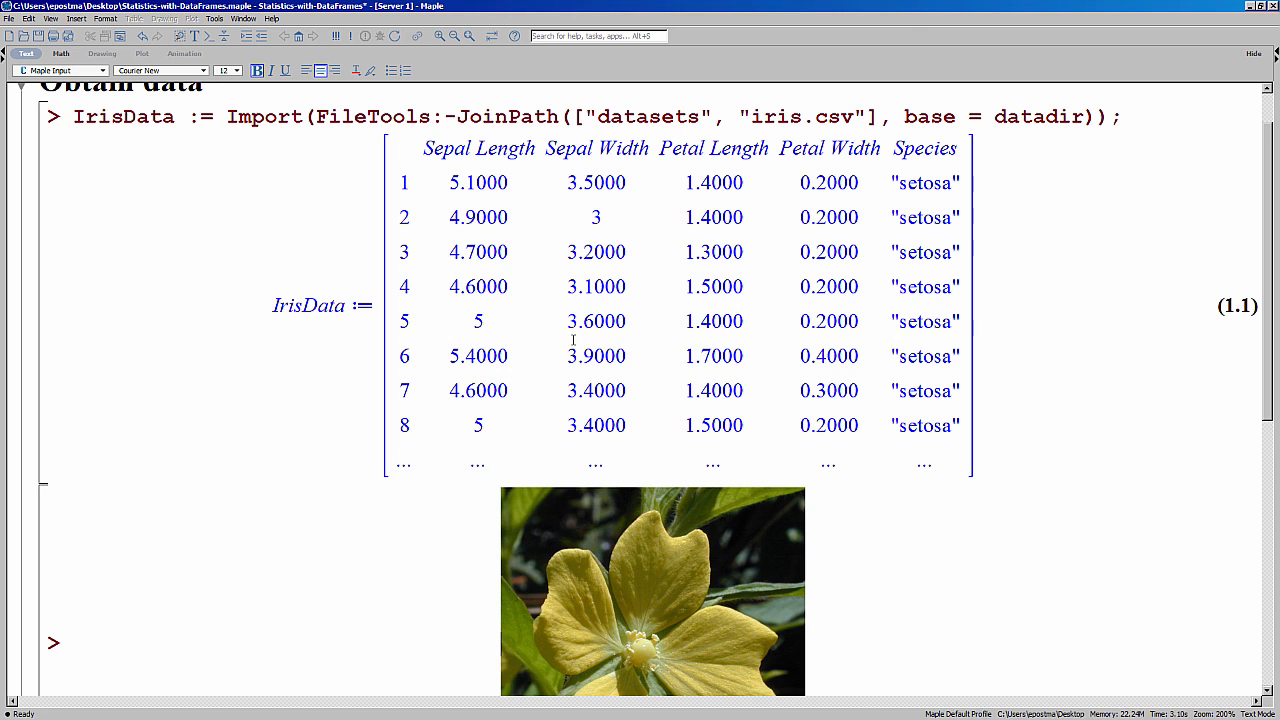
{"action": "mouse_move", "coordinate": [594, 338]}
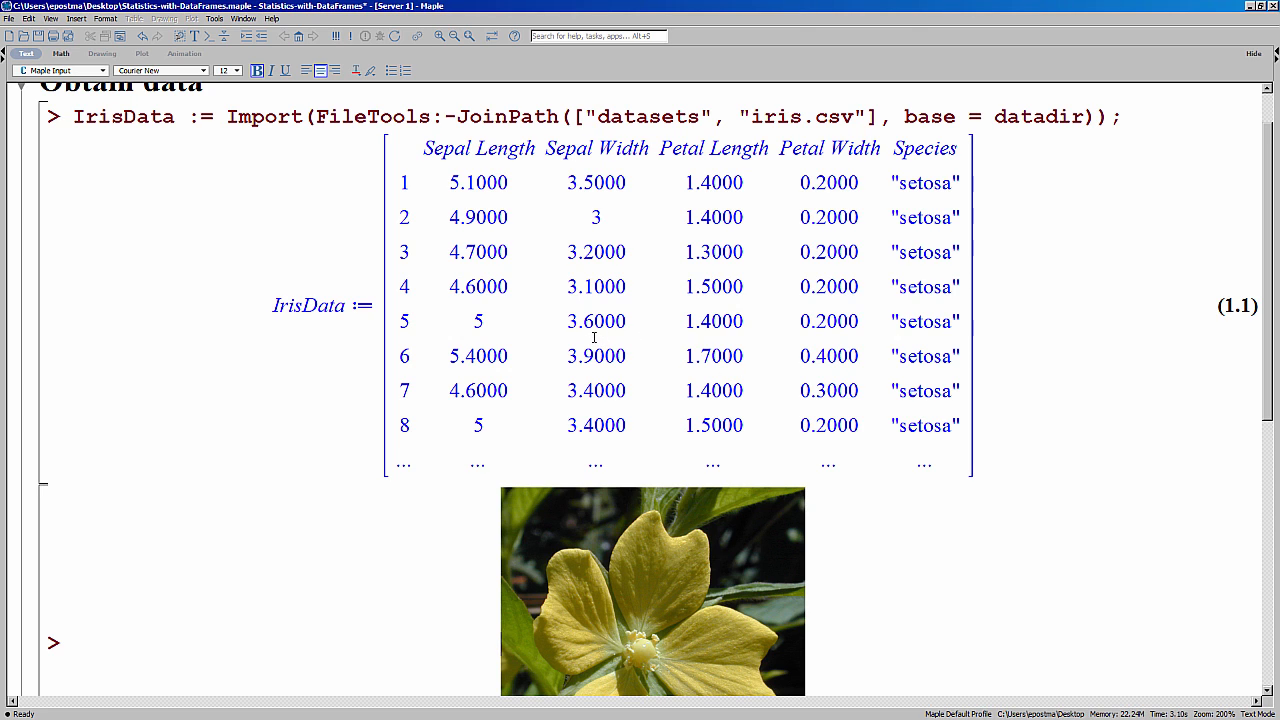
{"action": "mouse_move", "coordinate": [918, 356]}
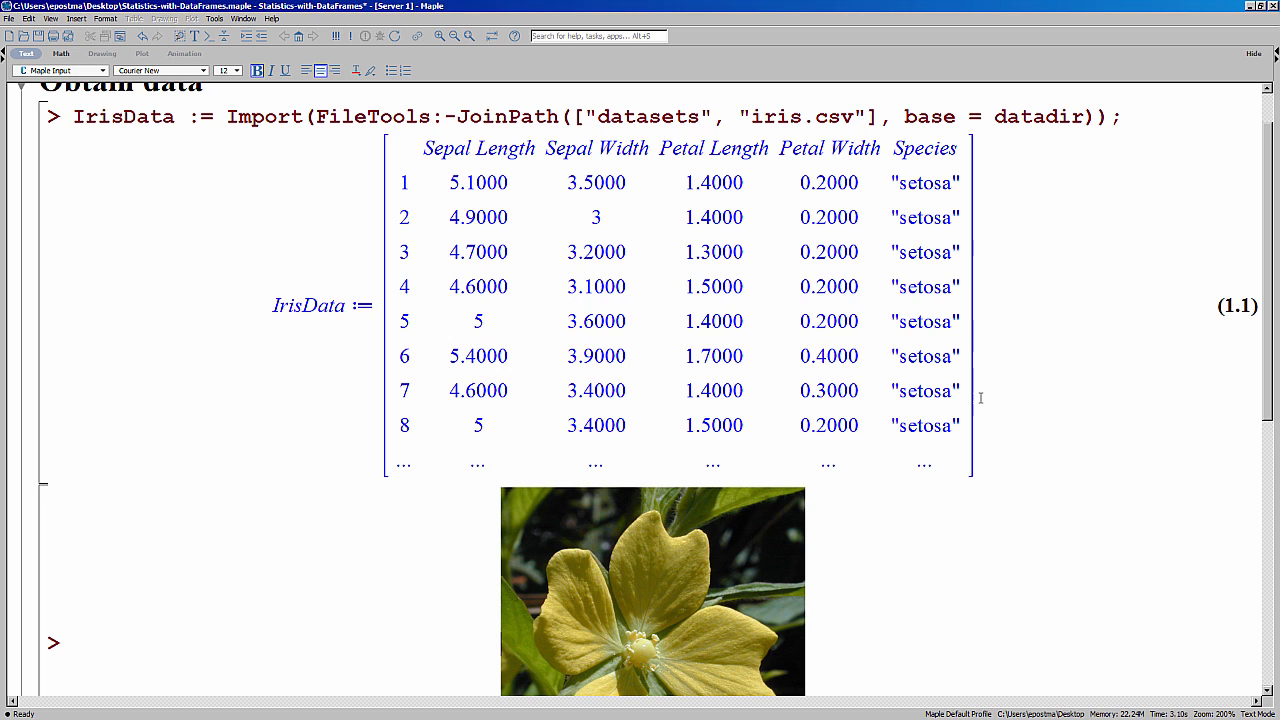
{"action": "mouse_move", "coordinate": [910, 458]}
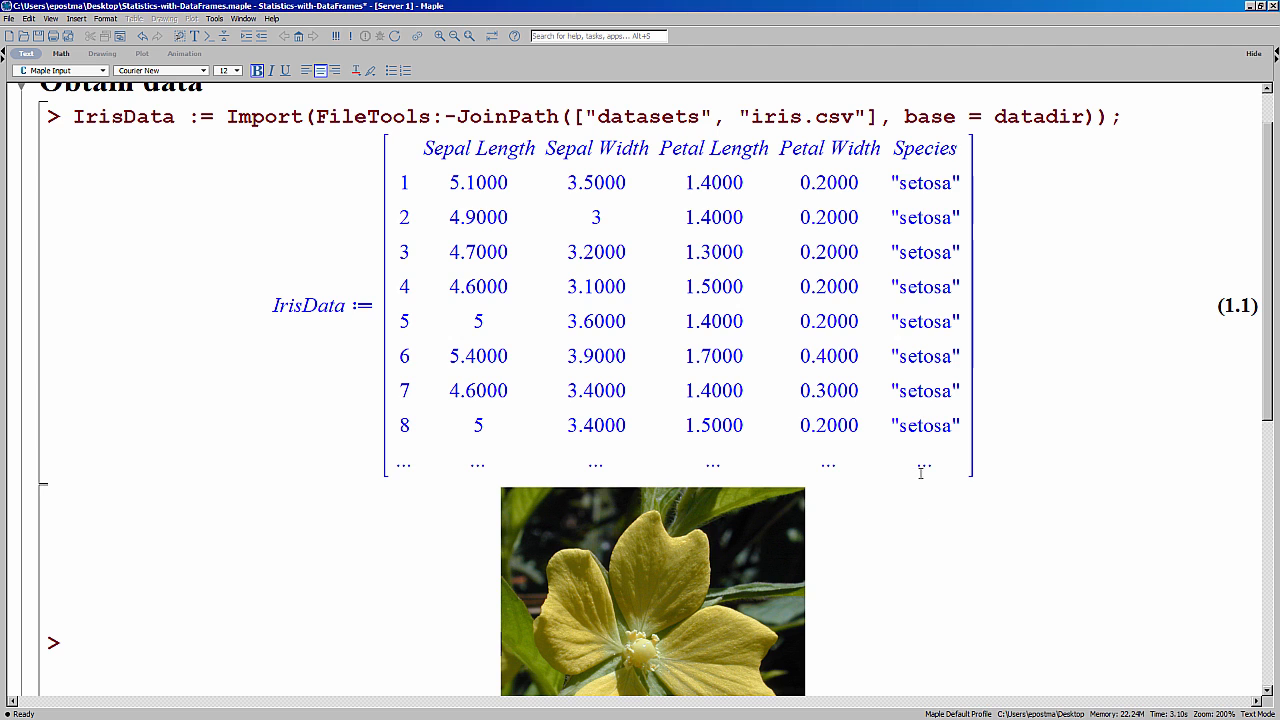
{"action": "scroll", "scroll_direction": "down", "scroll_amount": 3}
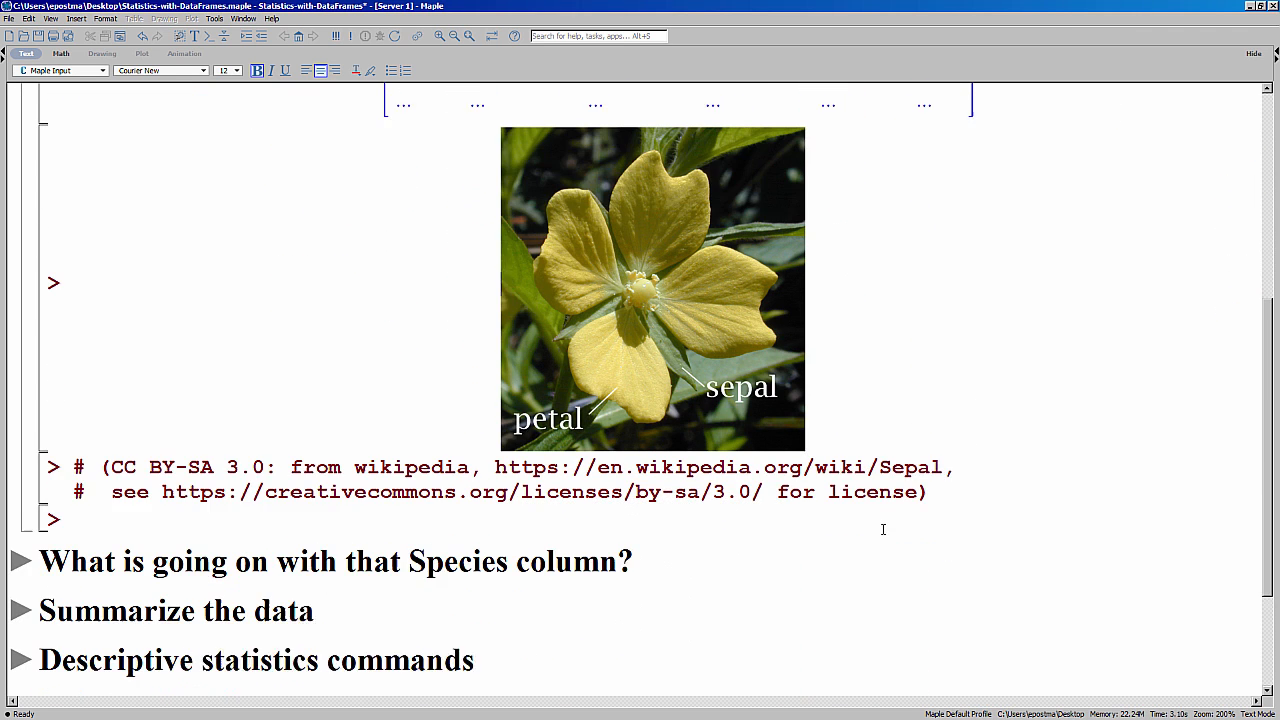
Expand the Species column section and evaluate IrisData[Species]
{"action": "scroll", "scroll_direction": "down", "scroll_amount": 3}
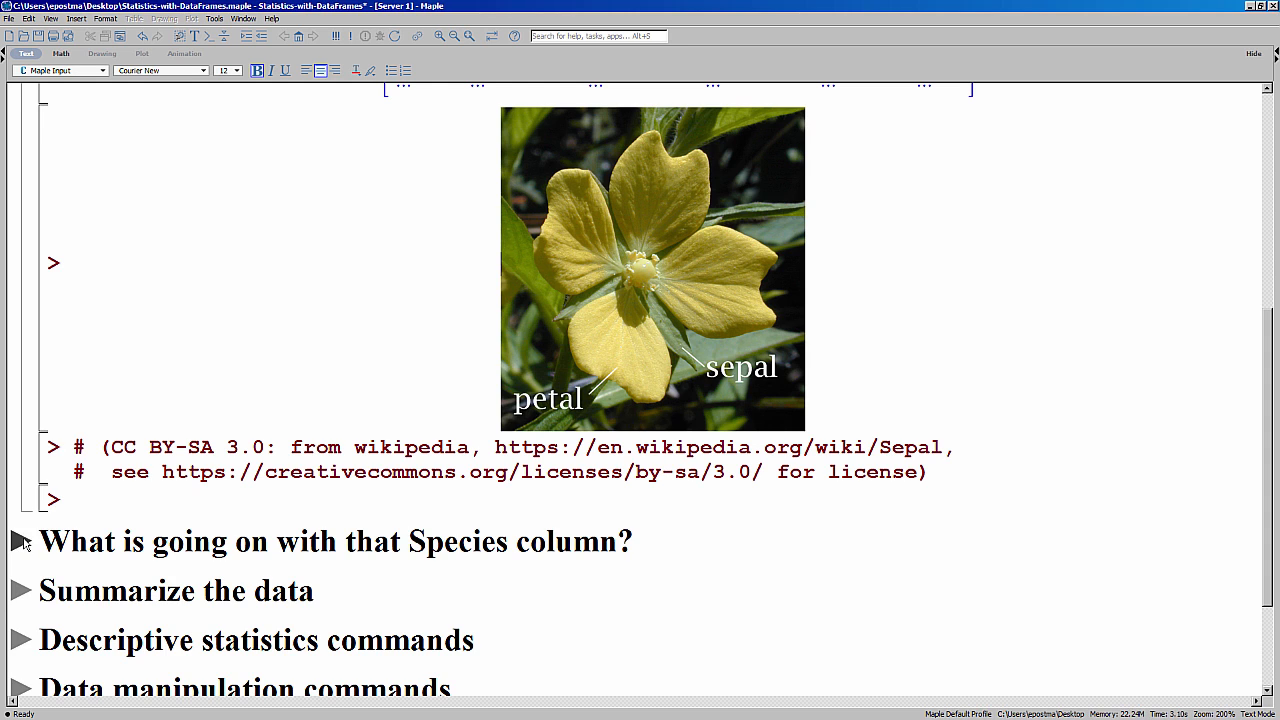
{"action": "left_click", "coordinate": [20, 540]}
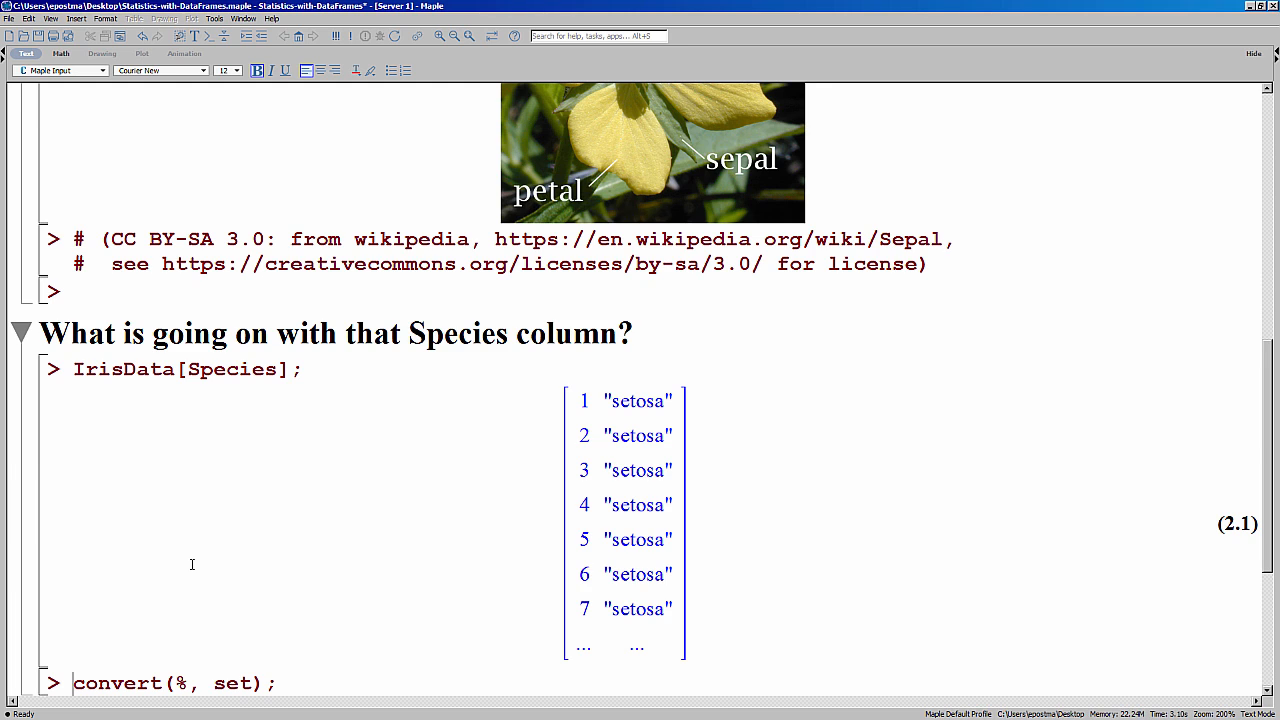
{"action": "scroll", "scroll_direction": "down", "scroll_amount": 3}
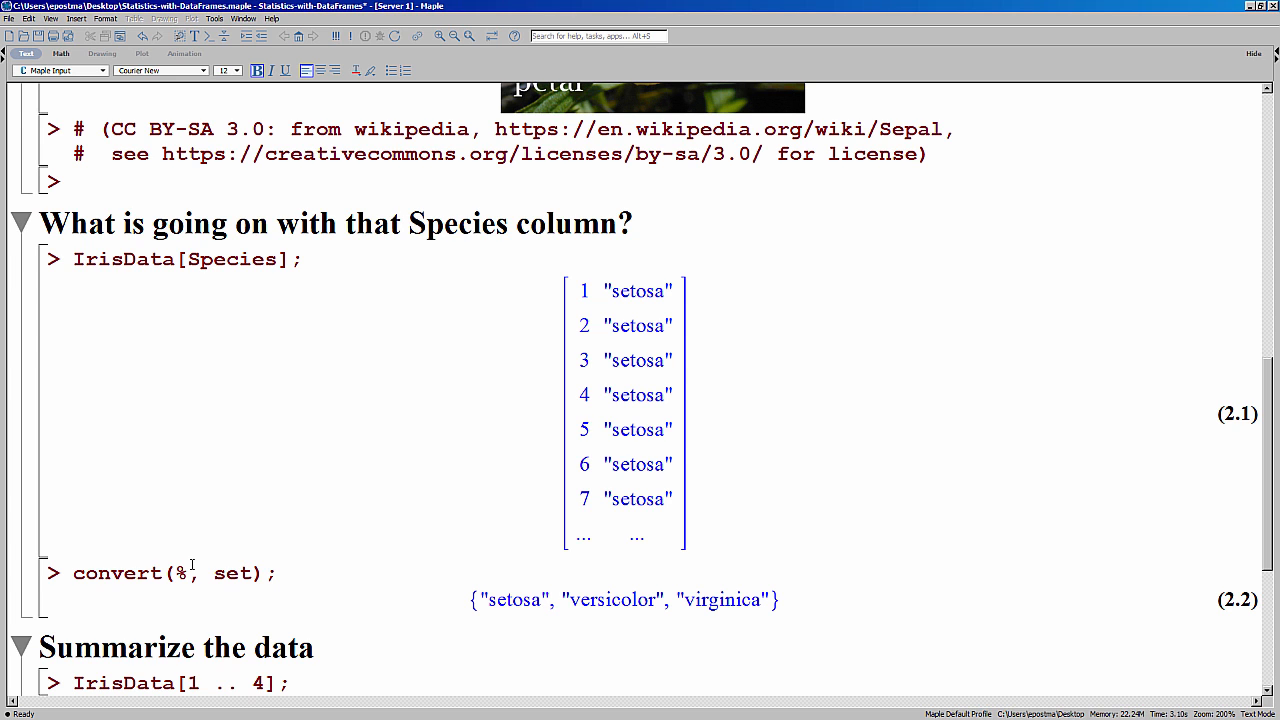
Evaluate convert(%, set), IrisNumeric := IrisData[..-2] and DataSummary(IrisNumeric, summarize=embed)
{"action": "scroll", "scroll_direction": "down", "scroll_amount": 3}
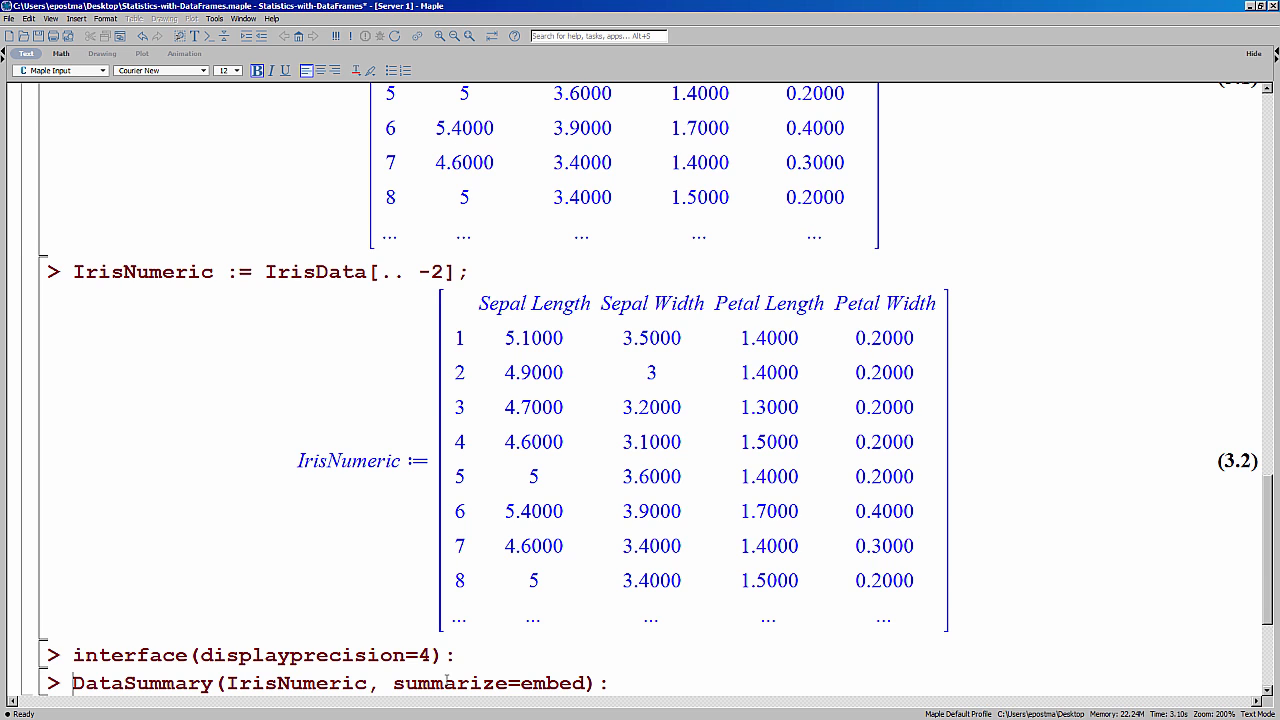
{"action": "scroll", "scroll_direction": "down", "scroll_amount": 3}
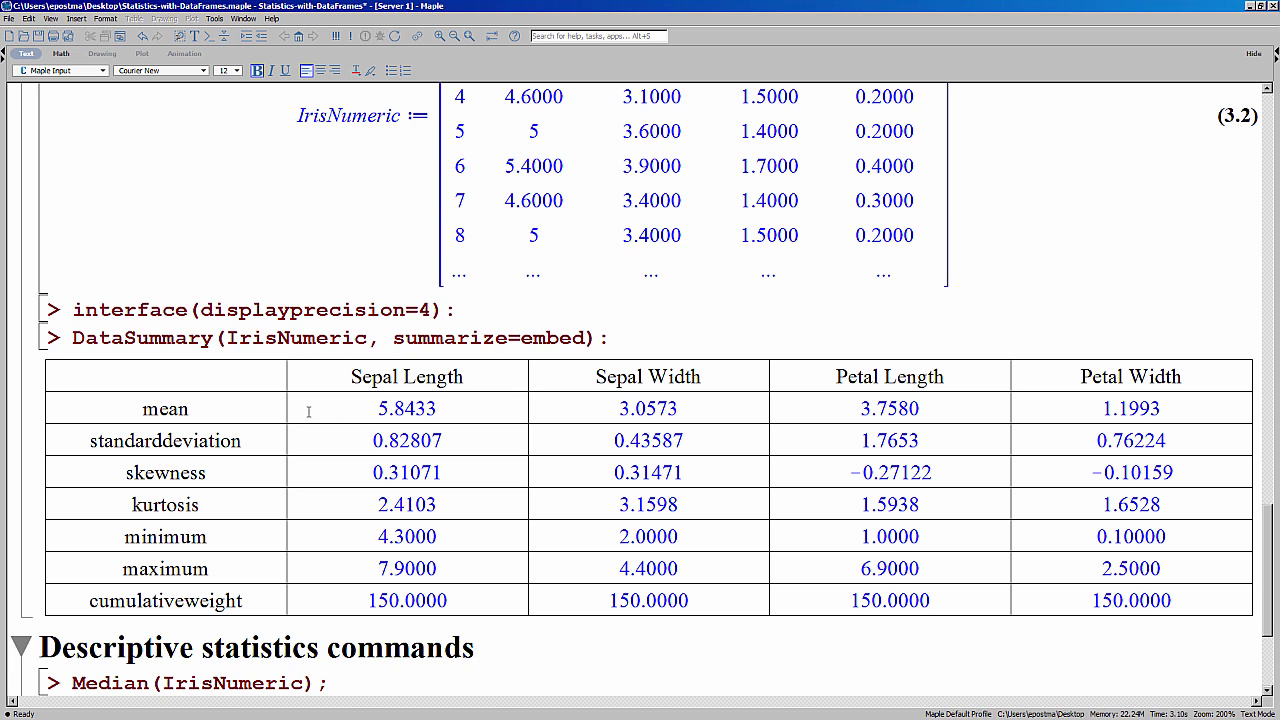
{"action": "mouse_move", "coordinate": [420, 396]}
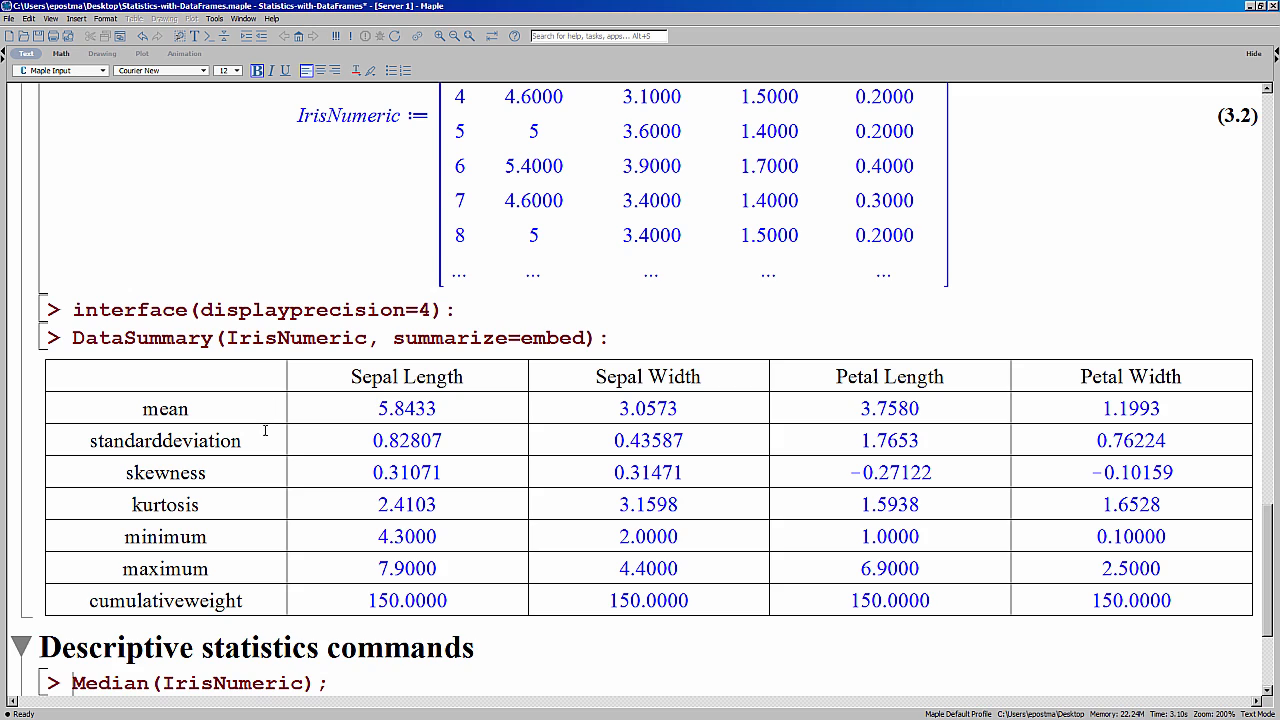
{"action": "mouse_move", "coordinate": [276, 500]}
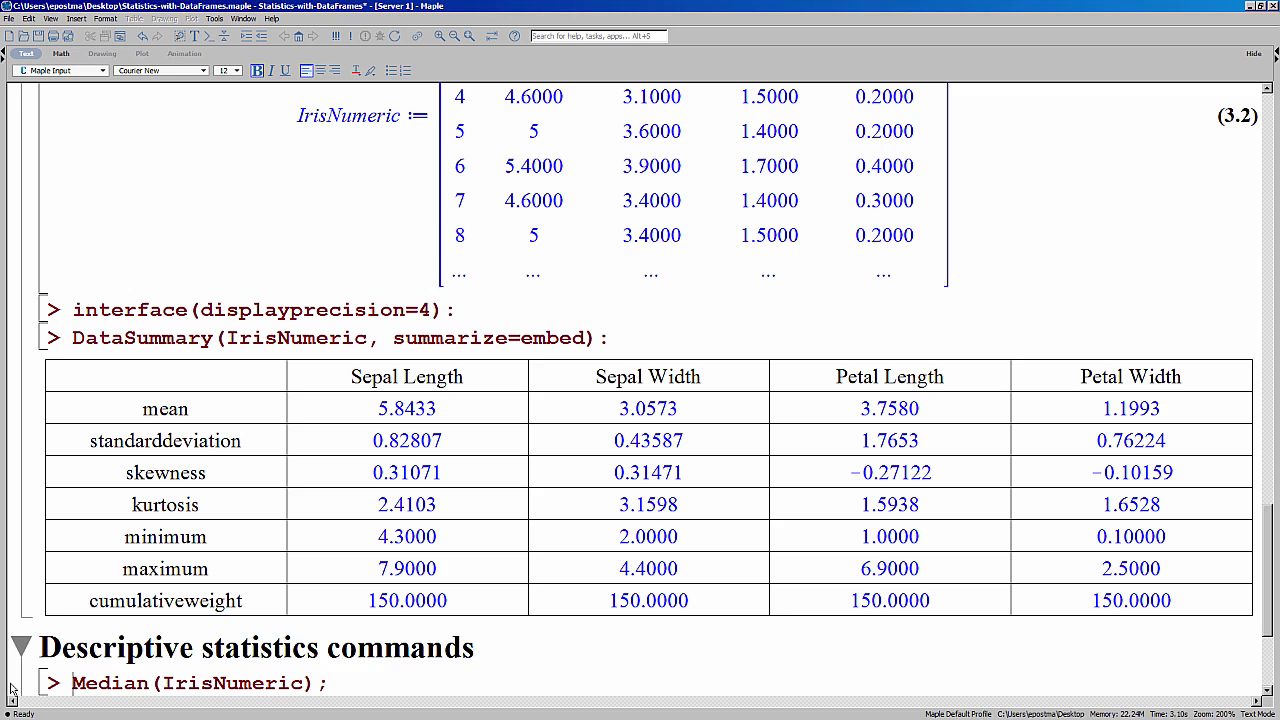
{"action": "mouse_move", "coordinate": [70, 676]}
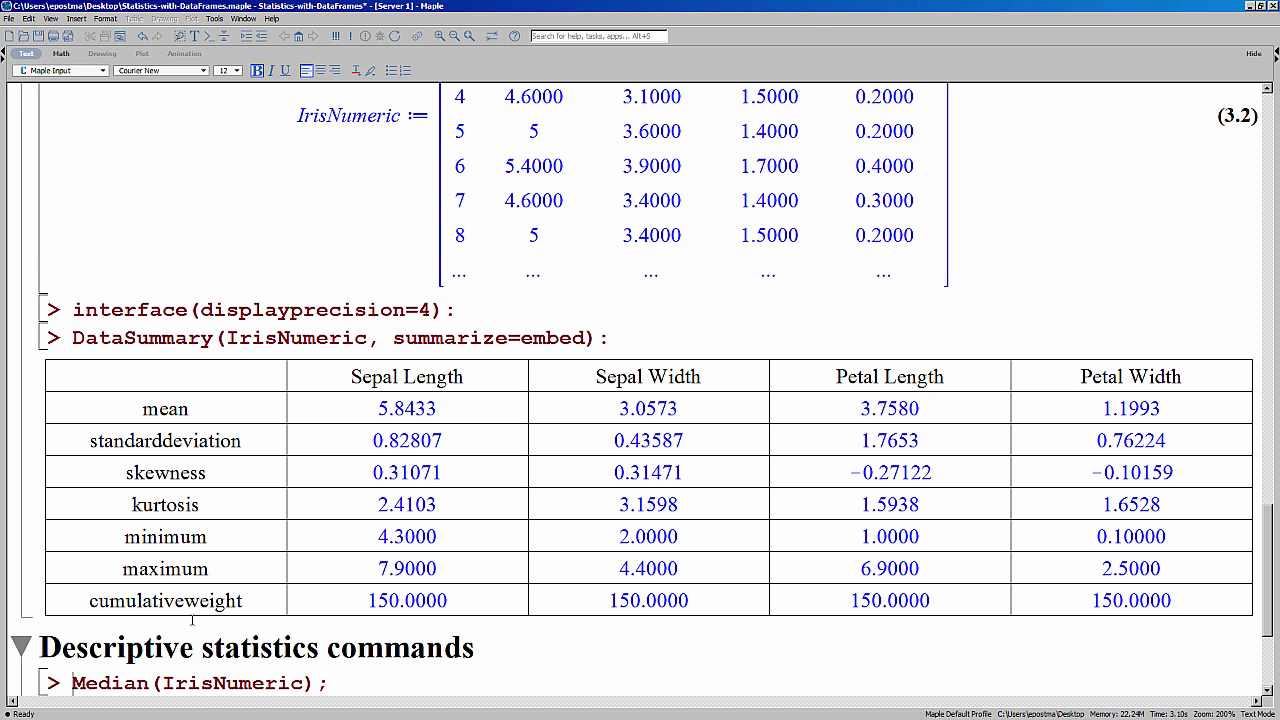
{"action": "mouse_move", "coordinate": [220, 590]}
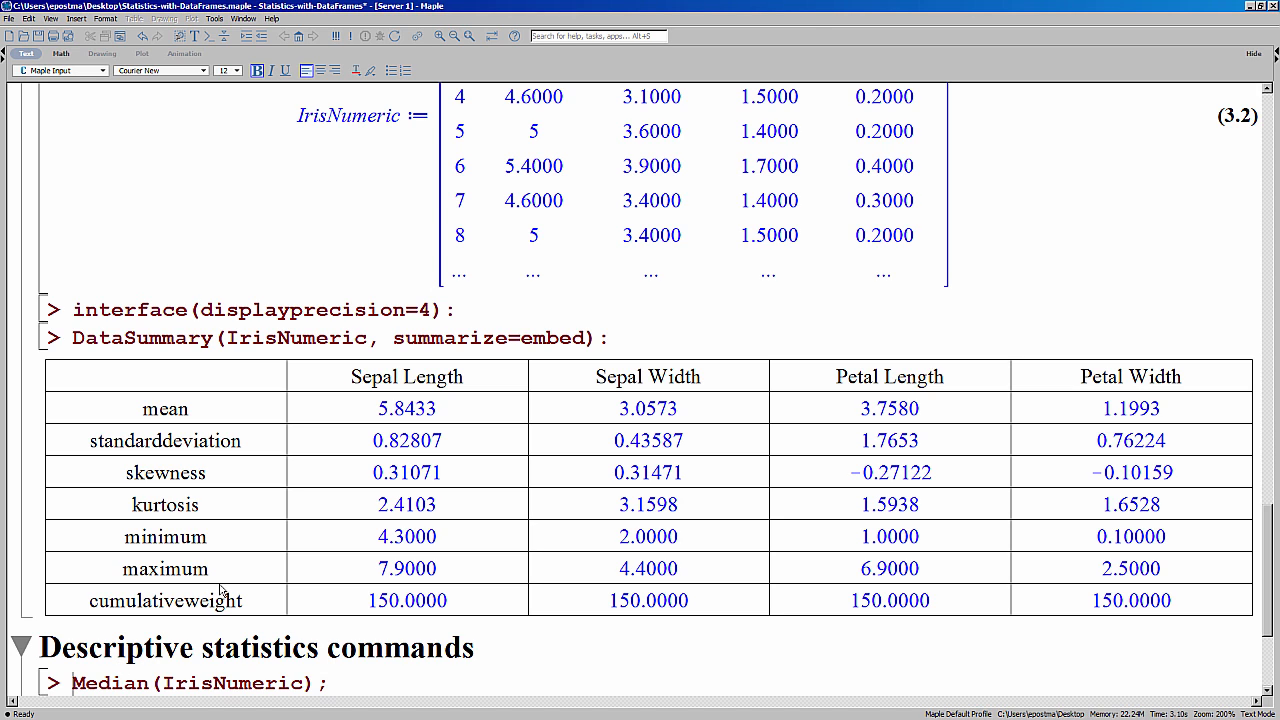
{"action": "mouse_move", "coordinate": [224, 560]}
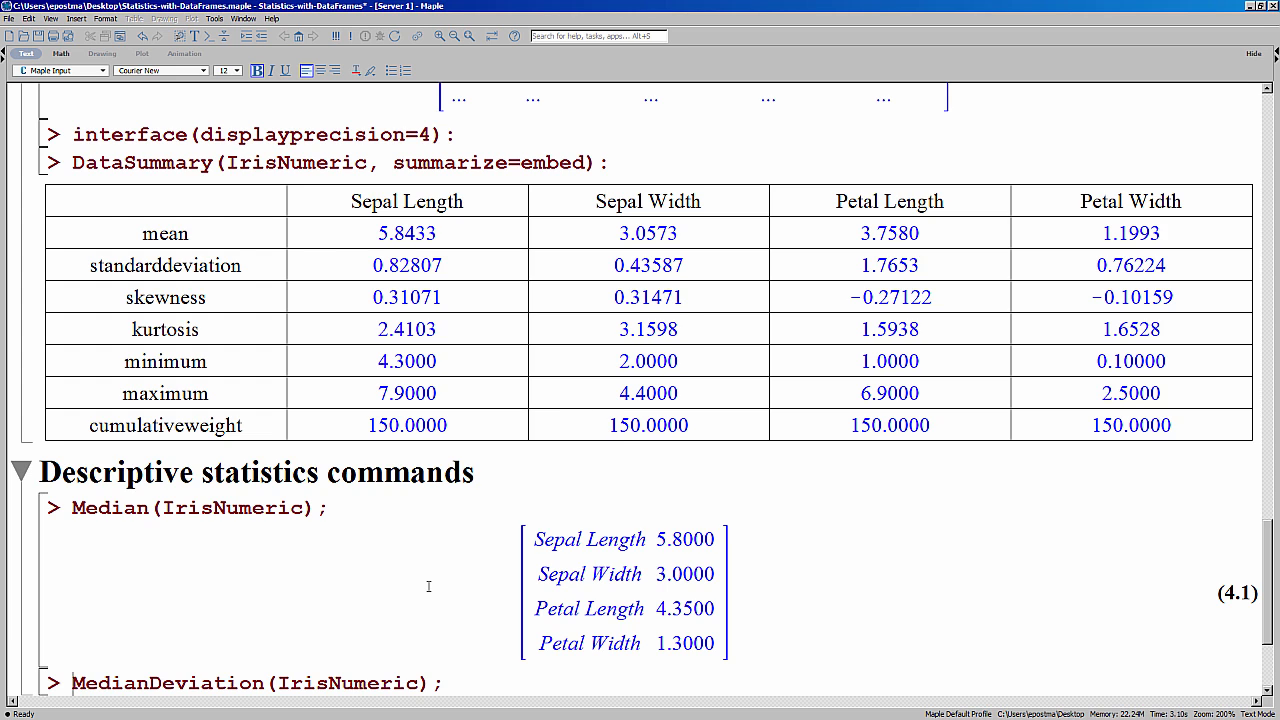
Evaluate Median(IrisNumeric) for the four measurement columns
{"action": "scroll", "scroll_direction": "down", "scroll_amount": 3}
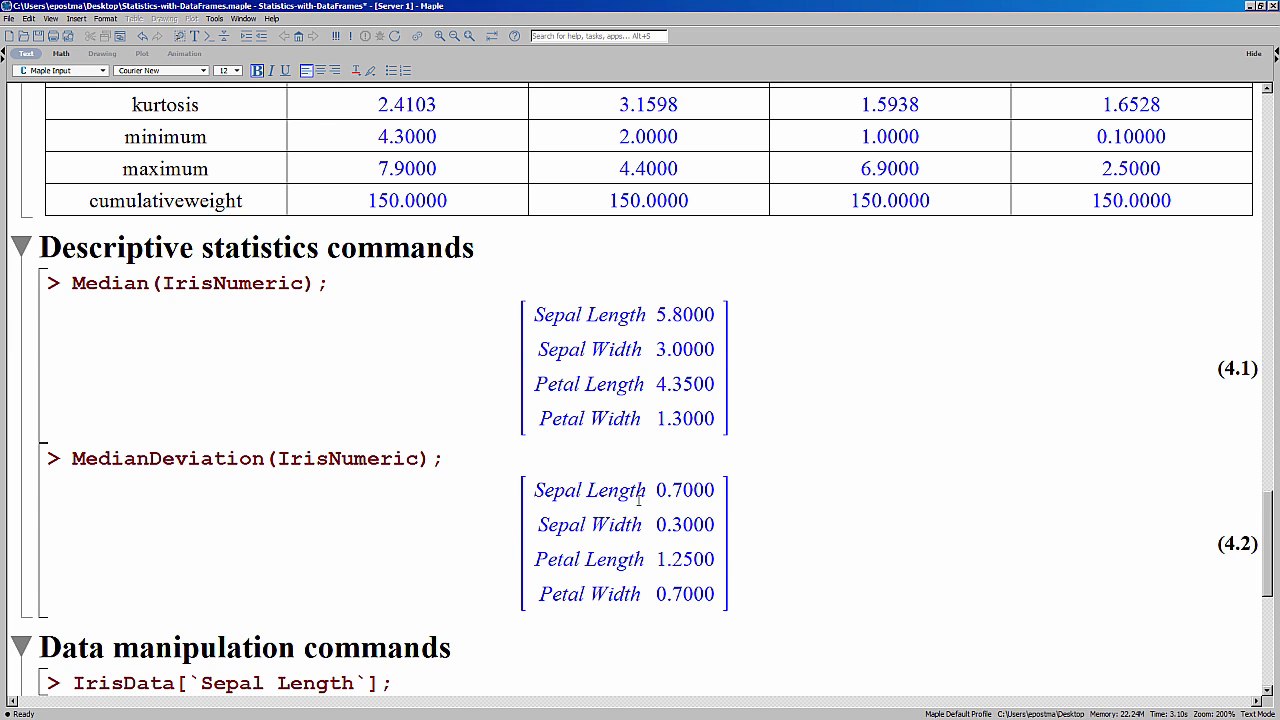
{"action": "mouse_move", "coordinate": [624, 504]}
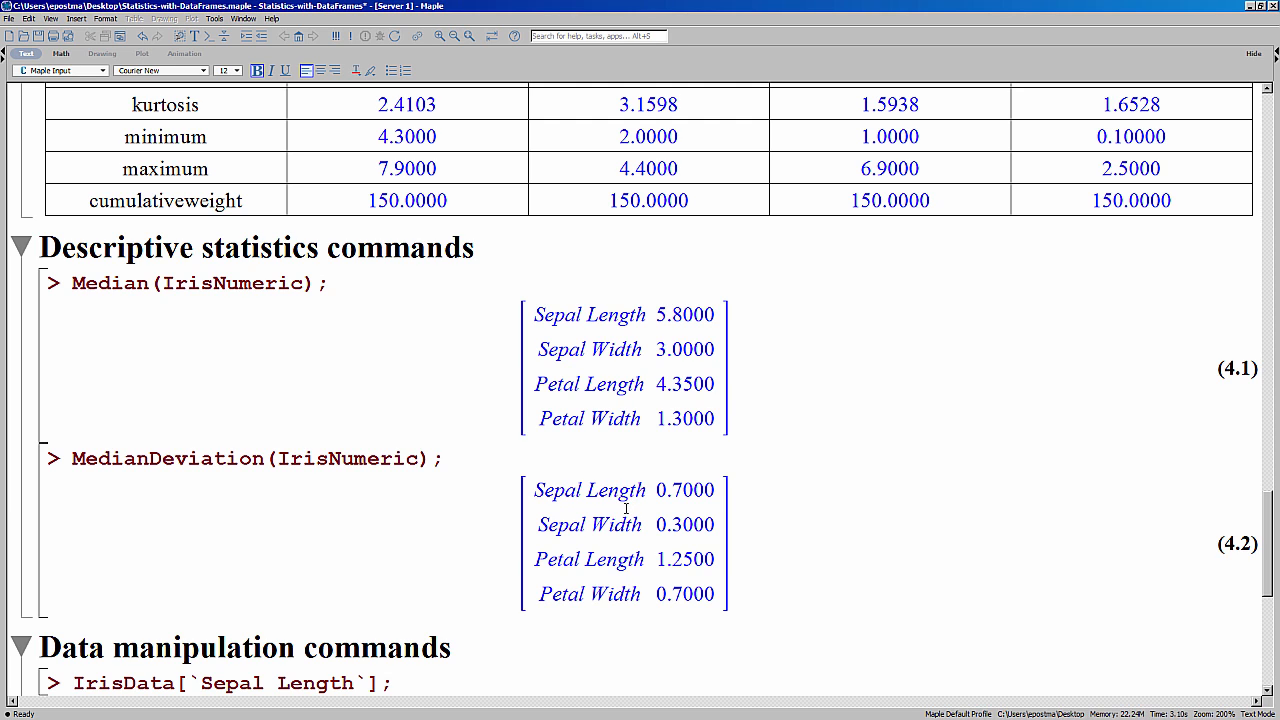
Evaluate MedianDeviation(IrisNumeric) and expand the Data manipulation commands section
{"action": "scroll", "scroll_direction": "down", "scroll_amount": 3}
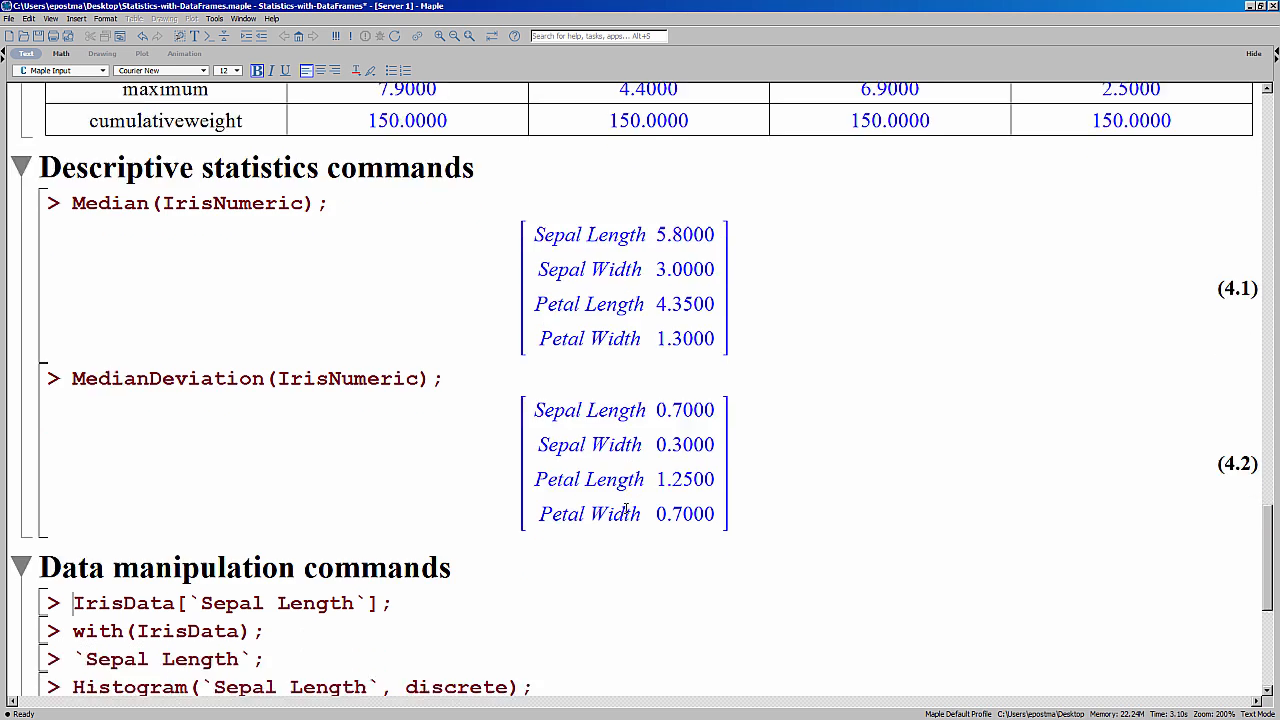
{"action": "scroll", "scroll_direction": "down", "scroll_amount": 3}
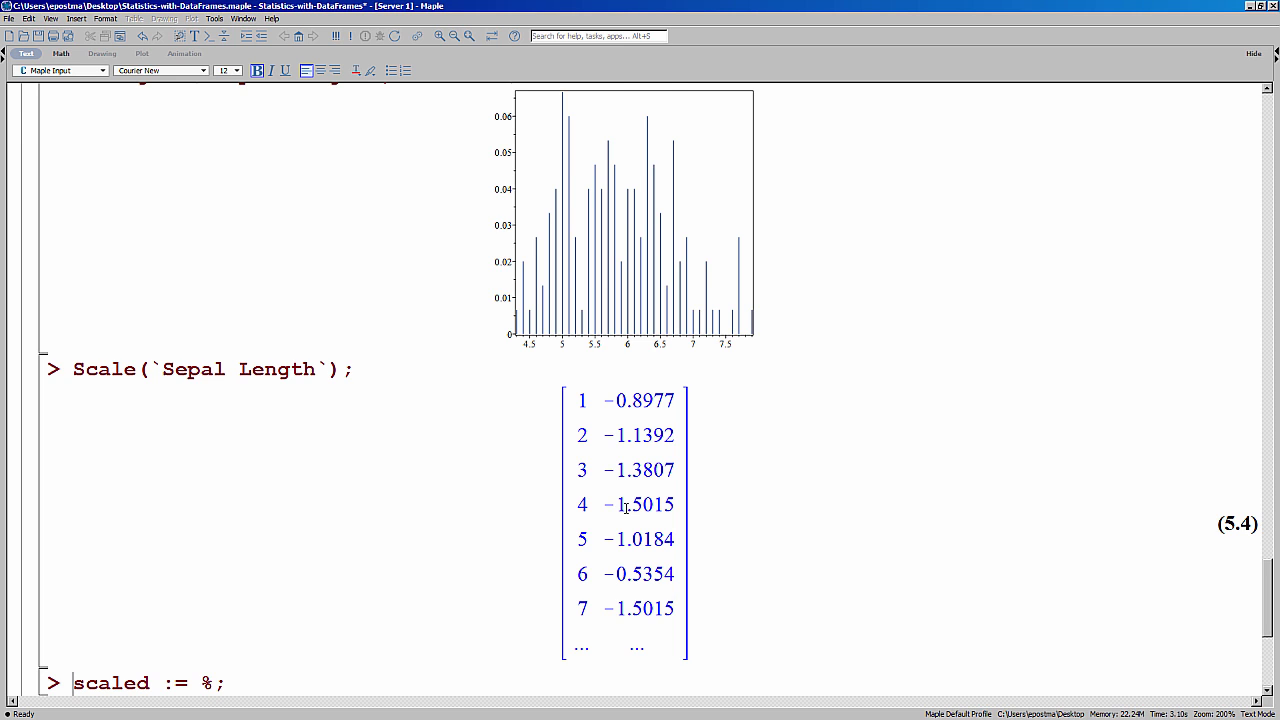
Evaluate Histogram(scaled, discrete) for the standardized Sepal Length values
{"action": "scroll", "scroll_direction": "down", "scroll_amount": 3}
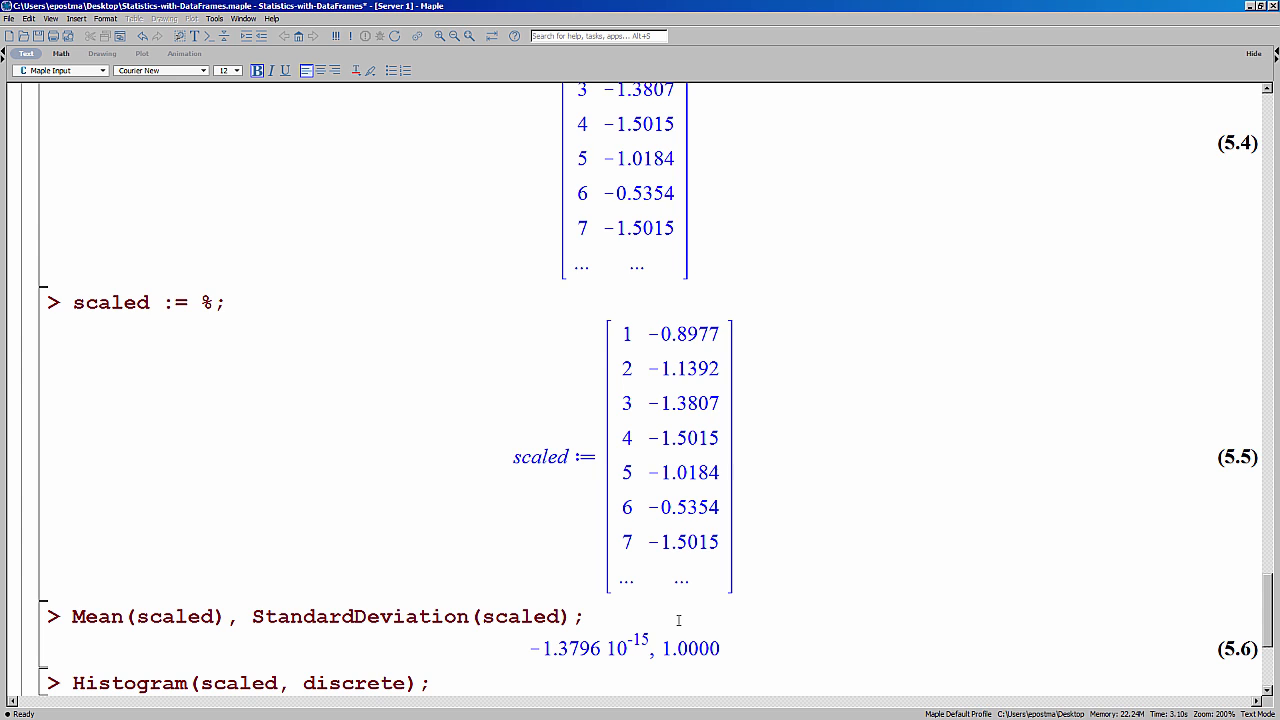
{"action": "scroll", "scroll_direction": "down", "scroll_amount": 3}
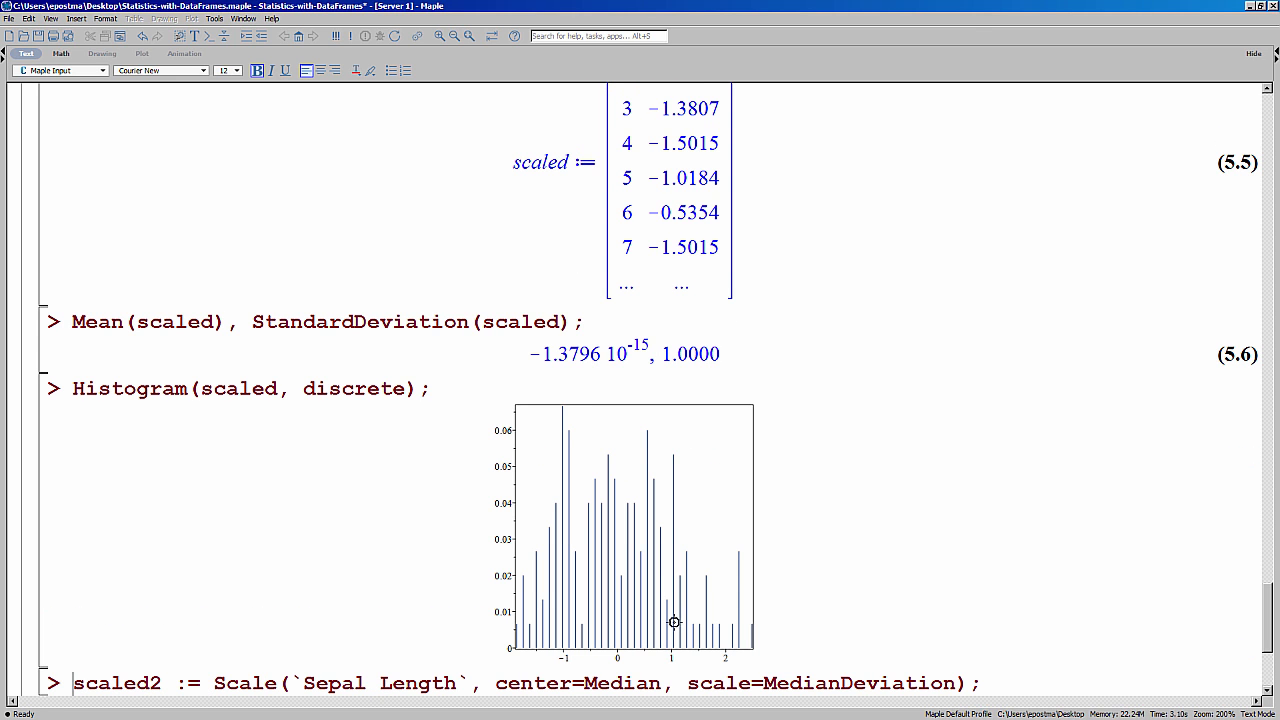
{"action": "mouse_move", "coordinate": [752, 518]}
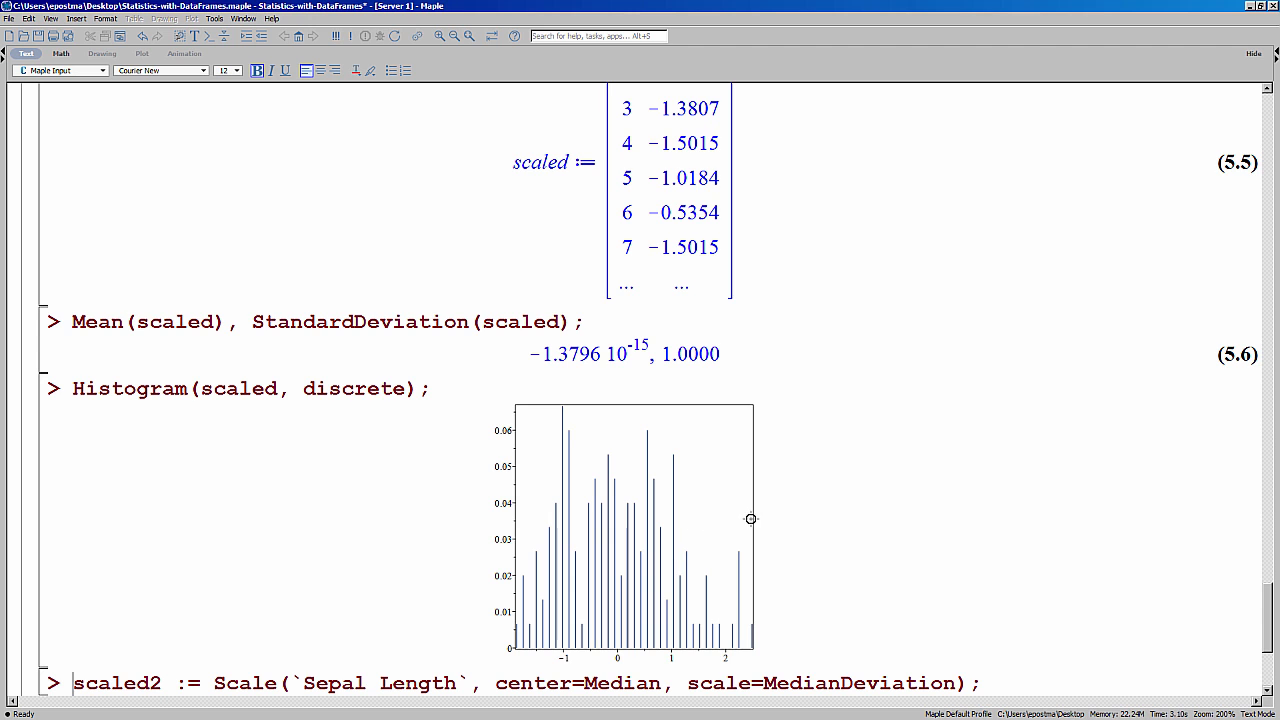
{"action": "scroll", "scroll_direction": "up", "scroll_amount": 3}
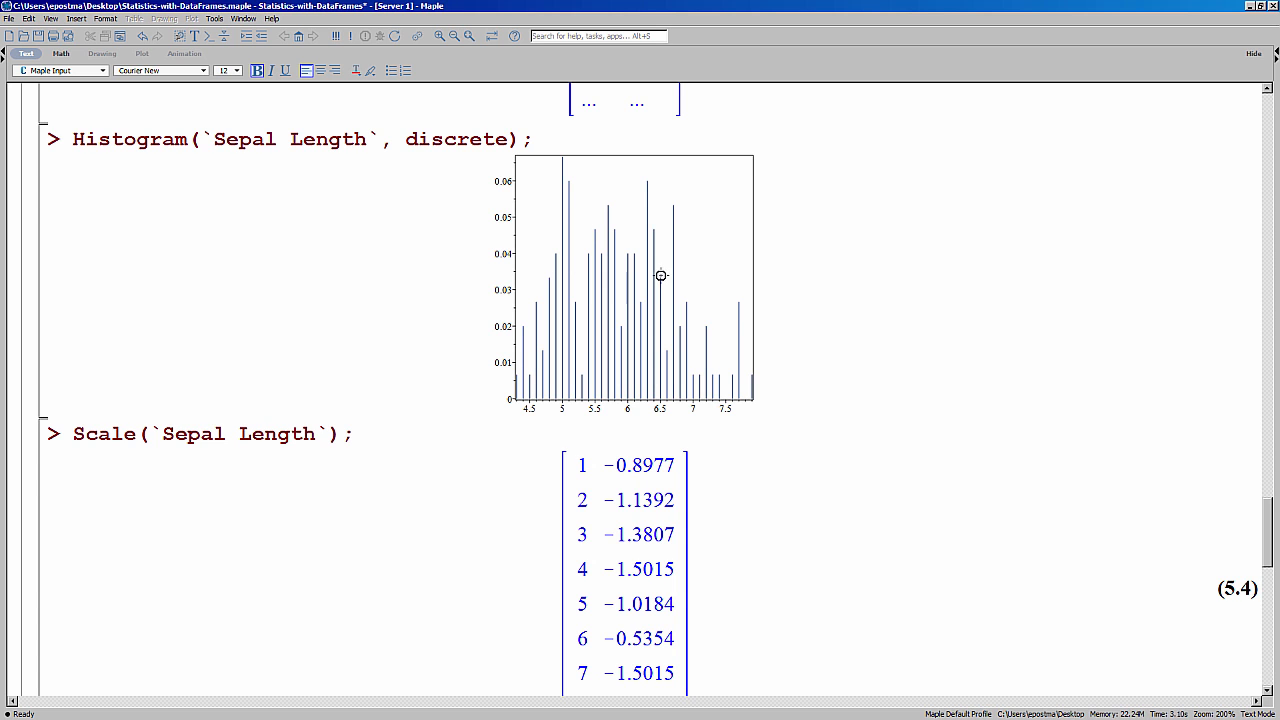
{"action": "scroll", "scroll_direction": "down", "scroll_amount": 3}
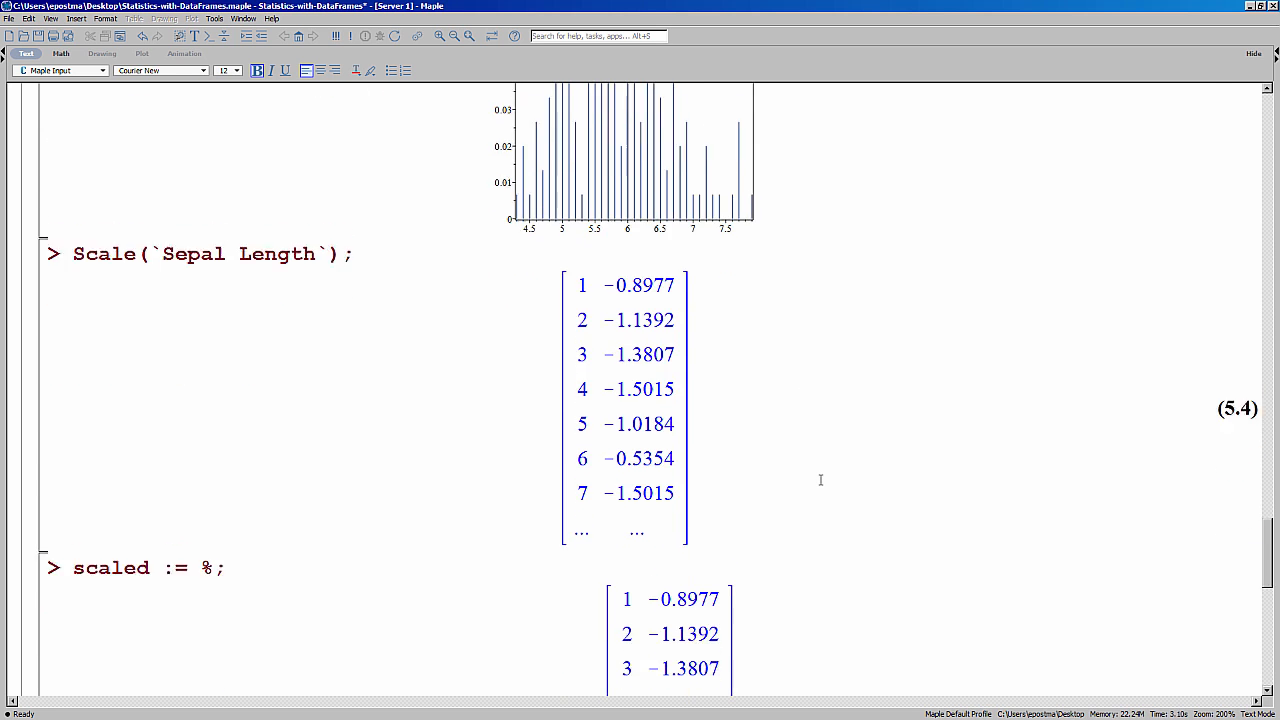
{"action": "scroll", "scroll_direction": "down", "scroll_amount": 3}
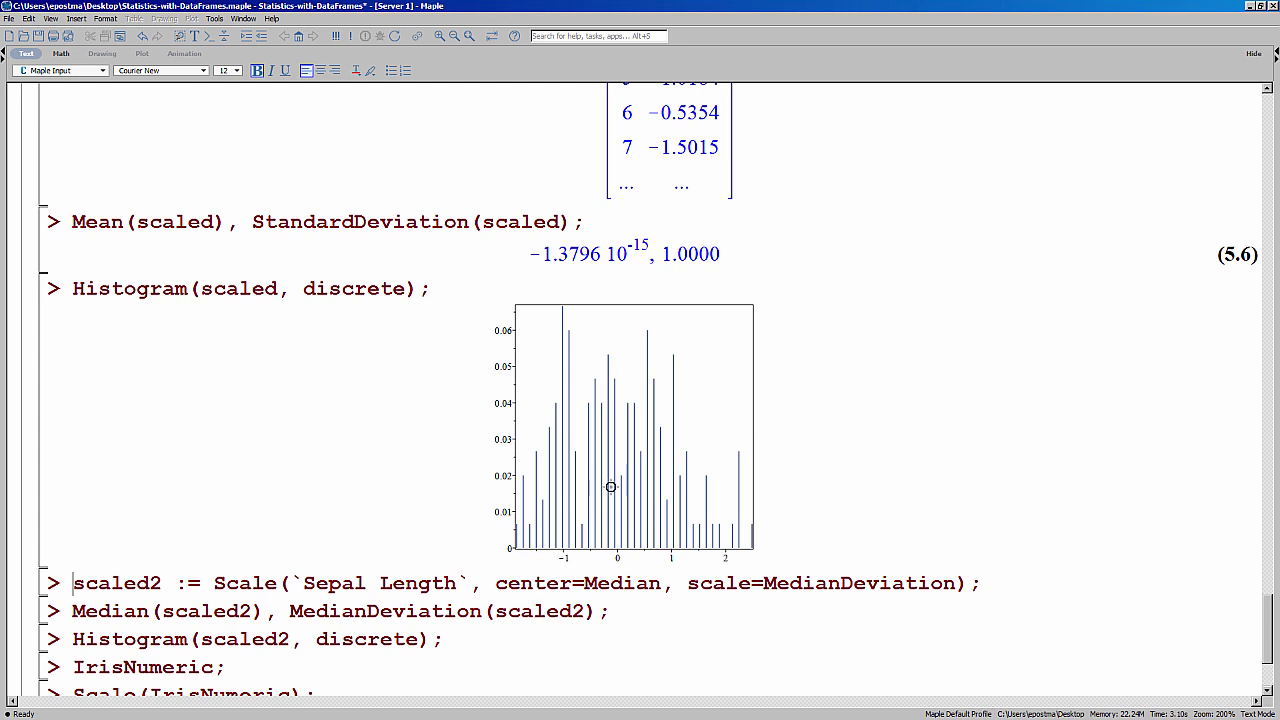
{"action": "mouse_move", "coordinate": [604, 564]}
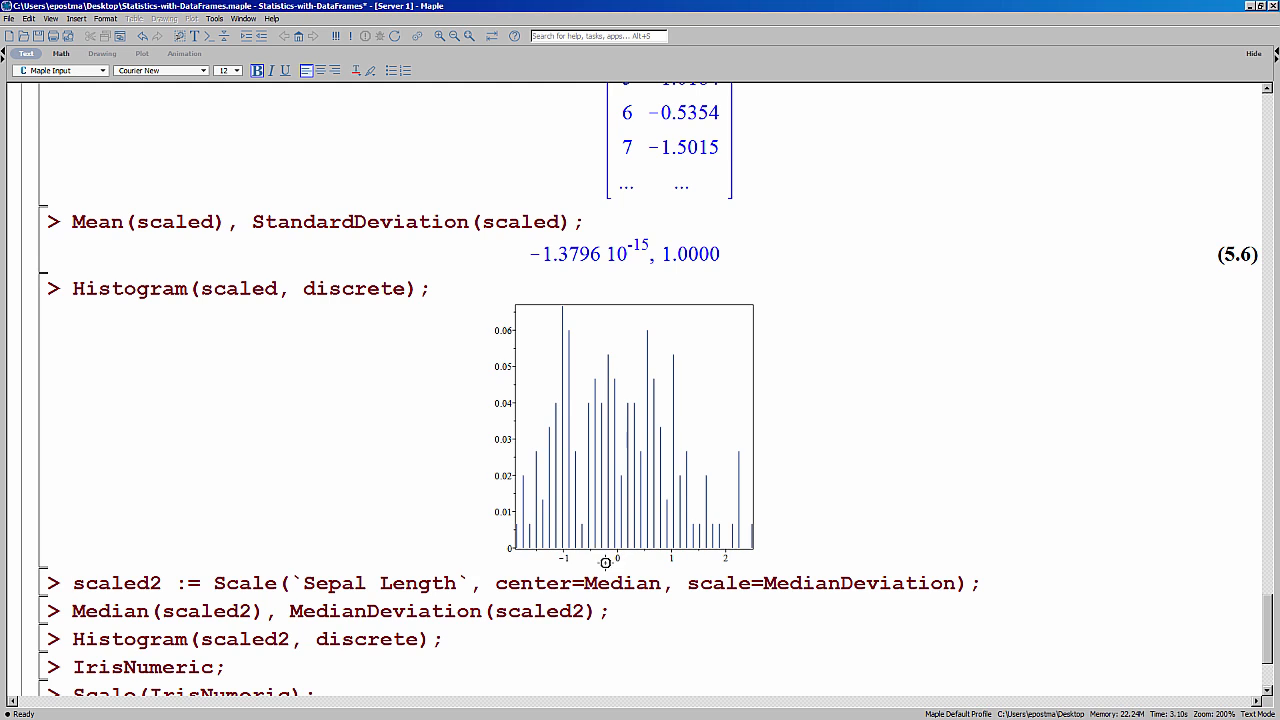
{"action": "mouse_move", "coordinate": [656, 556]}
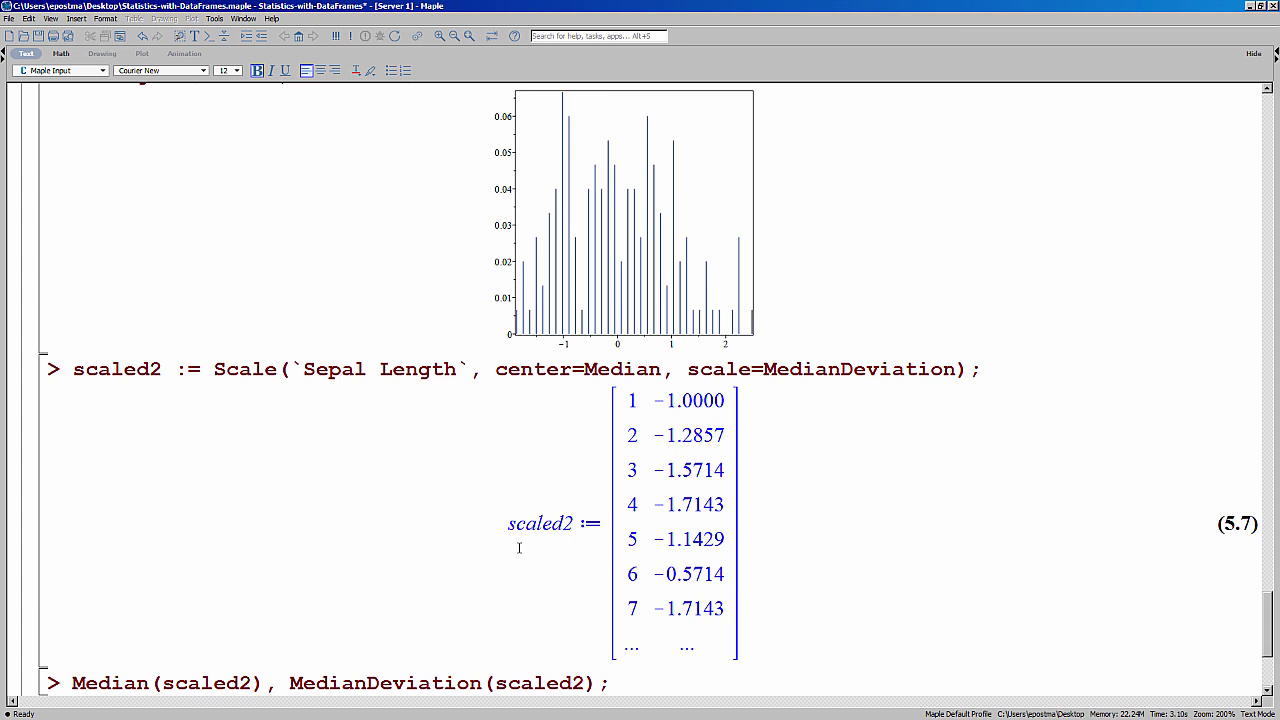
Evaluate scaled2 := Scale(...) by median, verify median 0 and deviation 1, and plot Histogram(scaled2, discrete)
{"action": "scroll", "scroll_direction": "down", "scroll_amount": 3}
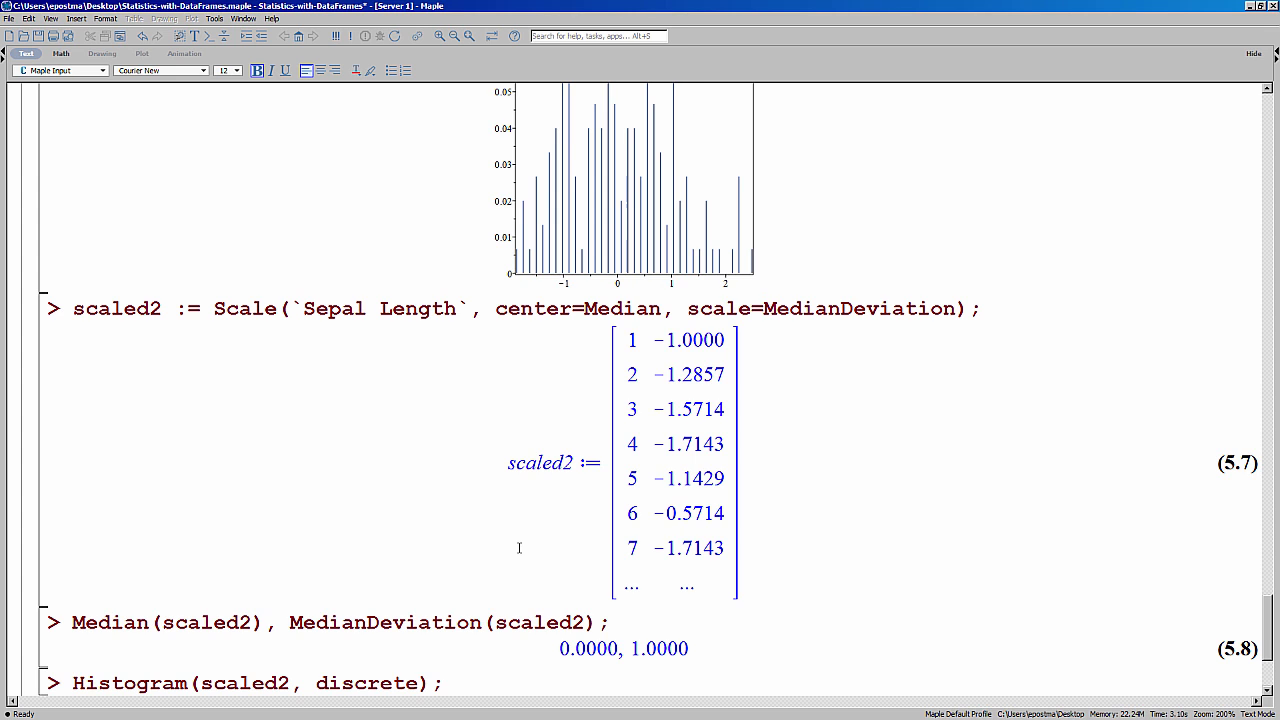
{"action": "scroll", "scroll_direction": "down", "scroll_amount": 3}
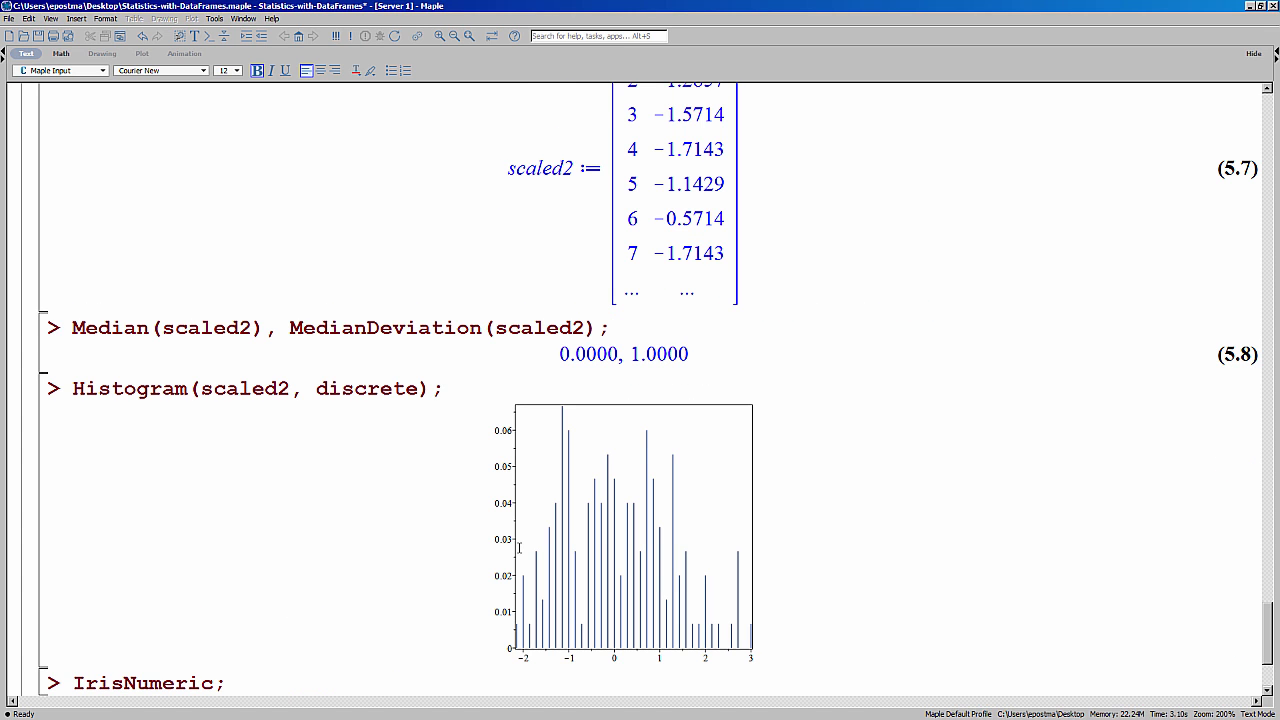
{"action": "mouse_move", "coordinate": [484, 512]}
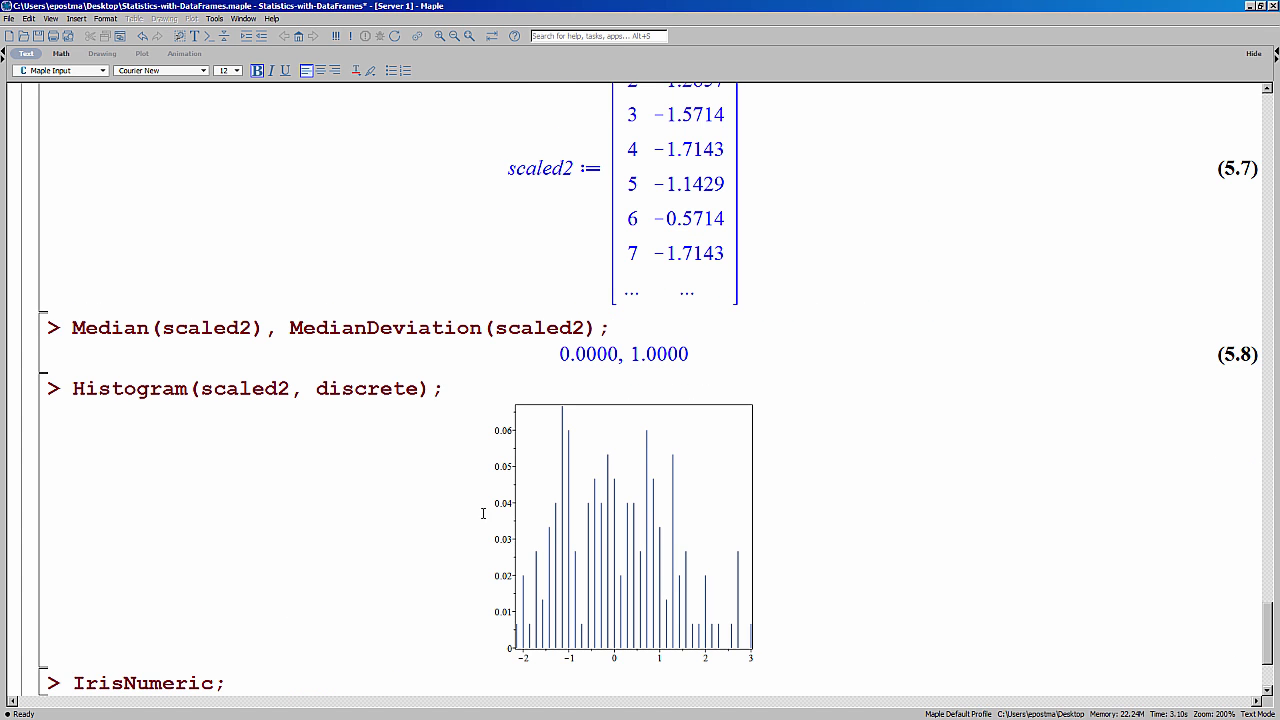
{"action": "scroll", "scroll_direction": "down", "scroll_amount": 3}
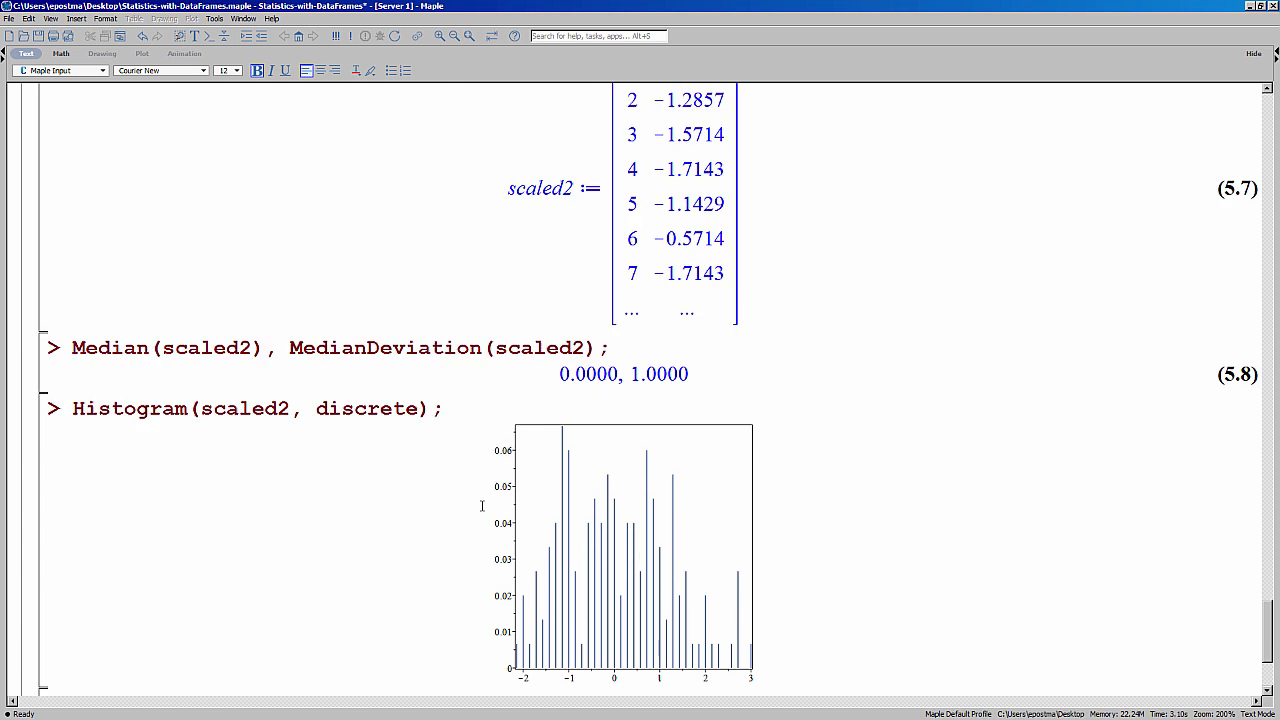
{"action": "scroll", "scroll_direction": "up", "scroll_amount": 3}
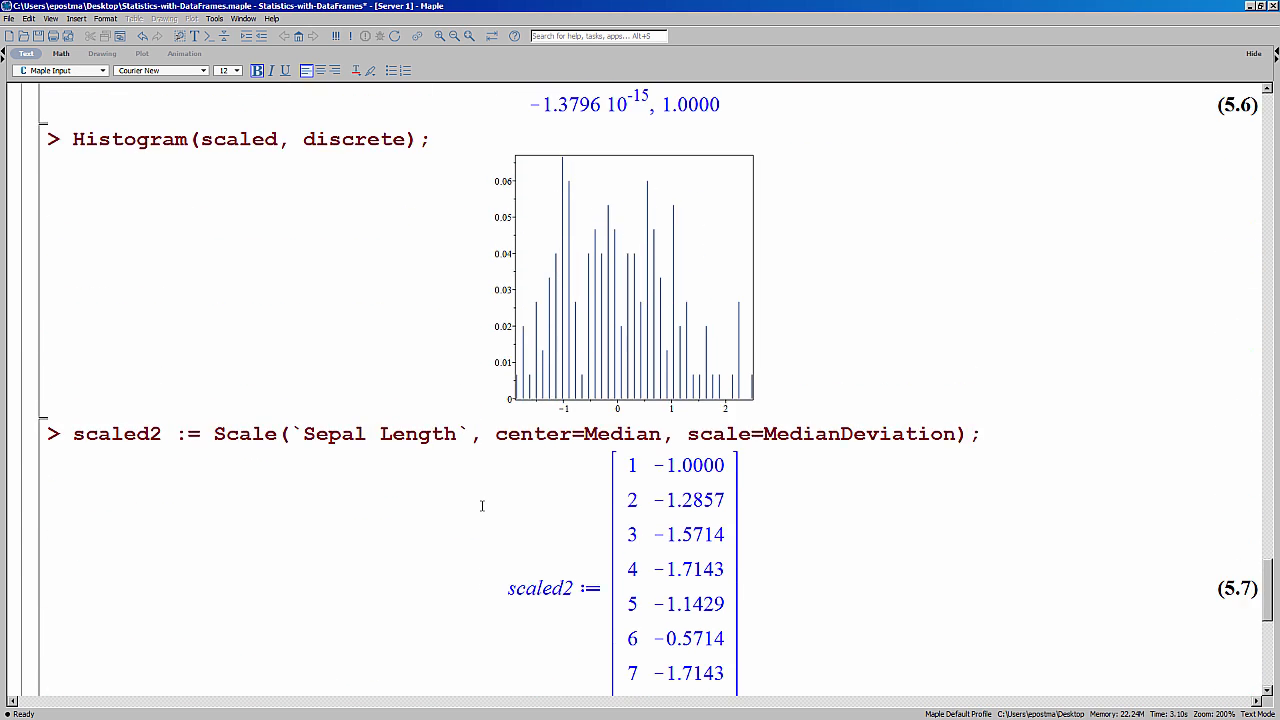
{"action": "mouse_move", "coordinate": [512, 528]}
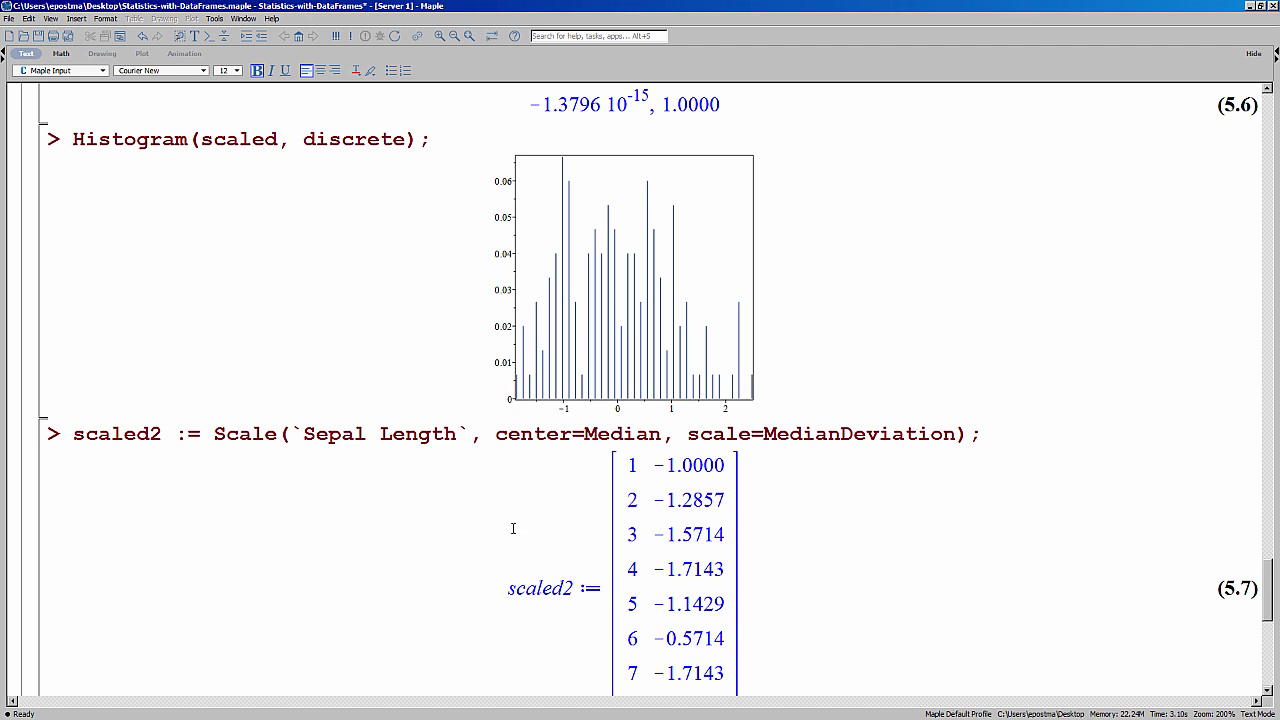
{"action": "scroll", "scroll_direction": "down", "scroll_amount": 3}
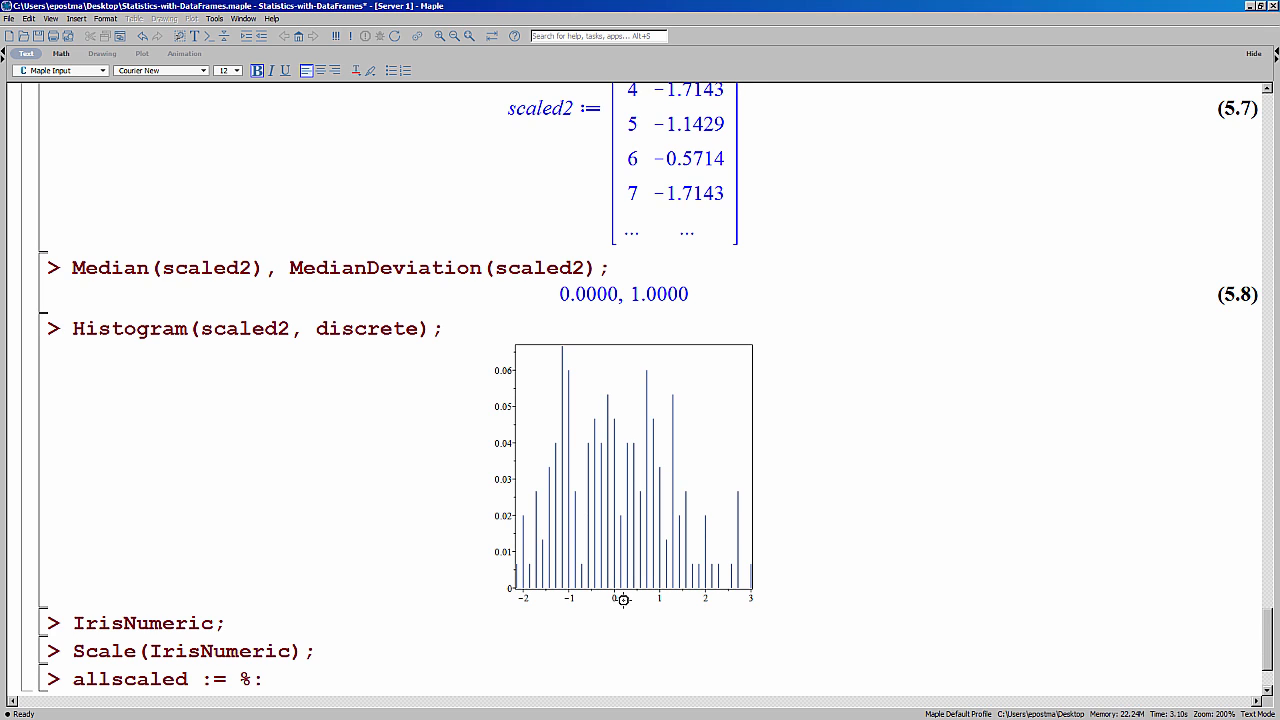
{"action": "mouse_move", "coordinate": [660, 592]}
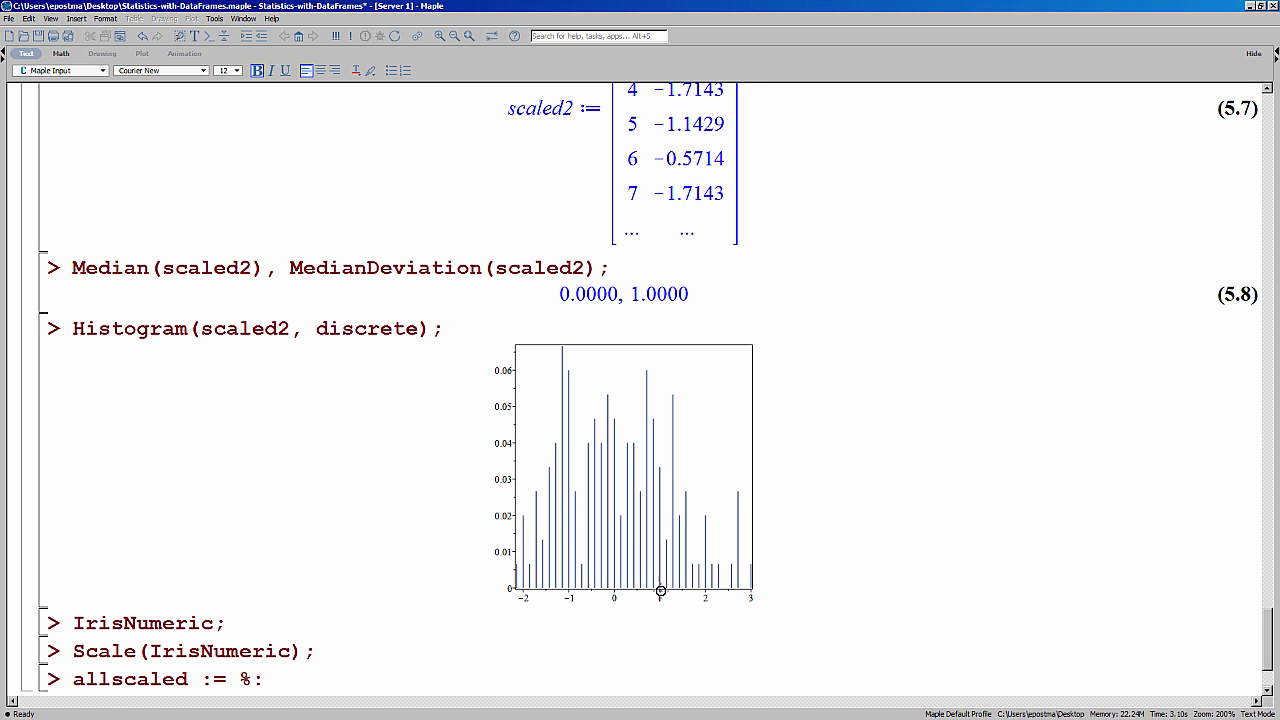
{"action": "mouse_move", "coordinate": [384, 572]}
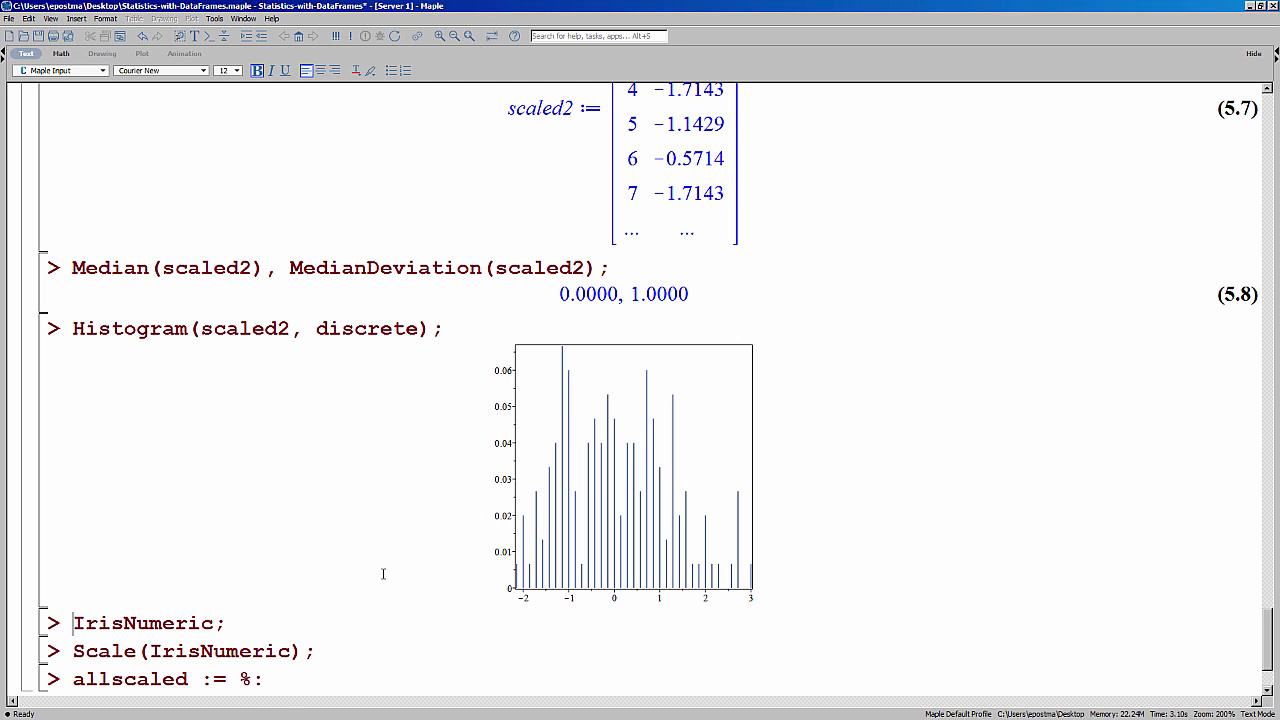
{"action": "mouse_move", "coordinate": [364, 600]}
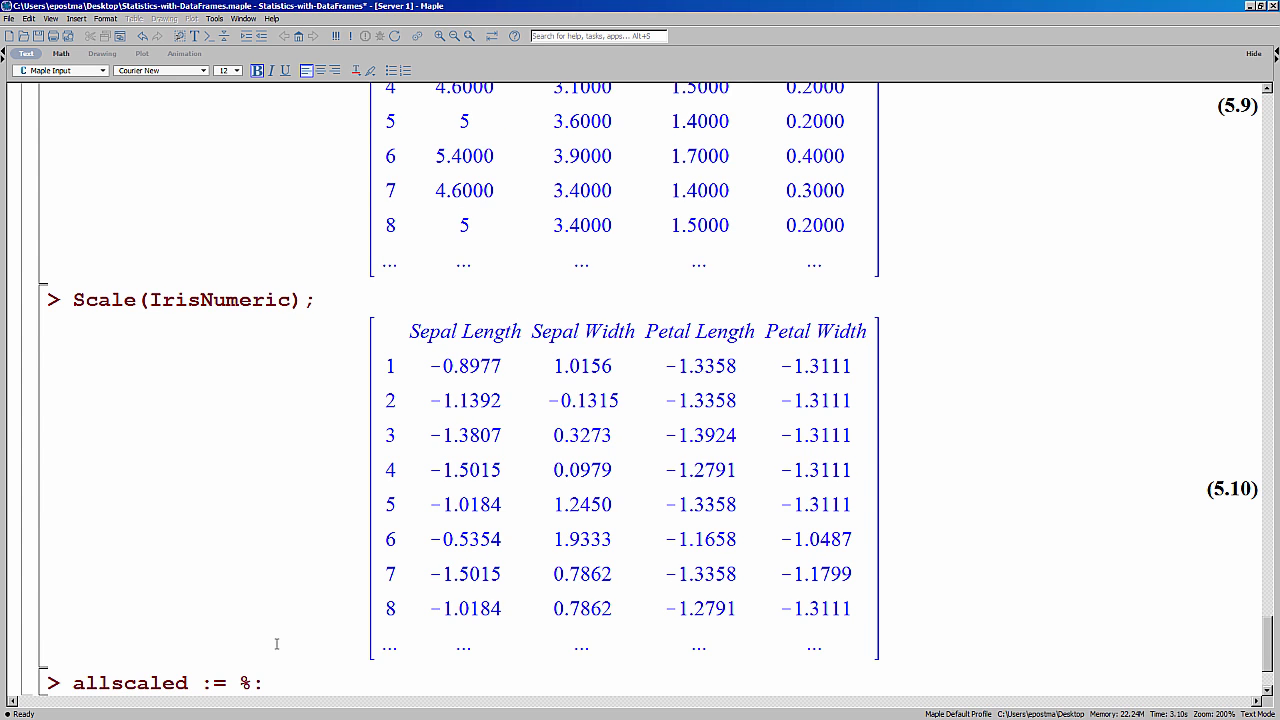
Run Scale(IrisNumeric) as allscaled and enter Histogram(allscaled[1], discrete)
{"action": "scroll", "scroll_direction": "down", "scroll_amount": 3}
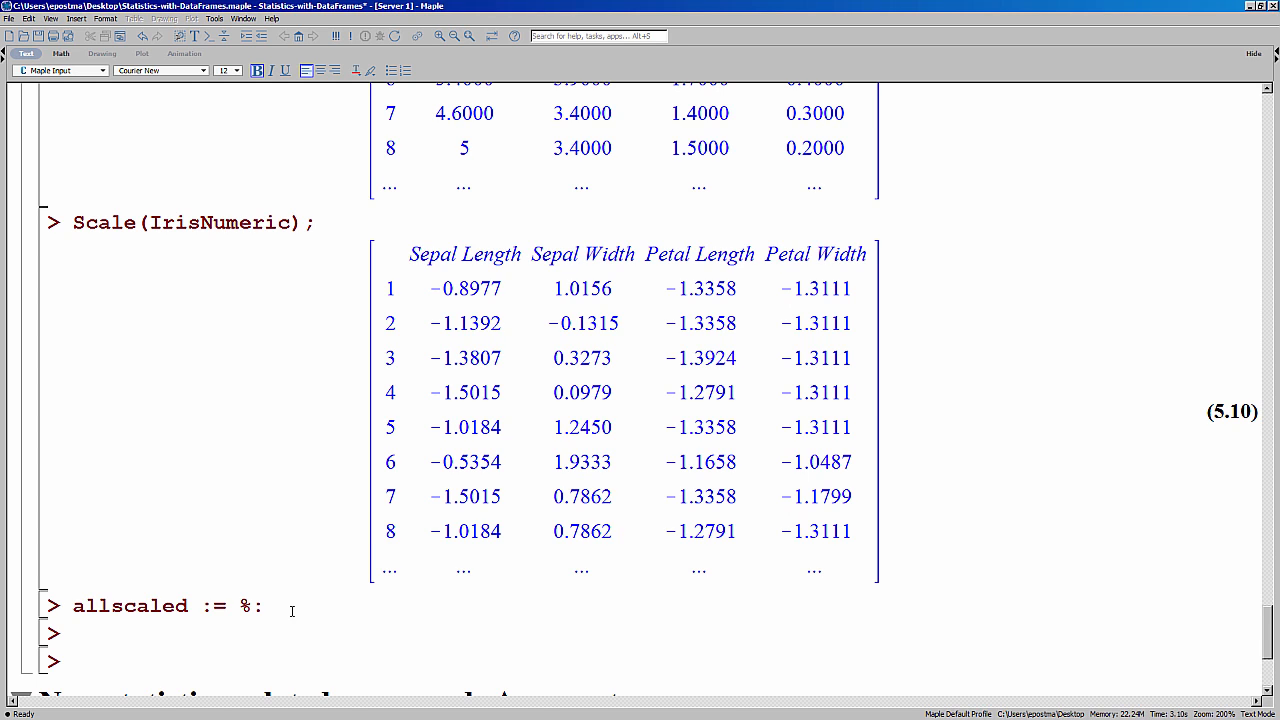
{"action": "type", "text": "Histogram("}
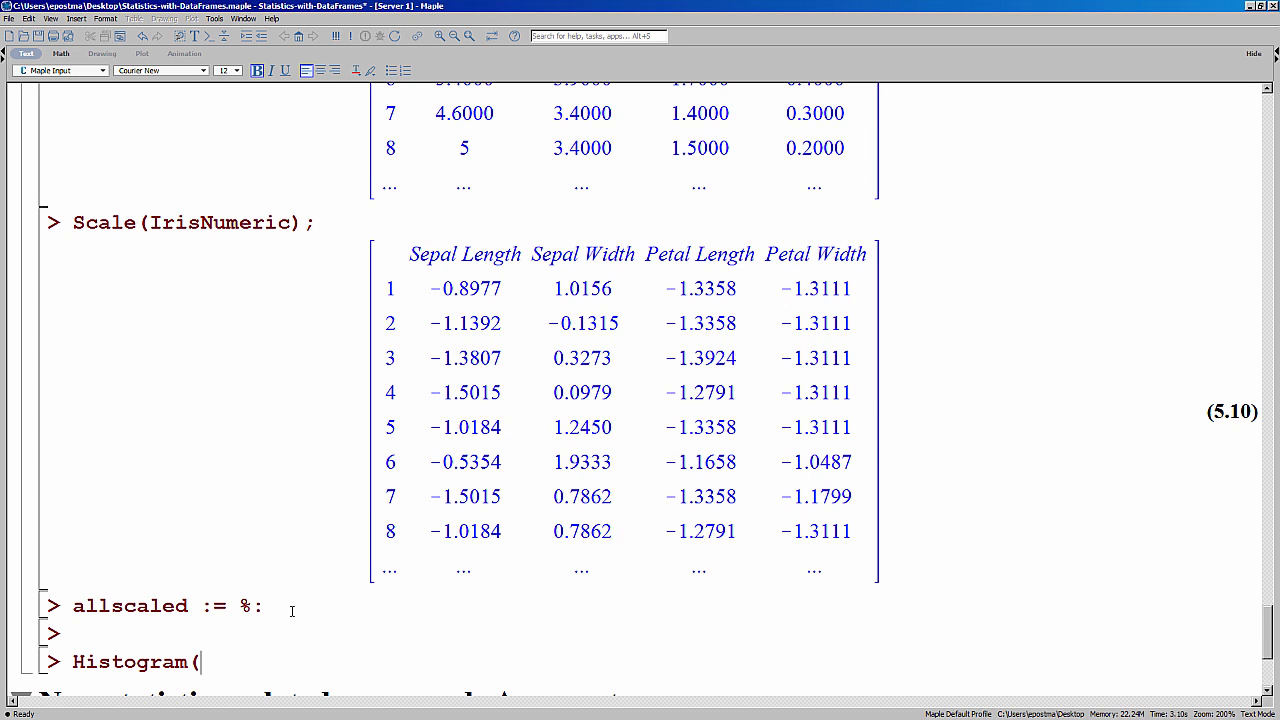
{"action": "type", "text": "allscaled"}
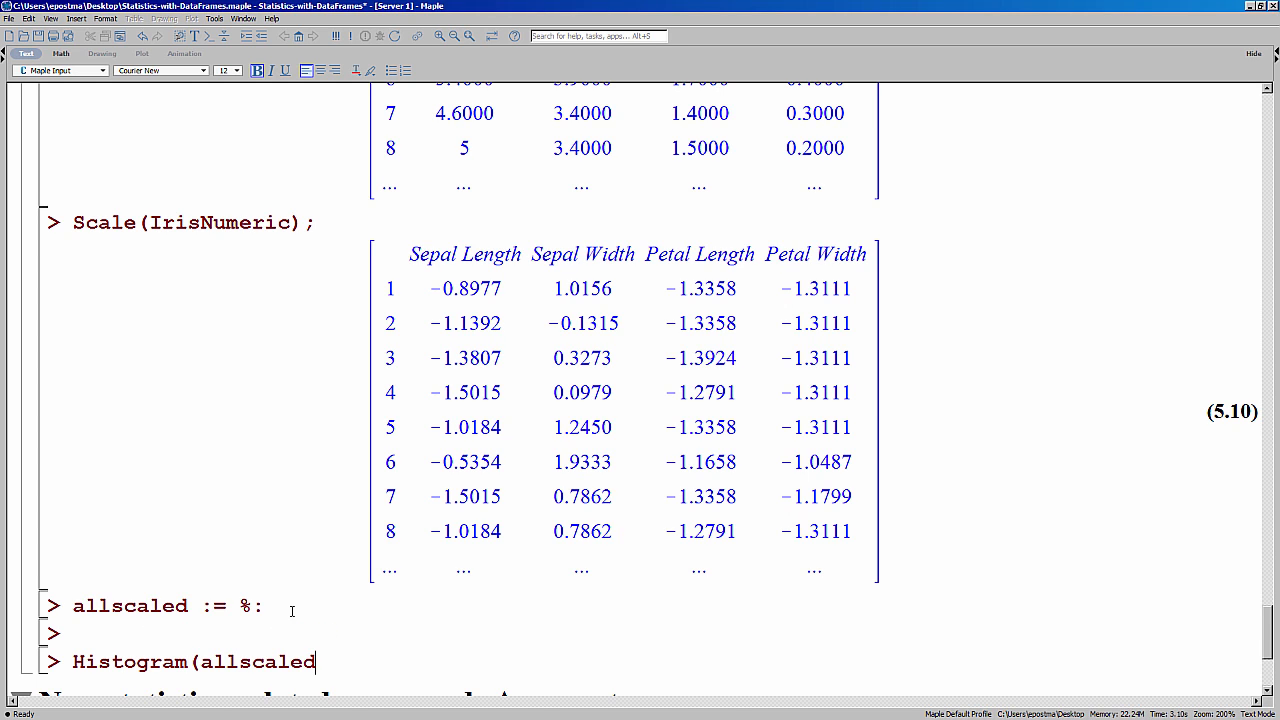
{"action": "type", "text": "[1]"}
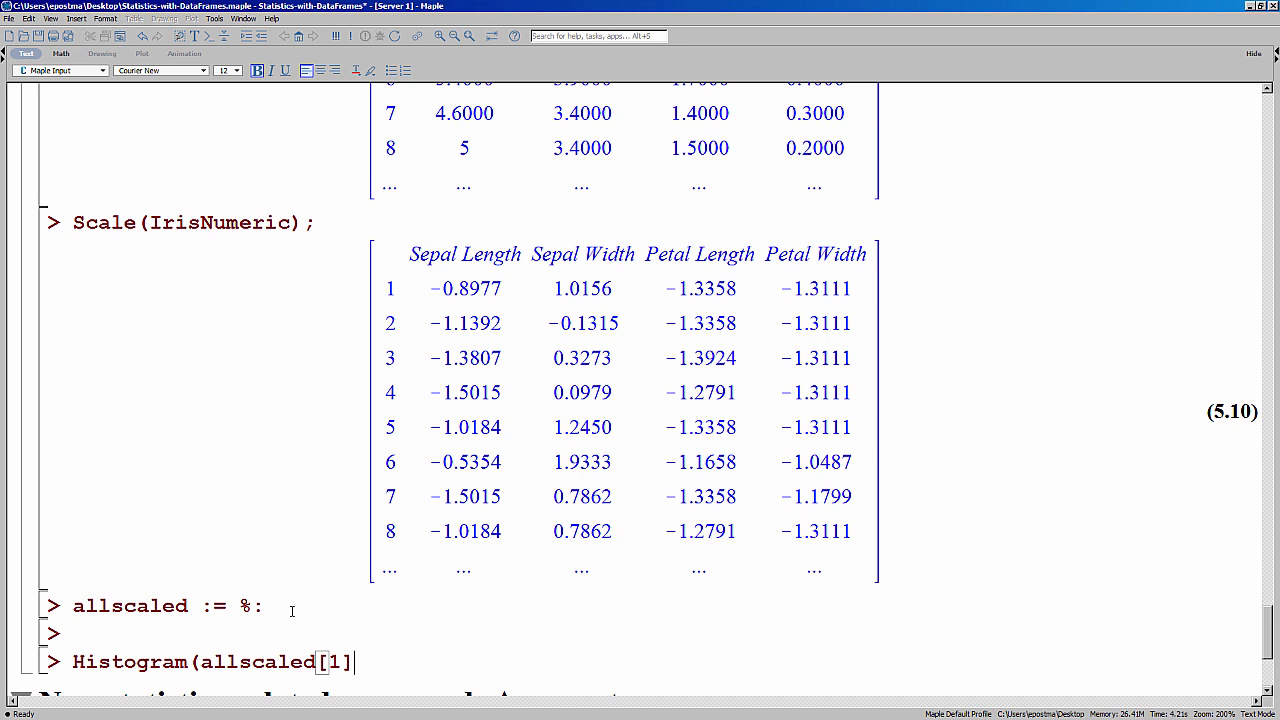
{"action": "type", "text": ", discrete);"}
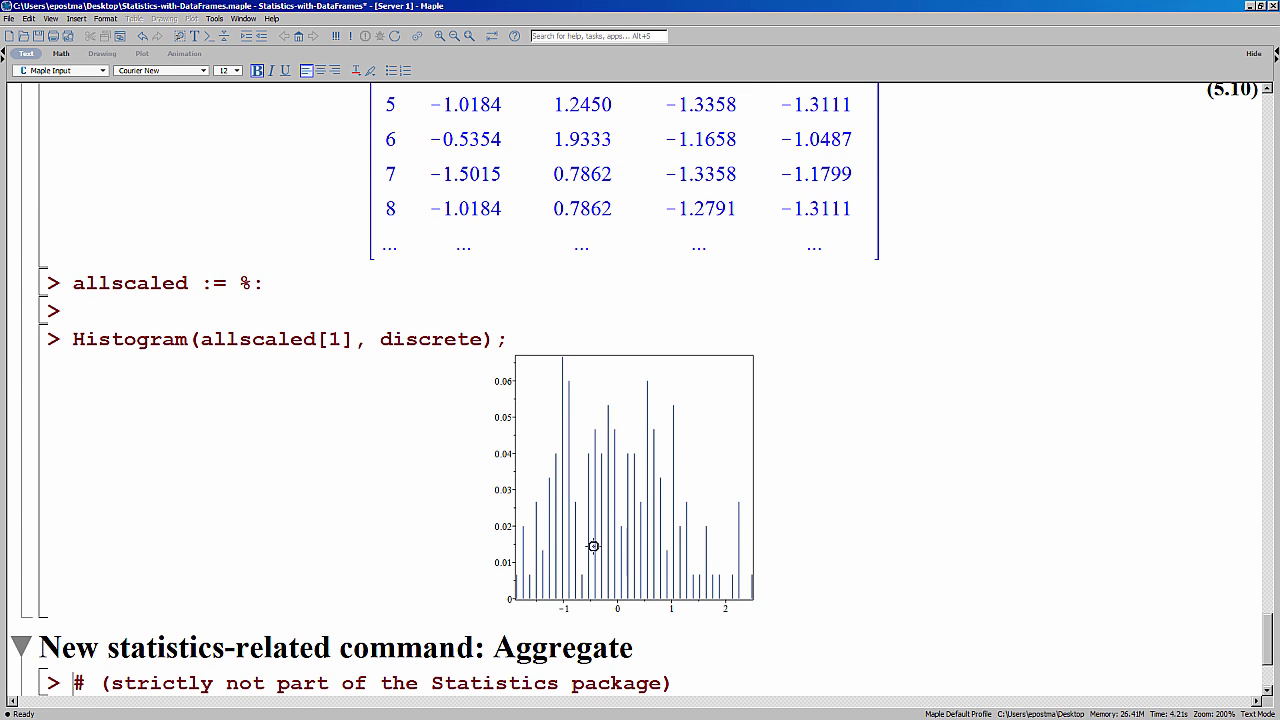
{"action": "mouse_move", "coordinate": [628, 484]}
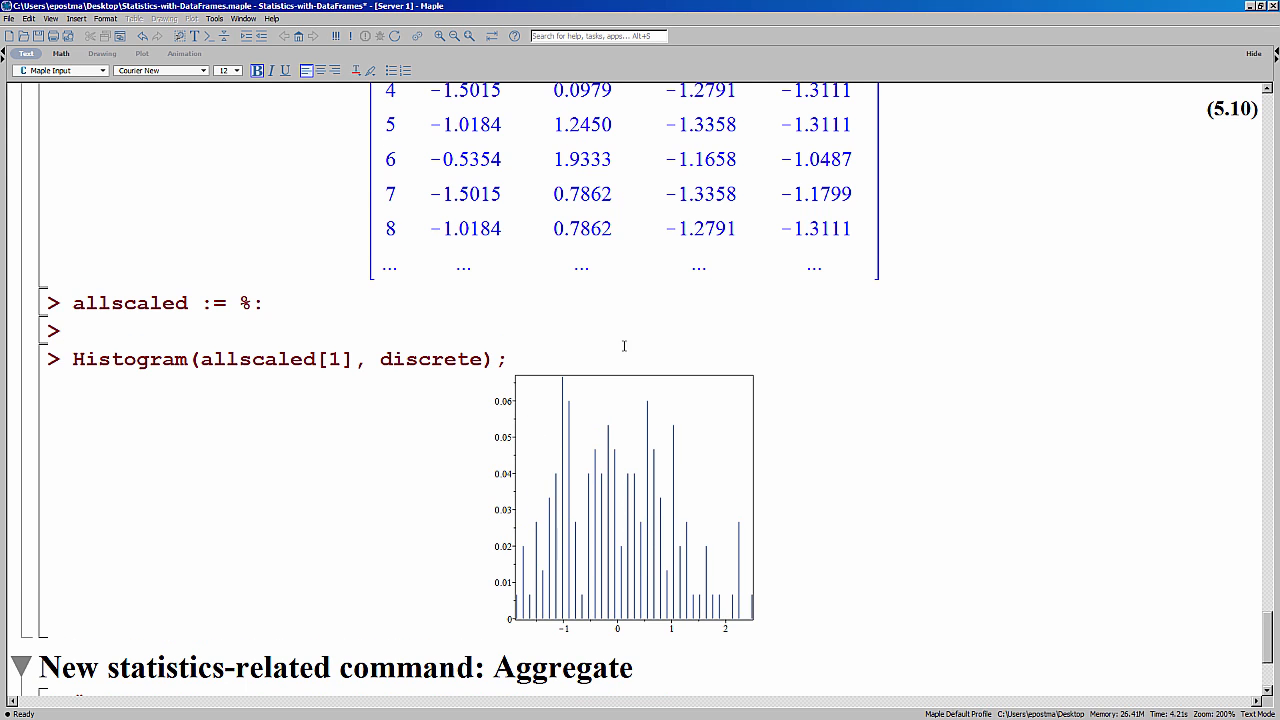
{"action": "mouse_move", "coordinate": [514, 320]}
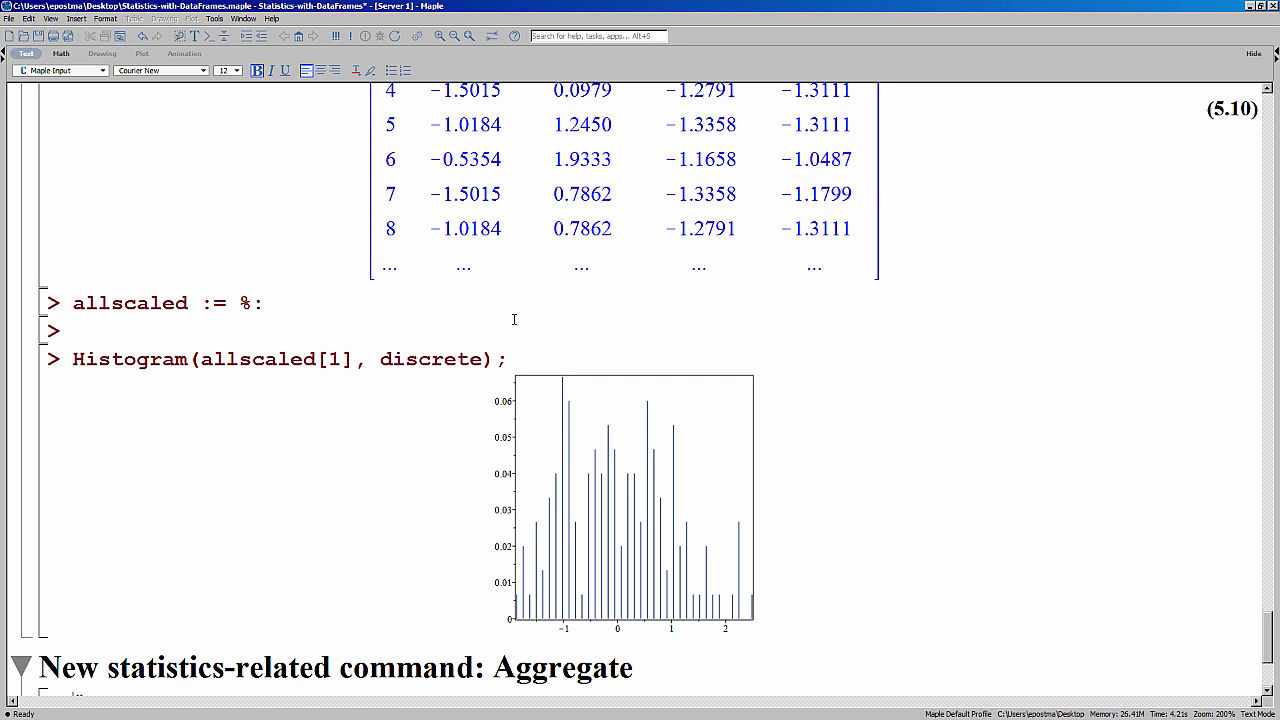
{"action": "mouse_move", "coordinate": [482, 384]}
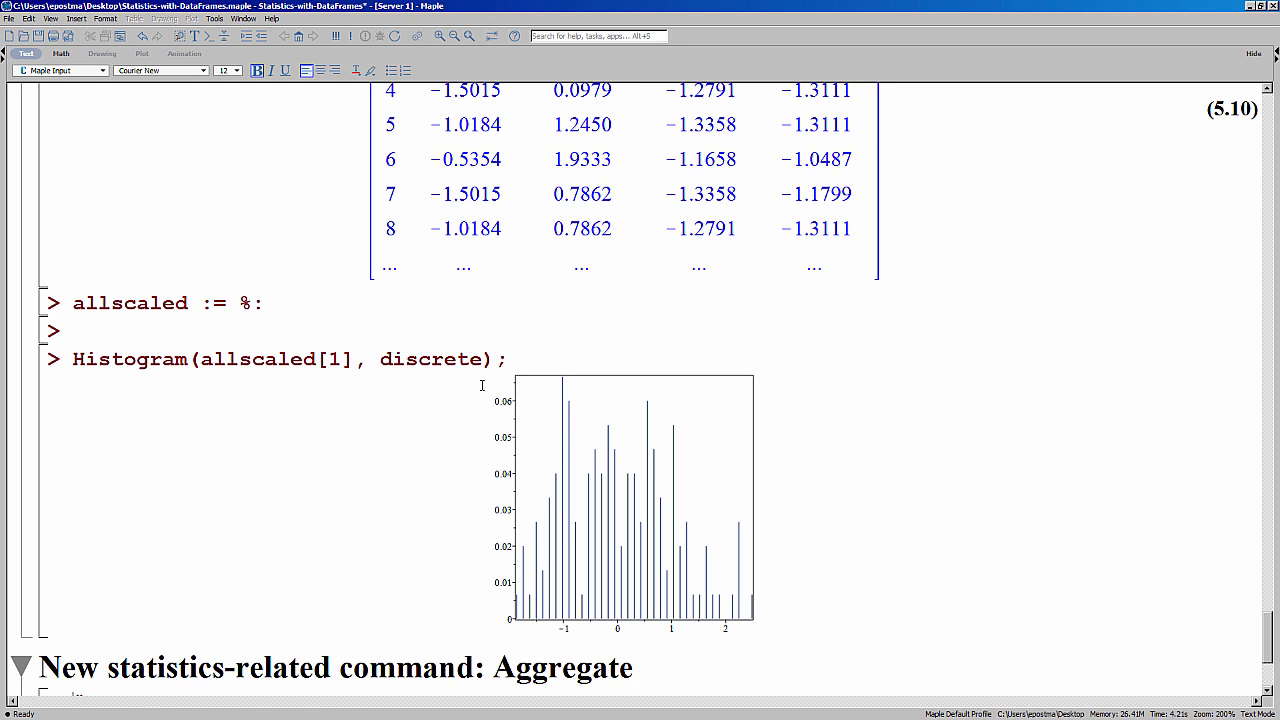
{"action": "mouse_move", "coordinate": [468, 404]}
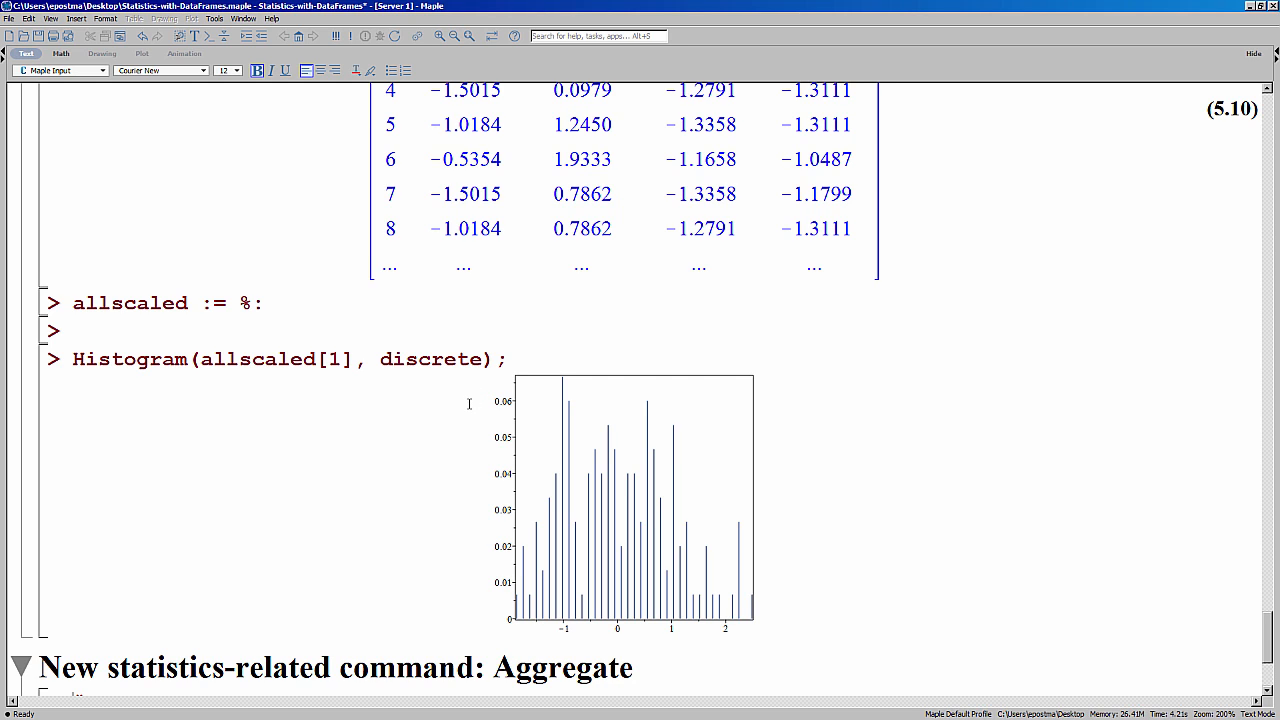
{"action": "mouse_move", "coordinate": [446, 420]}
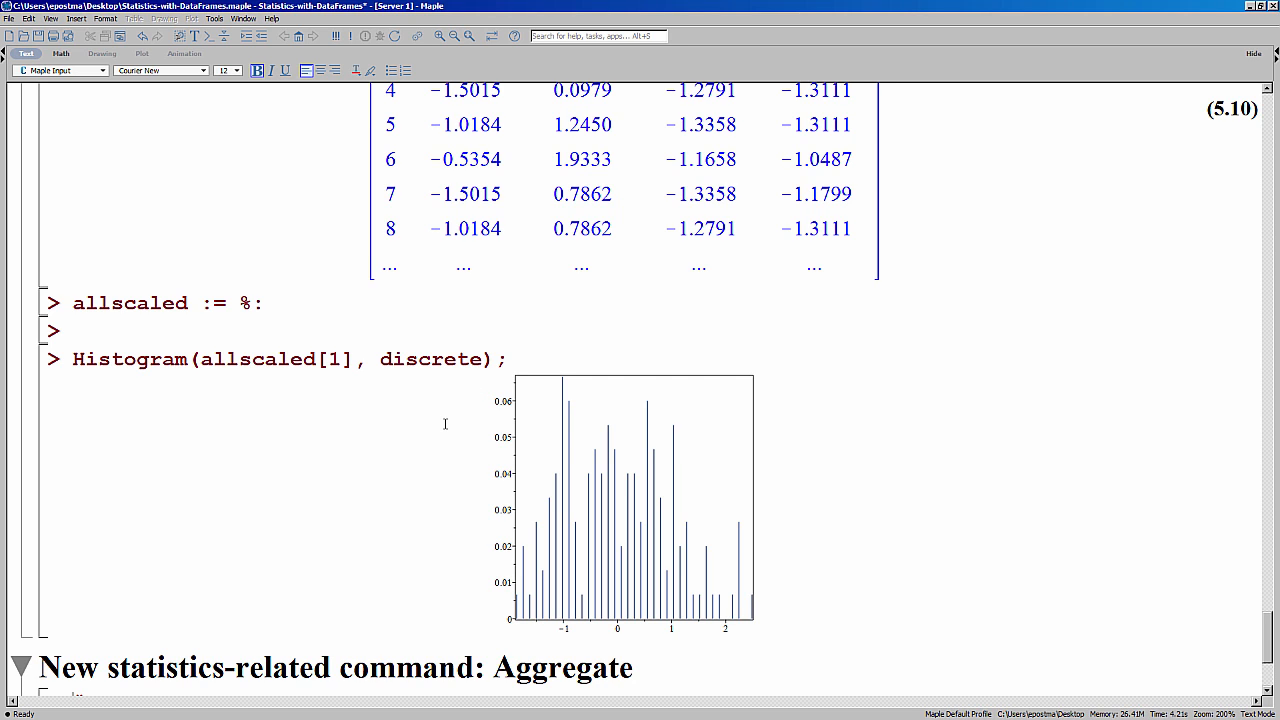
Evaluate Aggregate(IrisData, Species, function=MedianDeviation, tally) showing 50 flowers per species
{"action": "scroll", "scroll_direction": "down", "scroll_amount": 3}
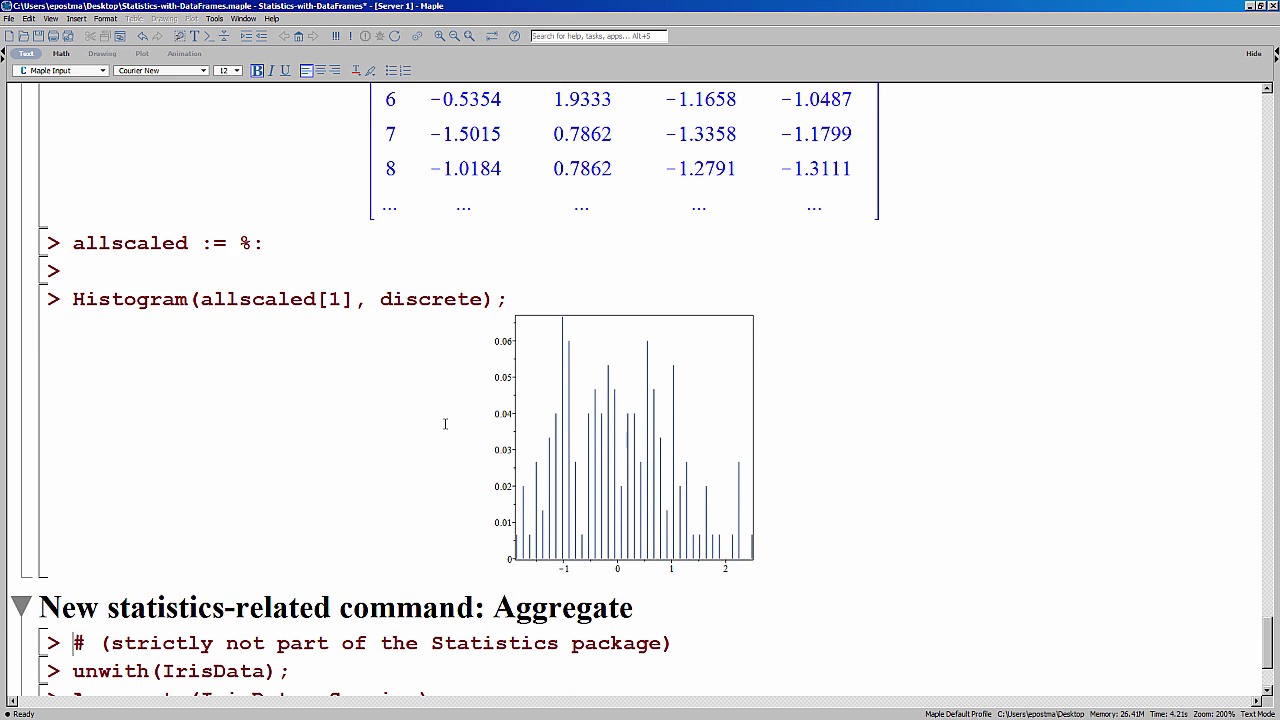
{"action": "scroll", "scroll_direction": "down", "scroll_amount": 3}
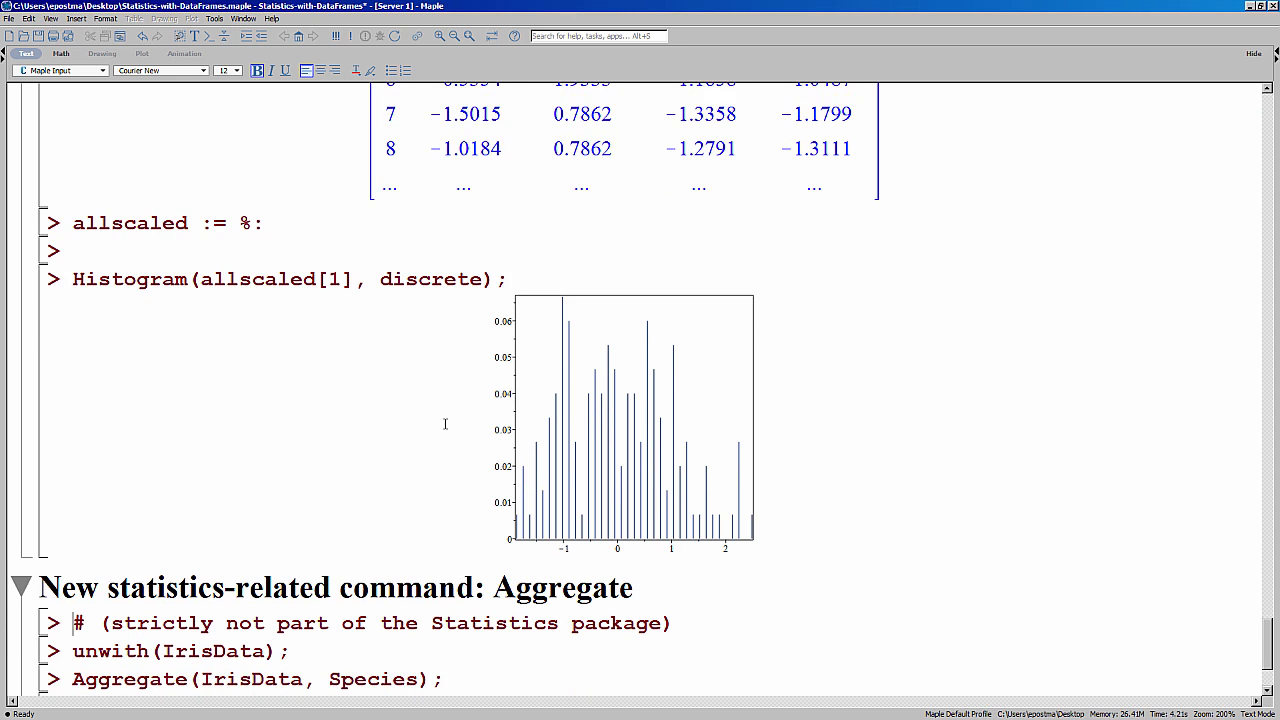
{"action": "scroll", "scroll_direction": "down", "scroll_amount": 3}
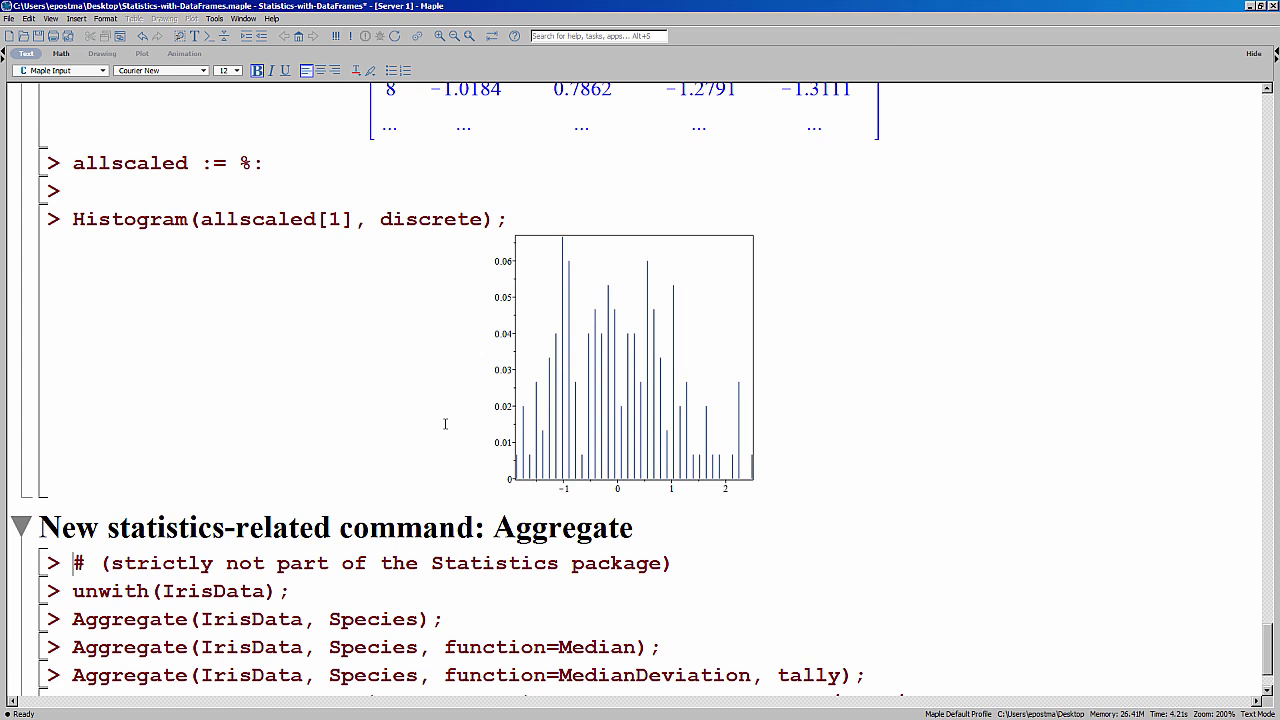
{"action": "scroll", "scroll_direction": "down", "scroll_amount": 3}
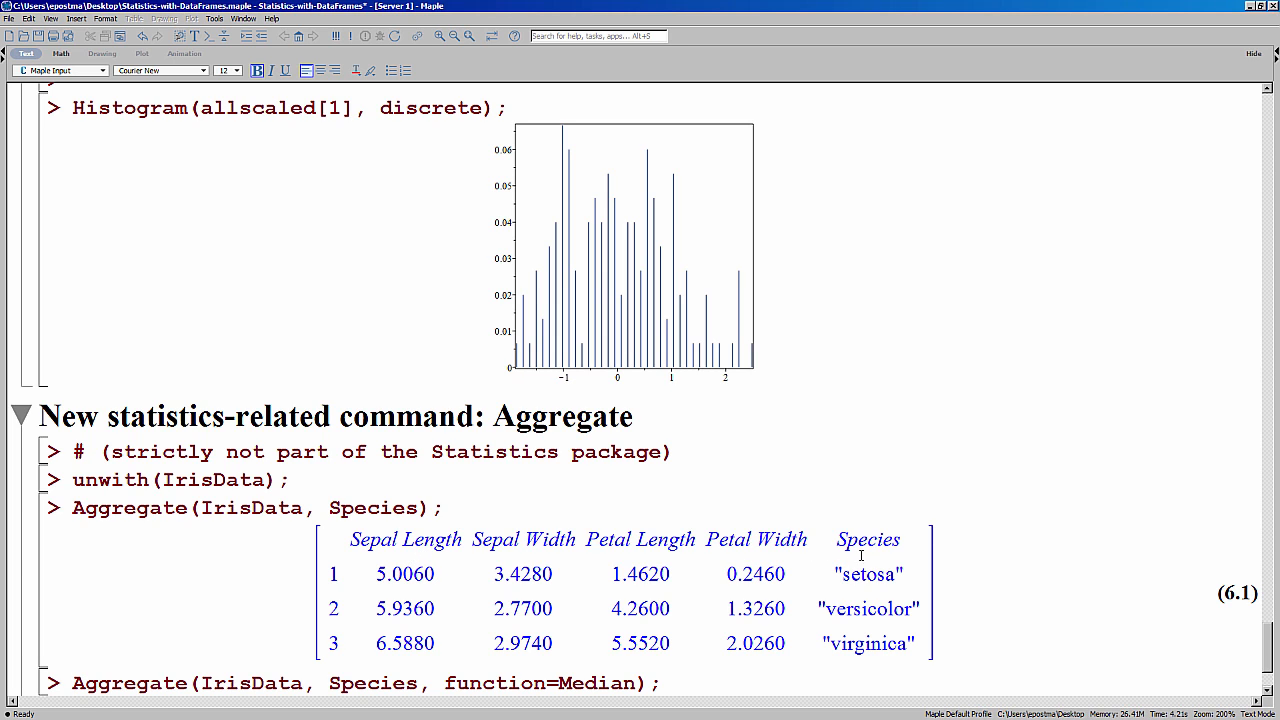
{"action": "mouse_move", "coordinate": [406, 570]}
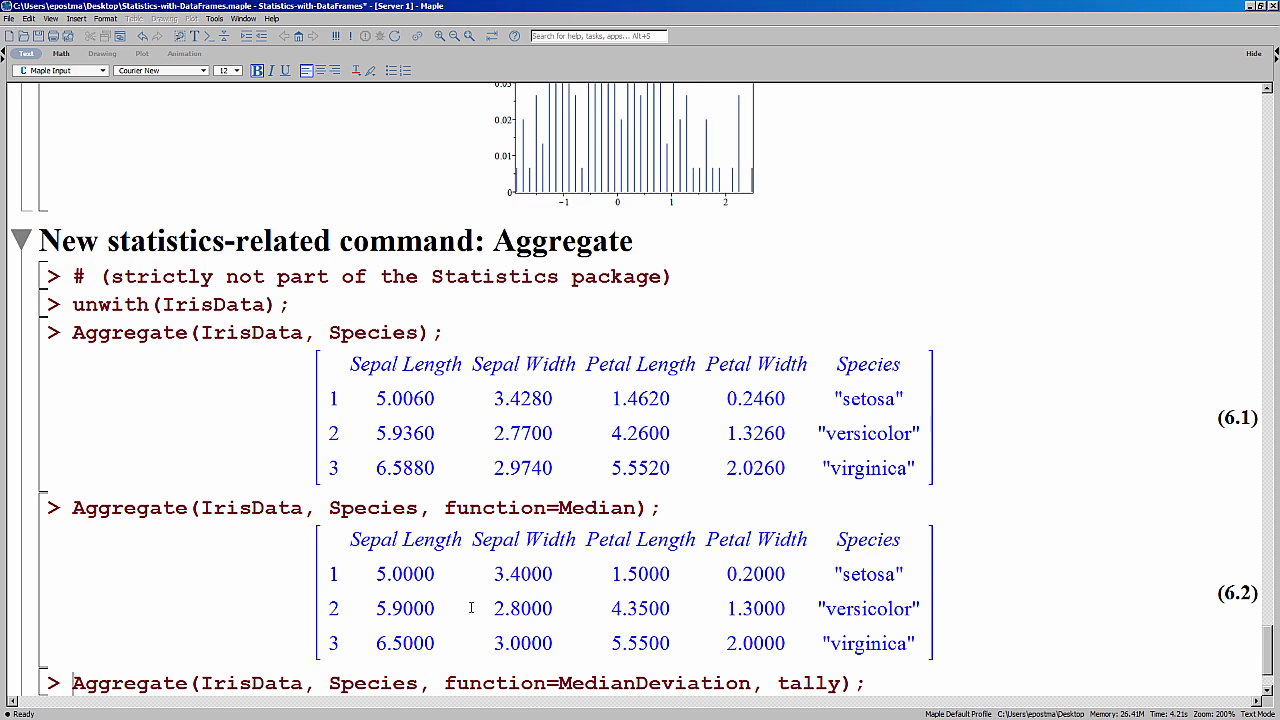
{"action": "scroll", "scroll_direction": "down", "scroll_amount": 3}
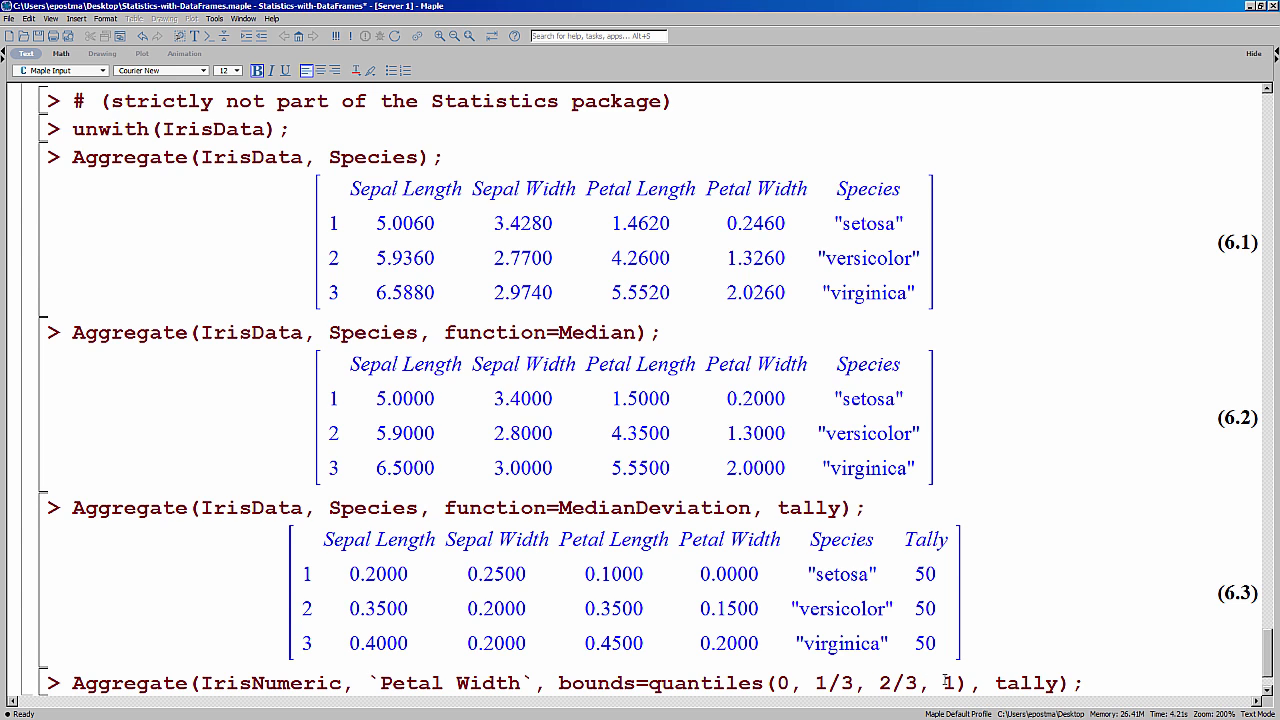
Scroll down to the Aggregate result with Petal Width tercile means and tallies 50, 48, 52
{"action": "scroll", "scroll_direction": "down", "scroll_amount": 3}
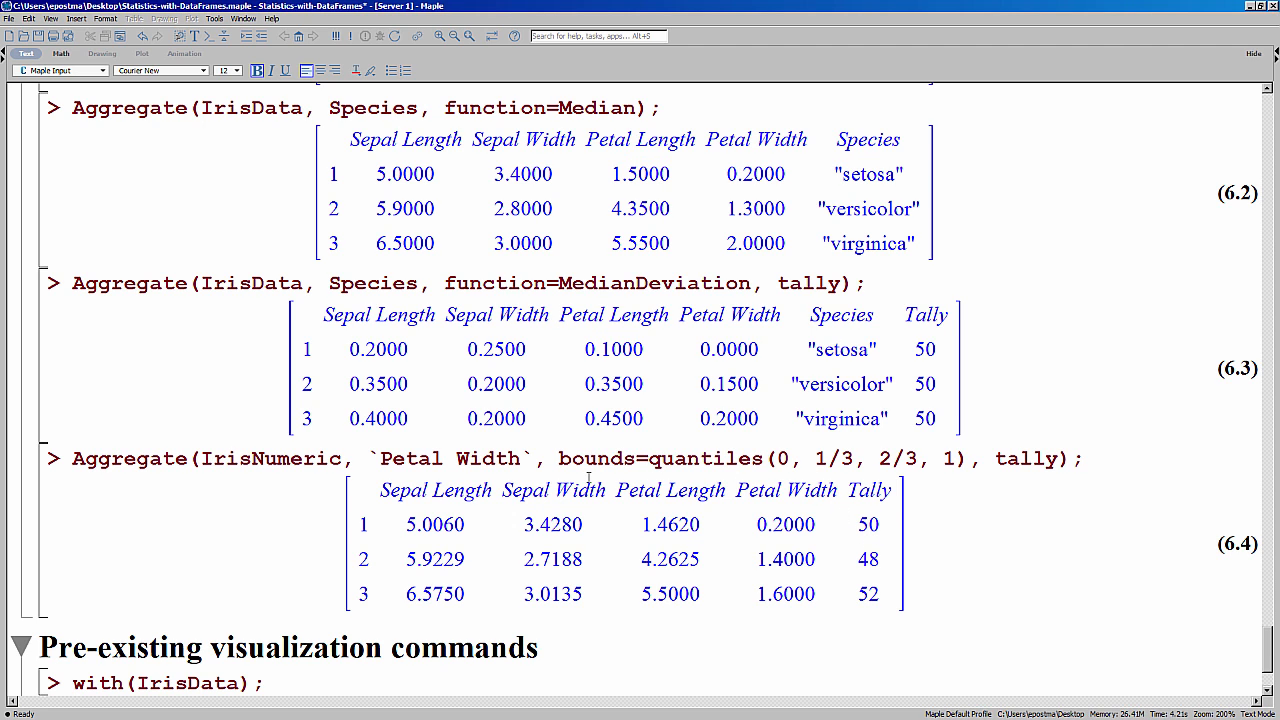
{"action": "mouse_move", "coordinate": [866, 552]}
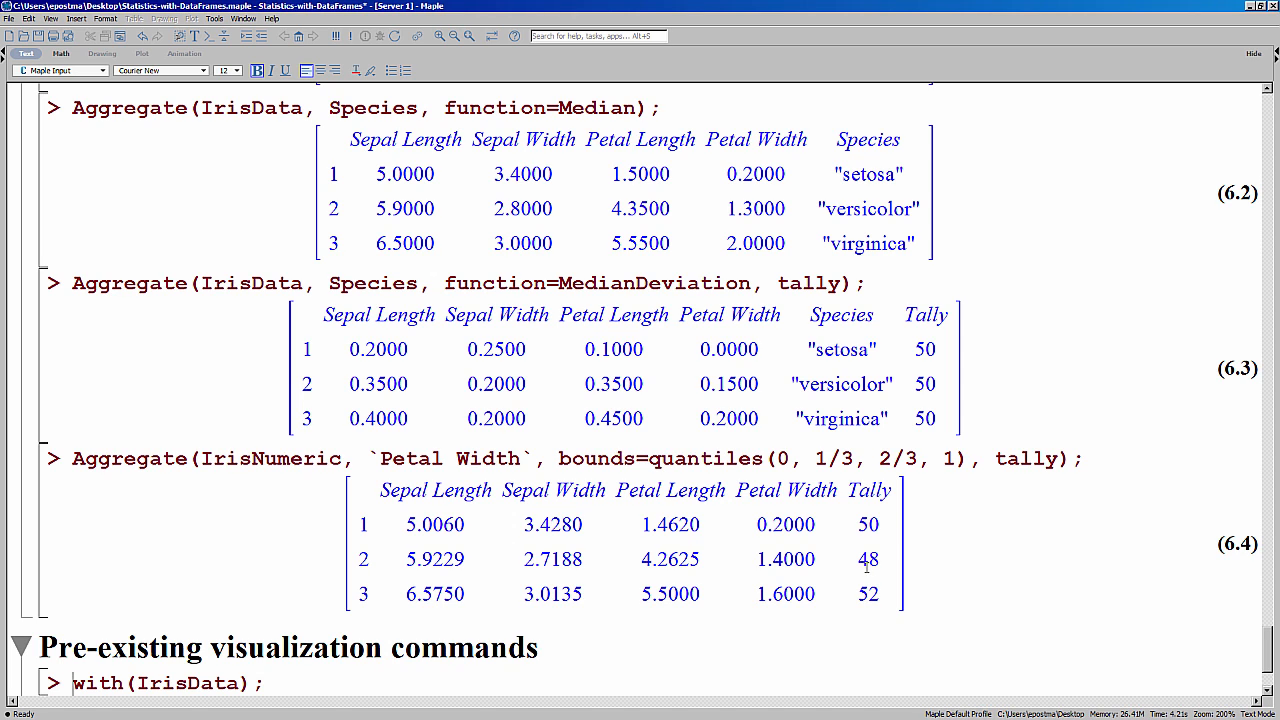
{"action": "mouse_move", "coordinate": [872, 532]}
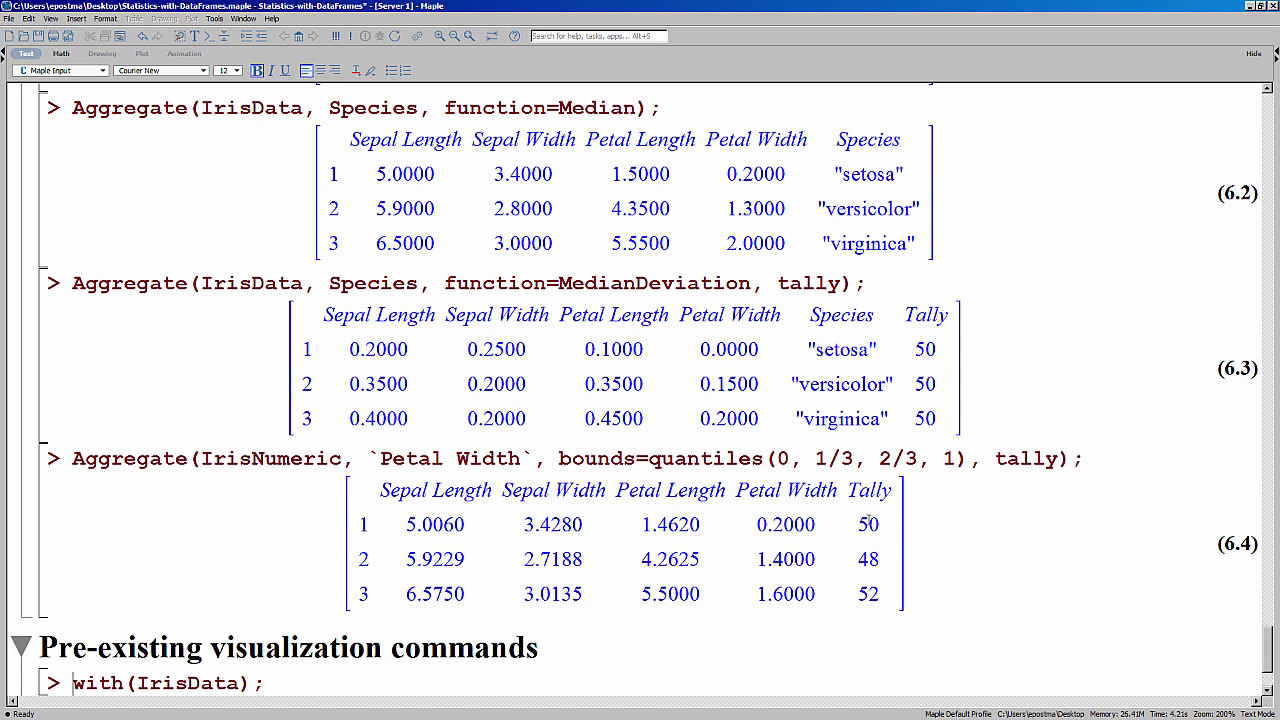
{"action": "mouse_move", "coordinate": [856, 584]}
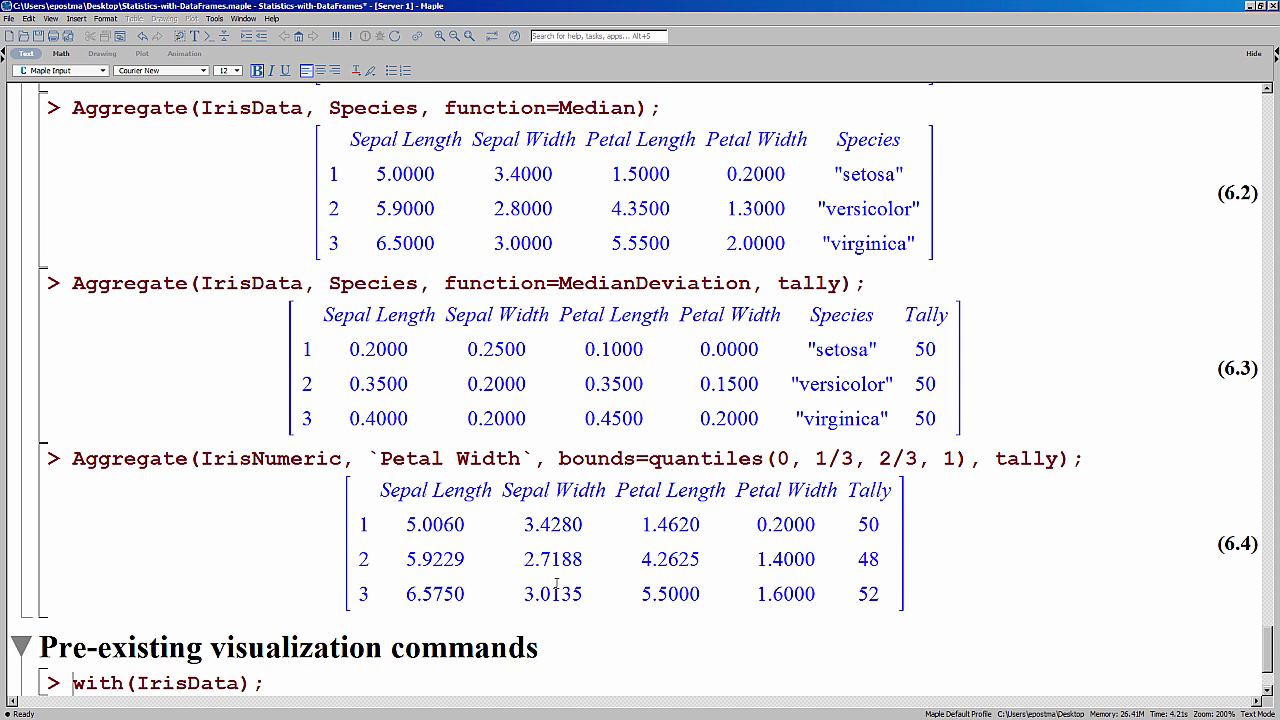
Load IrisData to list its column names and draw the Sepal Length line chart
{"action": "scroll", "scroll_direction": "down", "scroll_amount": 3}
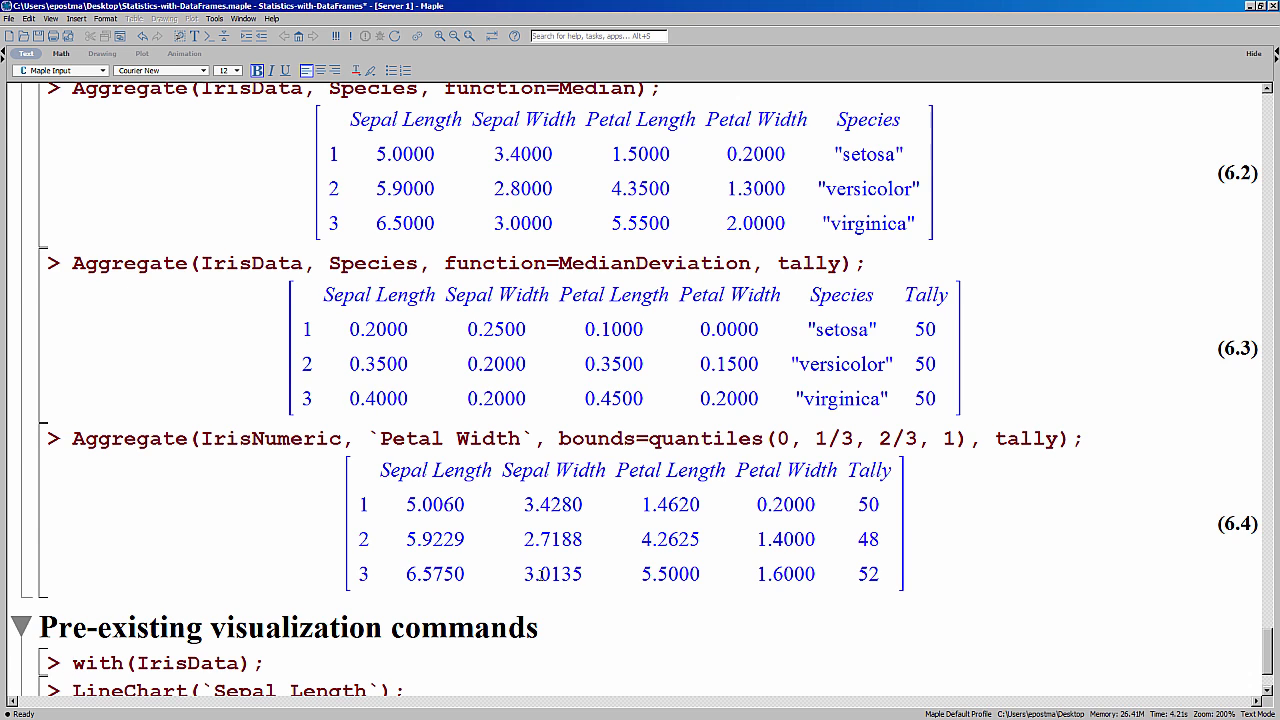
{"action": "scroll", "scroll_direction": "down", "scroll_amount": 3}
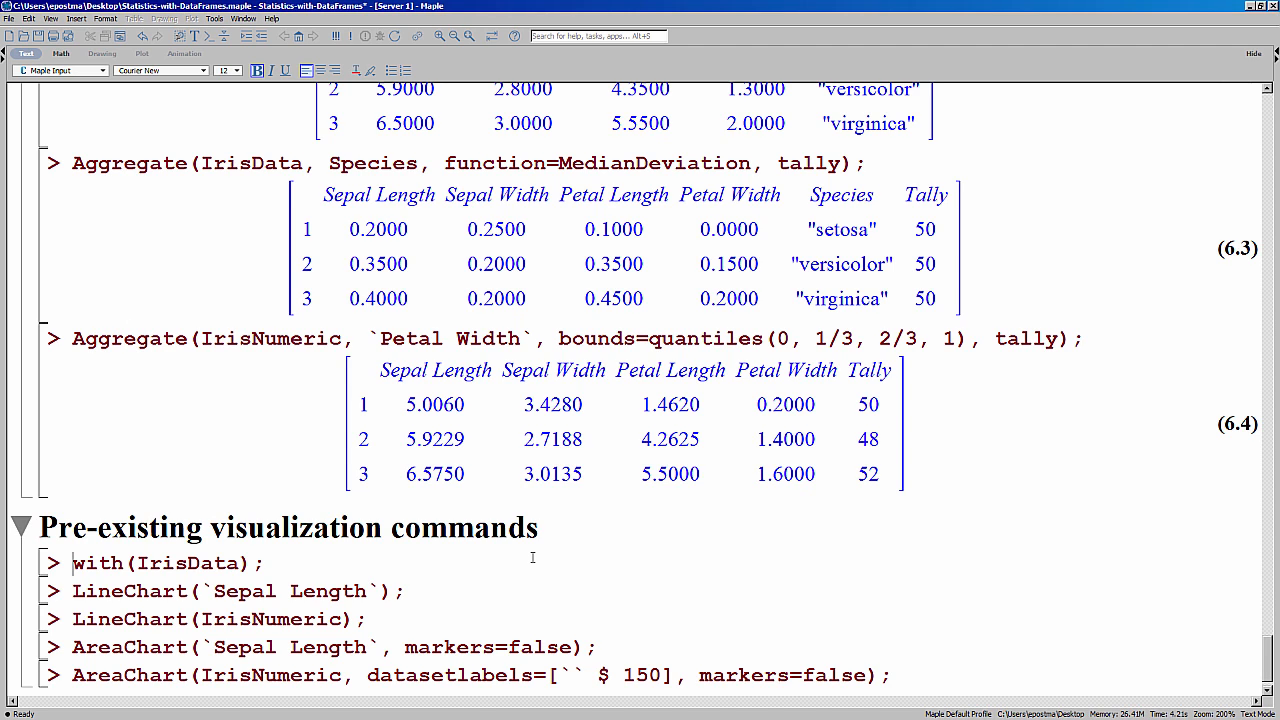
{"action": "key", "text": "Return"}
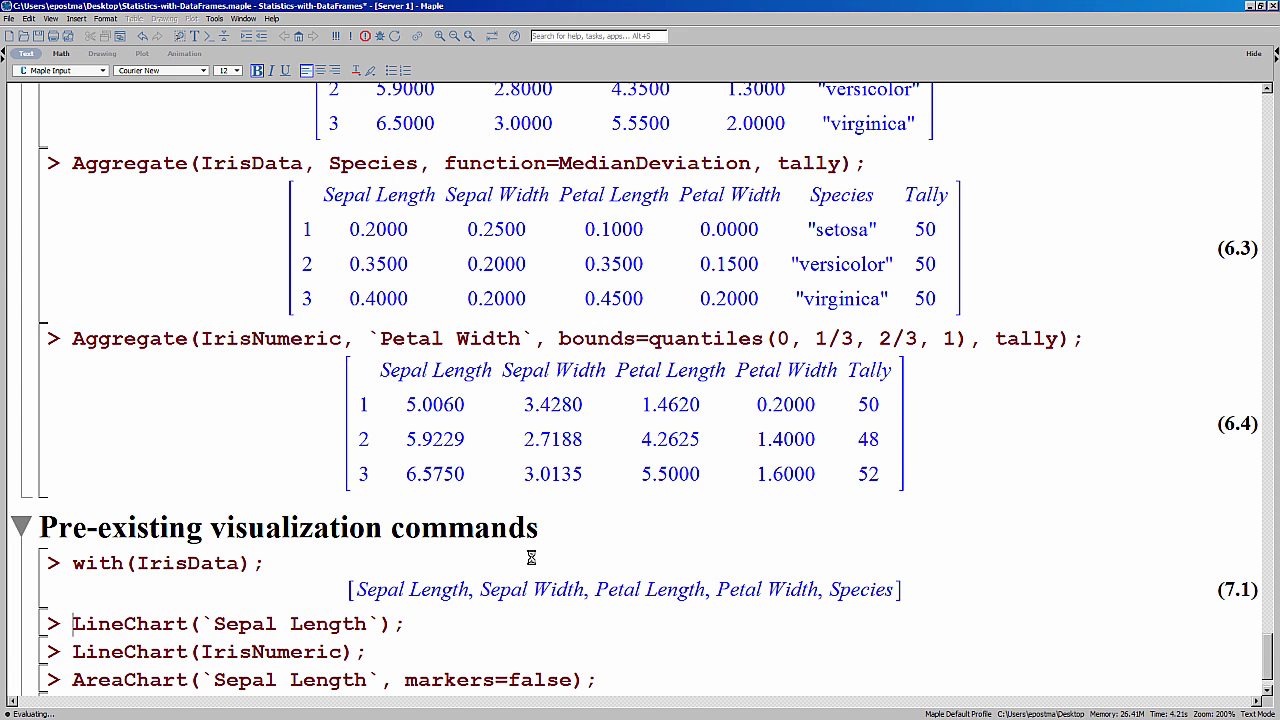
{"action": "key", "text": "Return"}
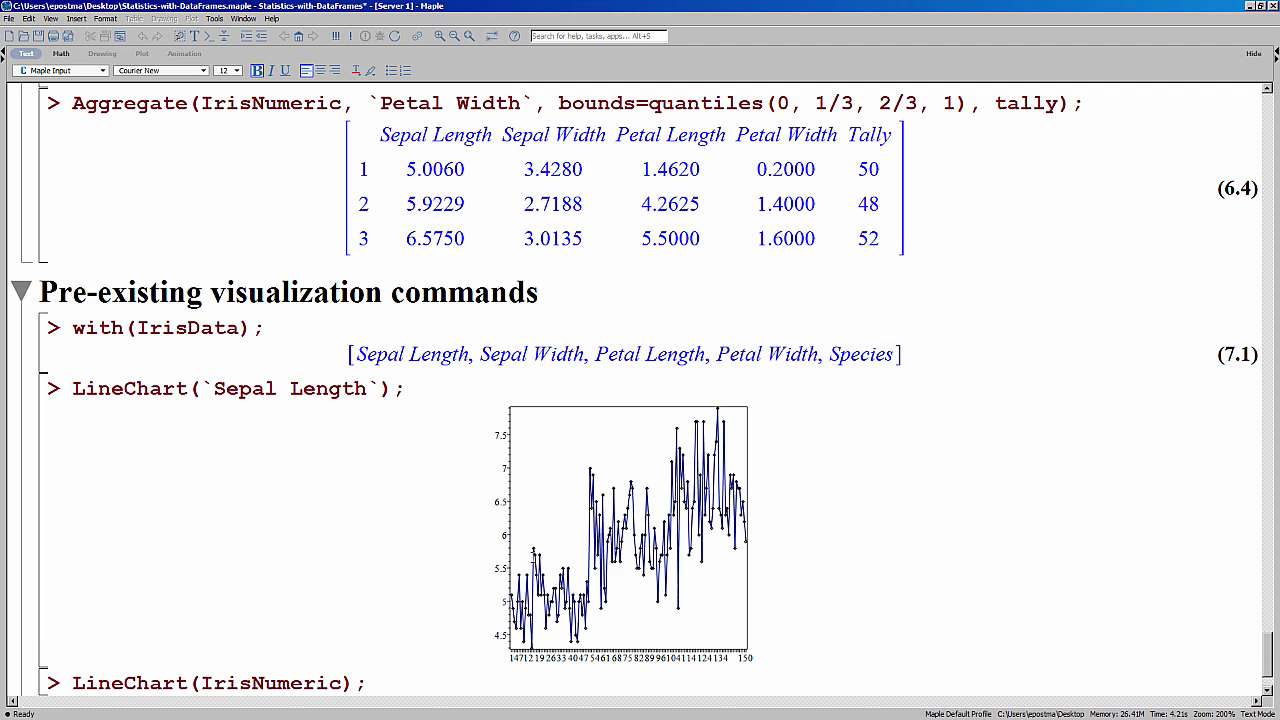
{"action": "scroll", "scroll_direction": "down", "scroll_amount": 3}
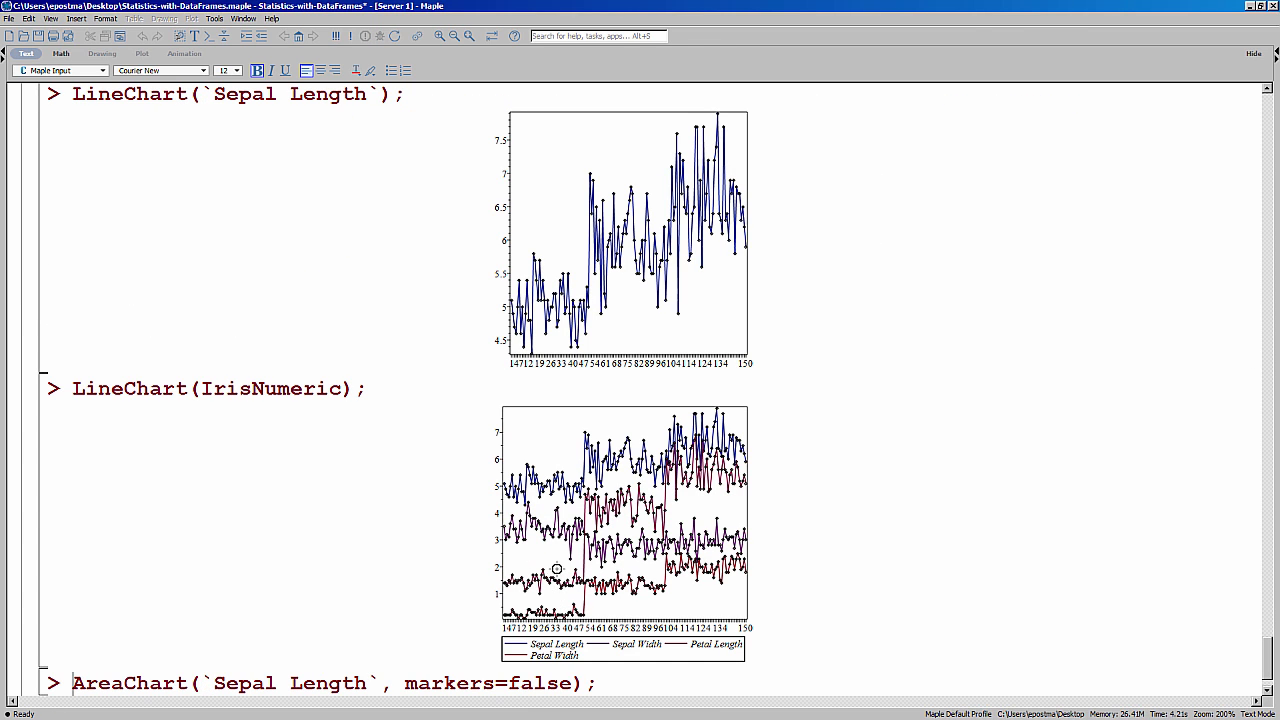
{"action": "mouse_move", "coordinate": [714, 494]}
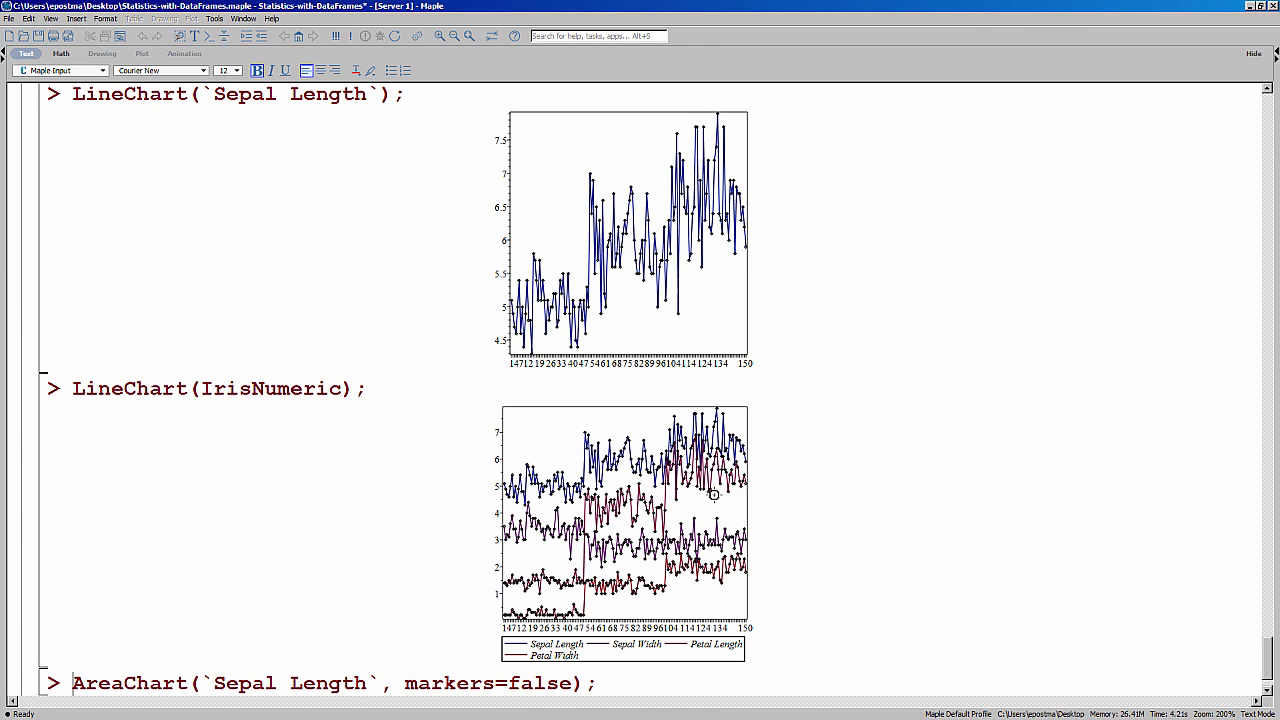
{"action": "mouse_move", "coordinate": [676, 568]}
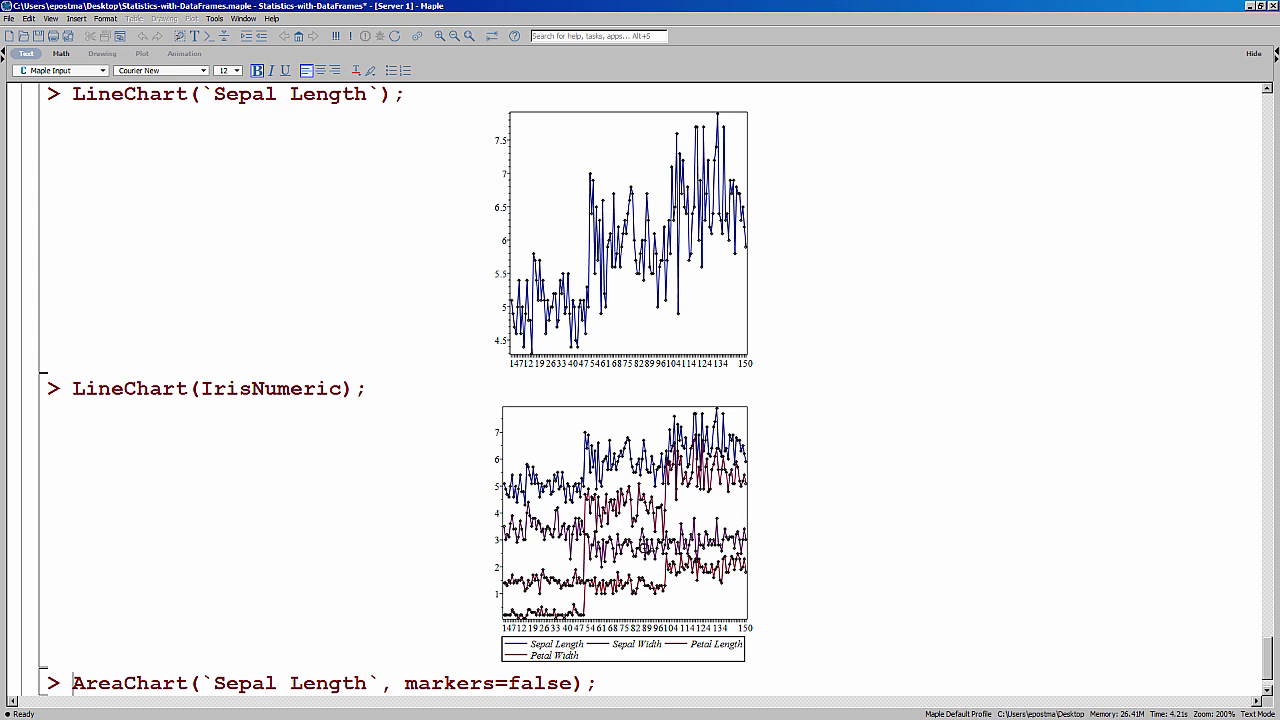
{"action": "mouse_move", "coordinate": [444, 520]}
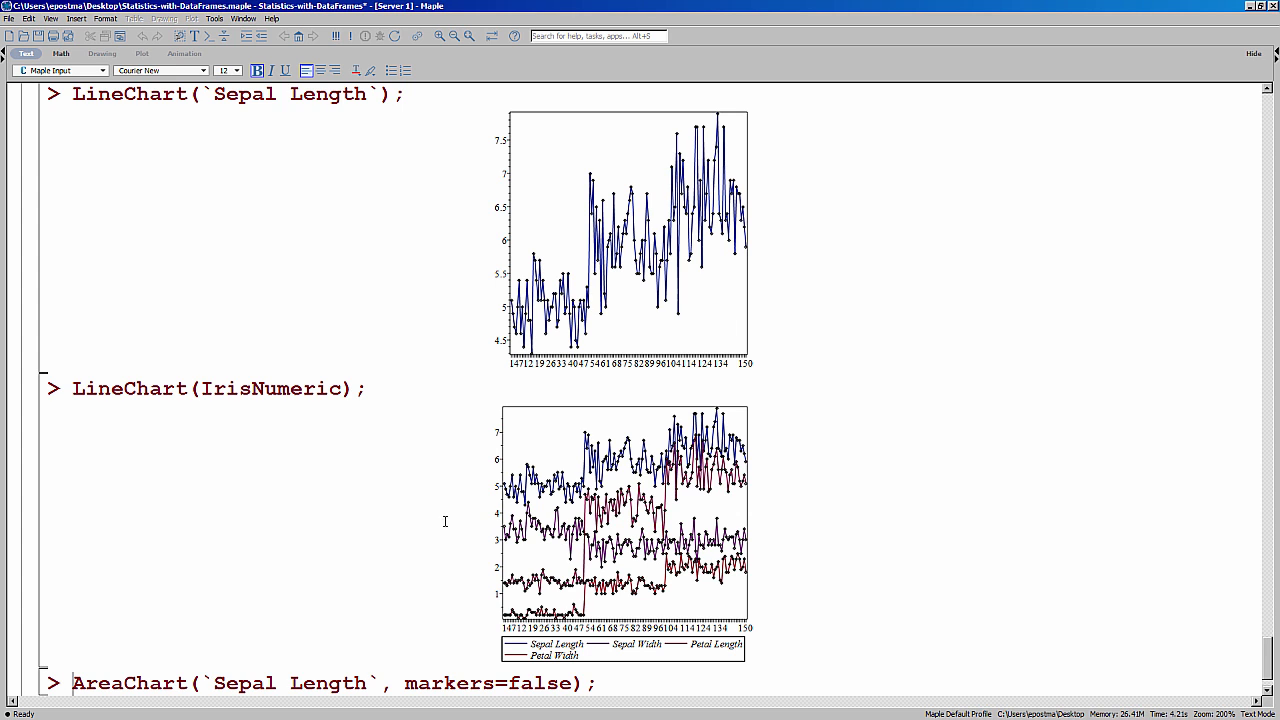
Scroll to the area charts and select the 3D area chart of the four IrisNumeric measurements
{"action": "scroll", "scroll_direction": "down", "scroll_amount": 3}
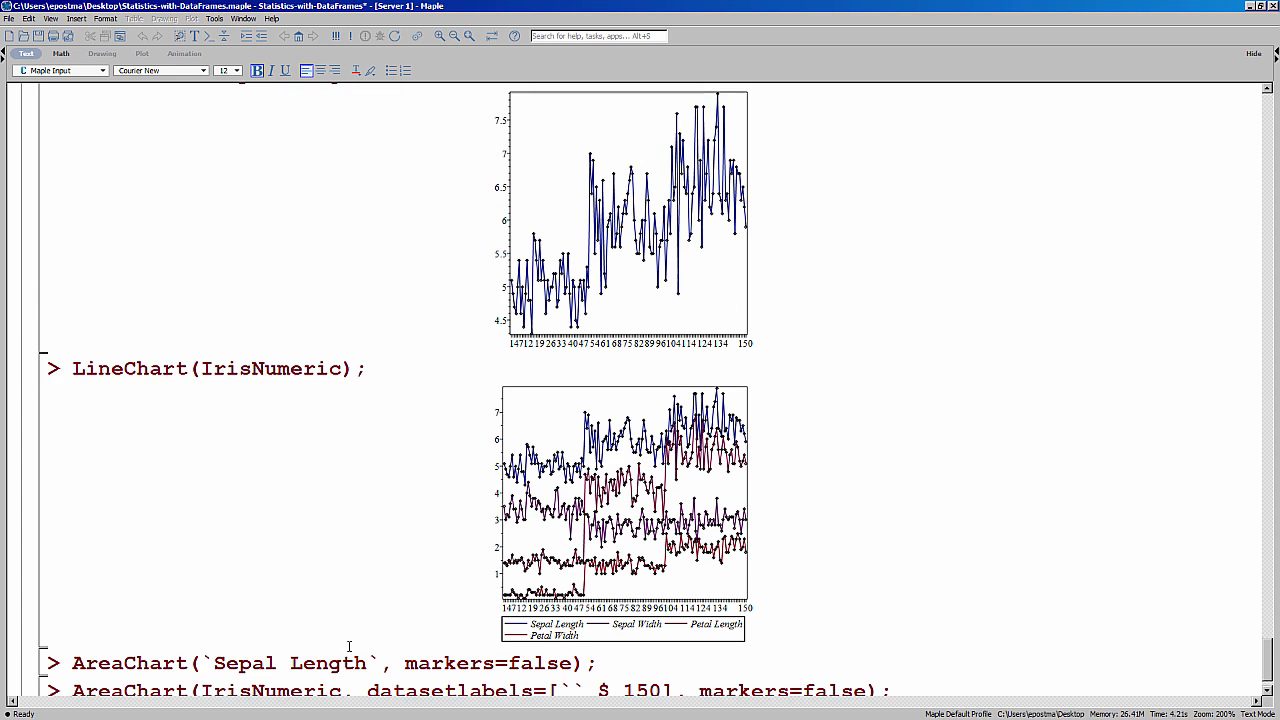
{"action": "scroll", "scroll_direction": "down", "scroll_amount": 3}
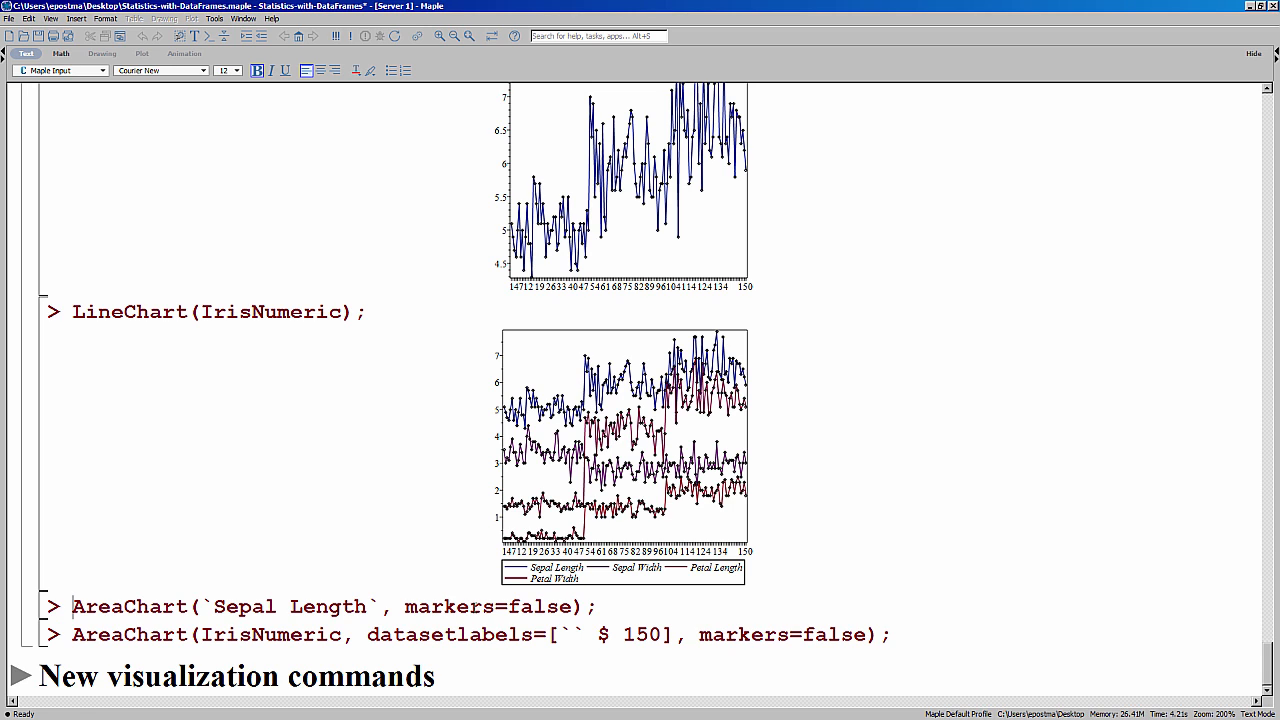
{"action": "scroll", "scroll_direction": "down", "scroll_amount": 3}
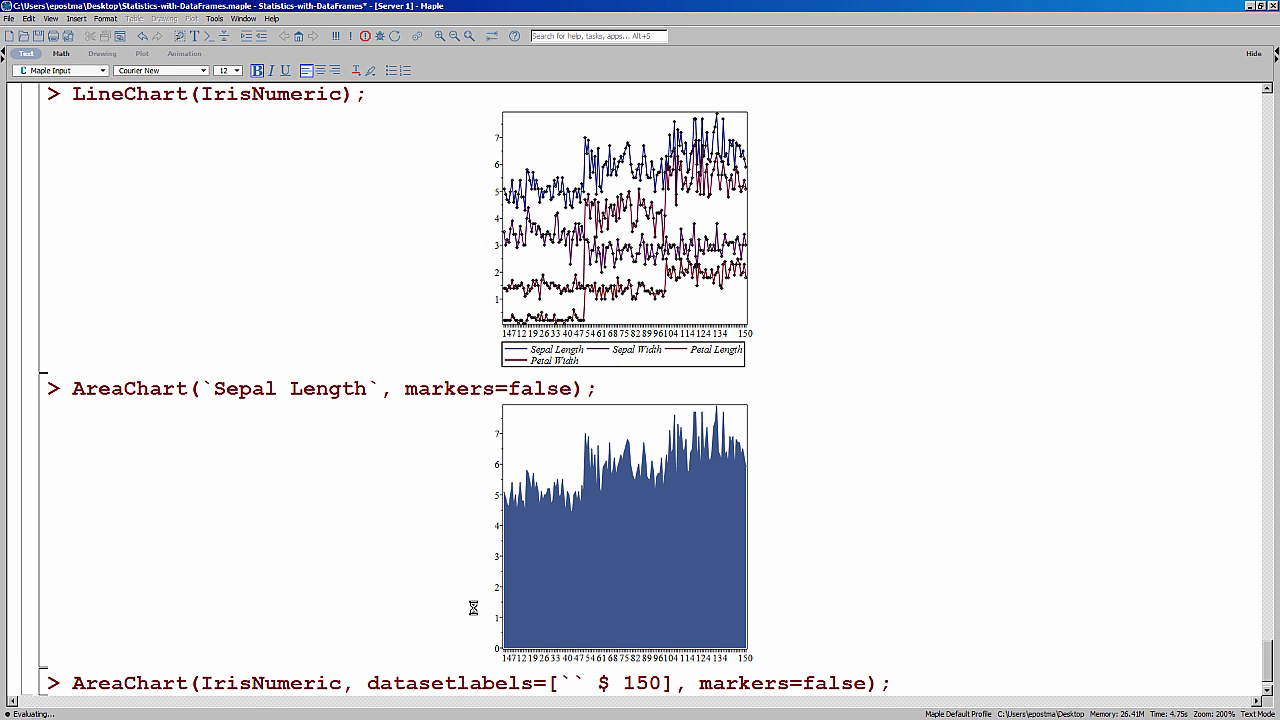
{"action": "scroll", "scroll_direction": "down", "scroll_amount": 3}
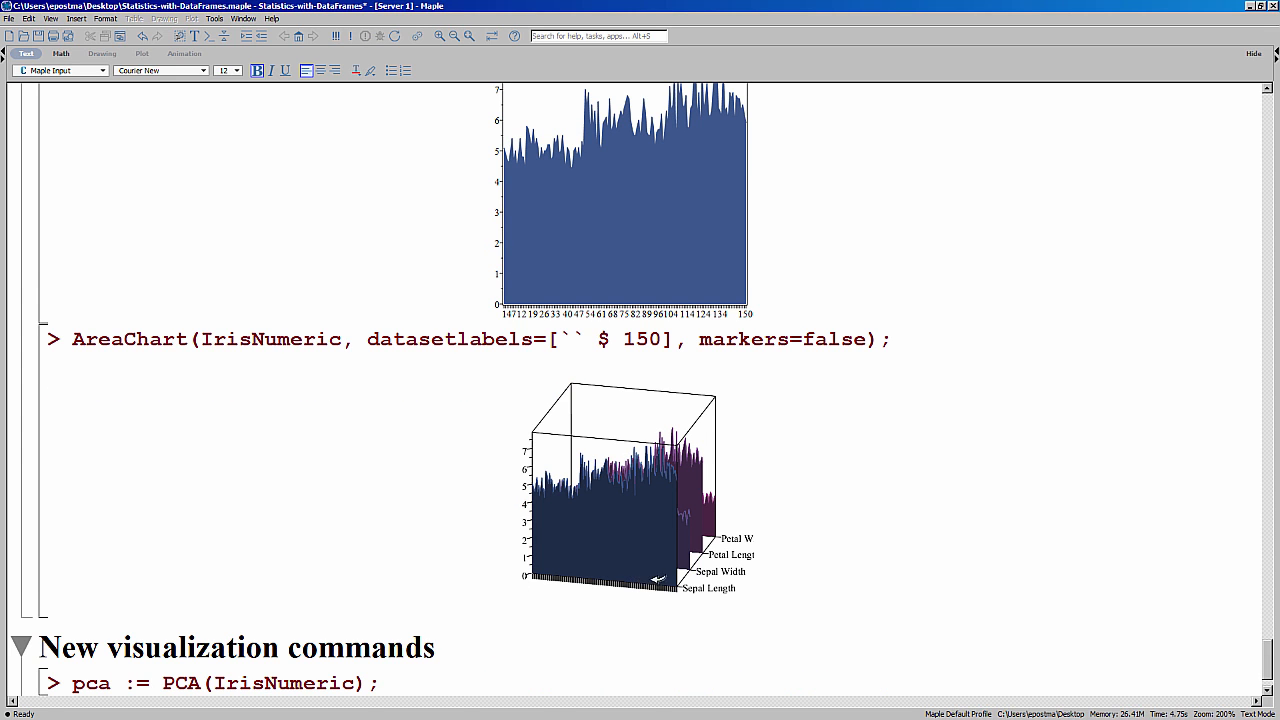
{"action": "left_click", "coordinate": [624, 480]}
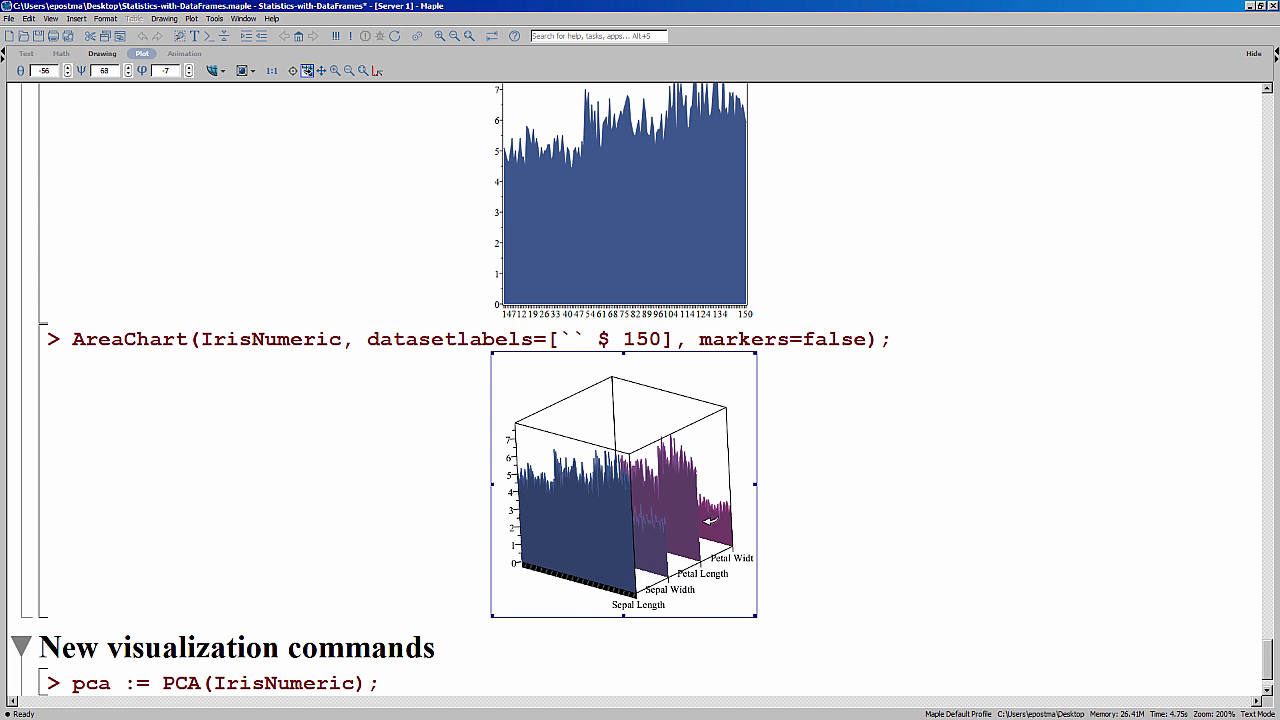
{"action": "mouse_move", "coordinate": [736, 522]}
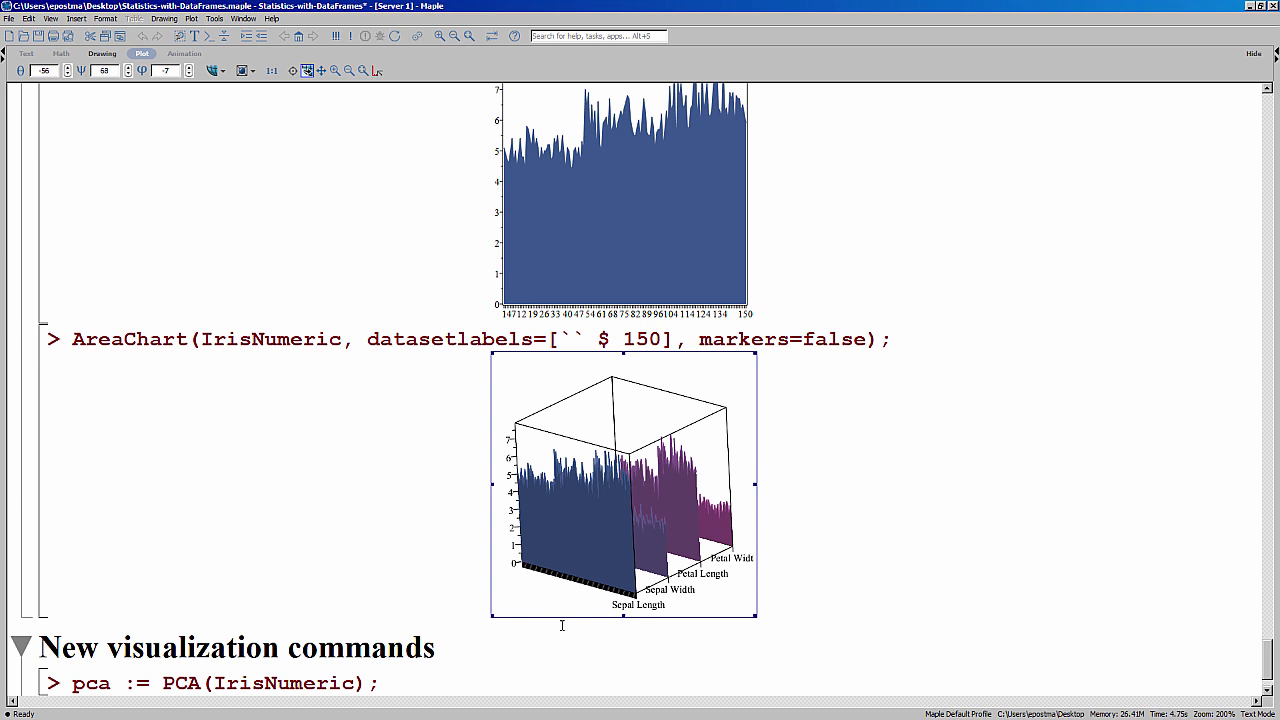
{"action": "mouse_move", "coordinate": [464, 616]}
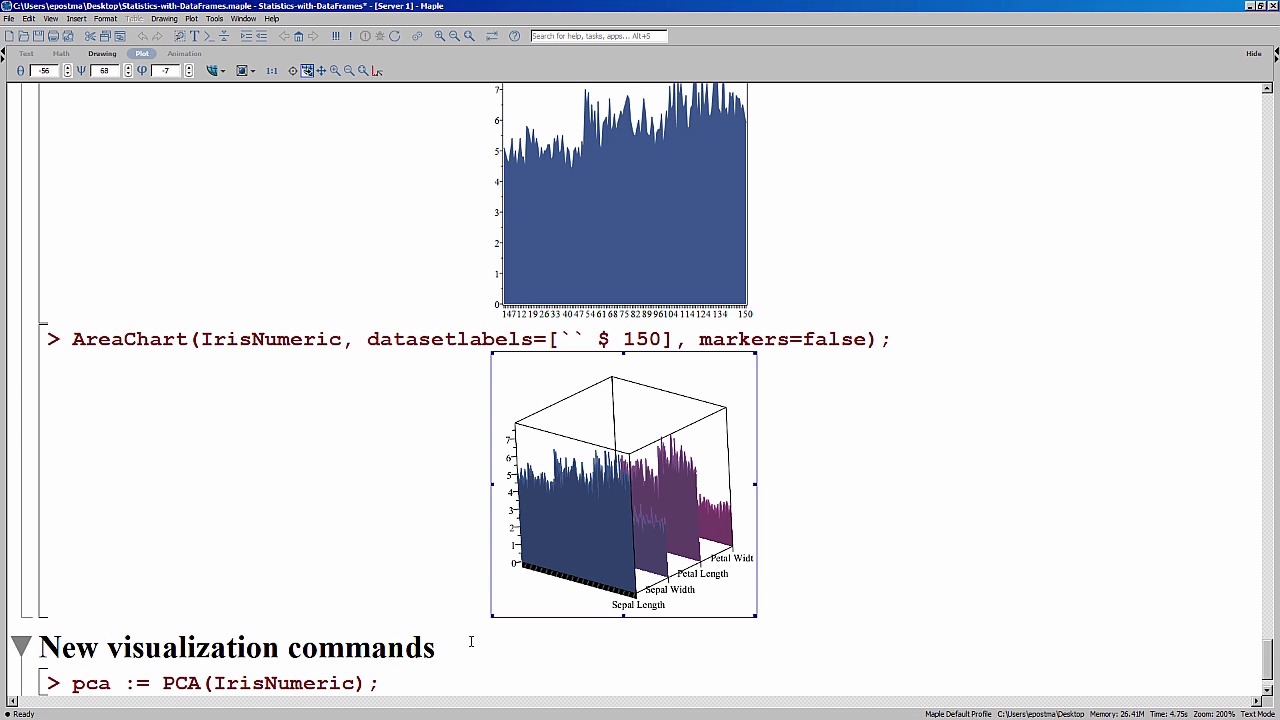
{"action": "mouse_move", "coordinate": [472, 638]}
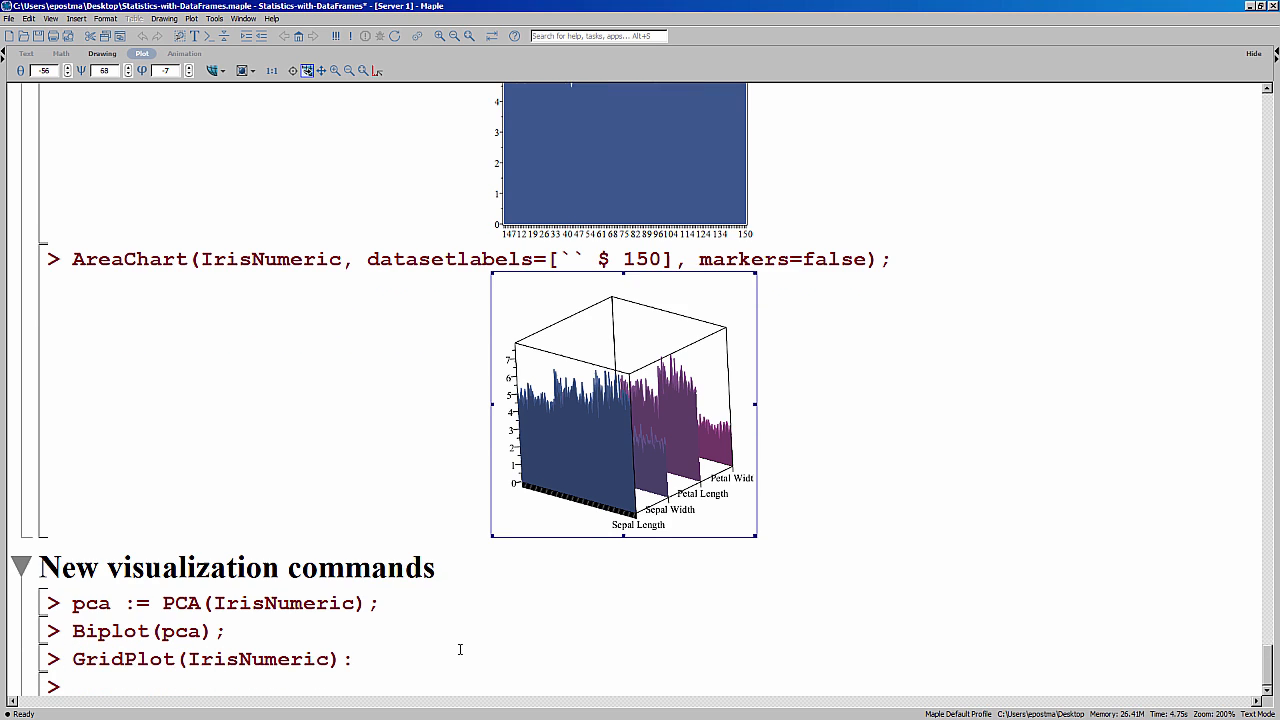
Evaluate pca := PCA(IrisNumeric) to get eigenvalues, variance proportions, rotation and components
{"action": "left_click", "coordinate": [380, 600]}
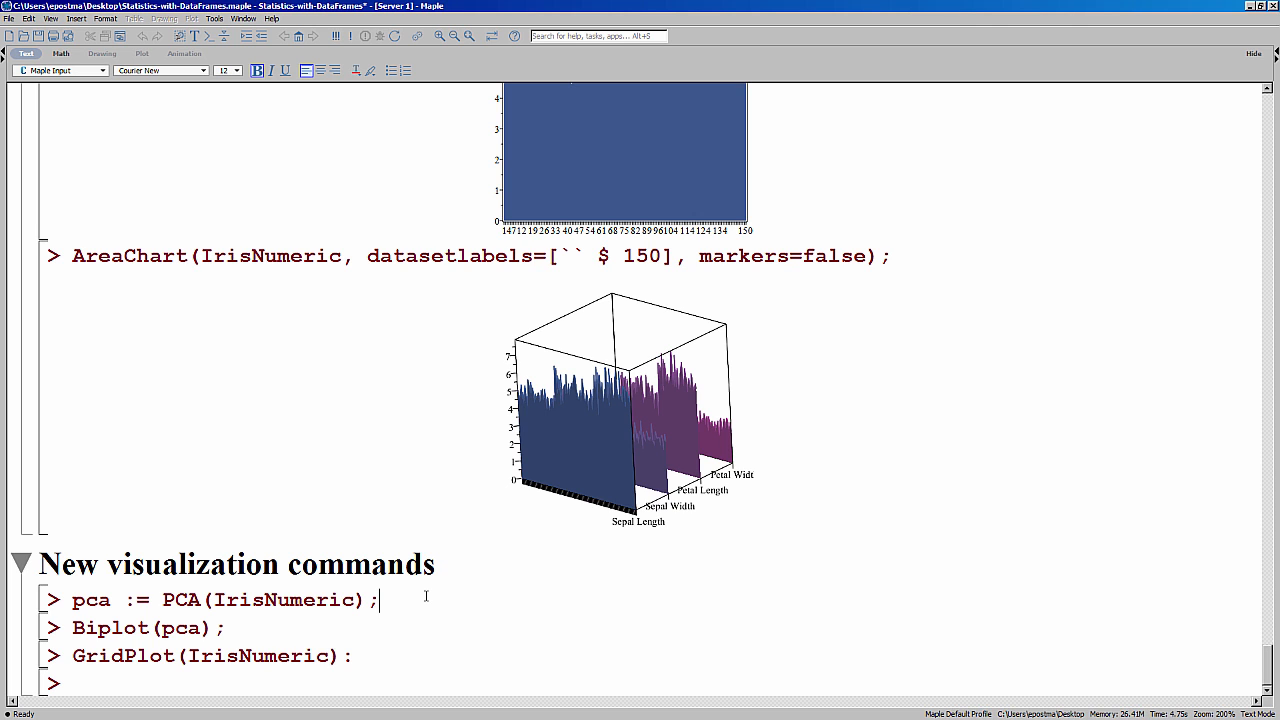
{"action": "key", "text": "Return"}
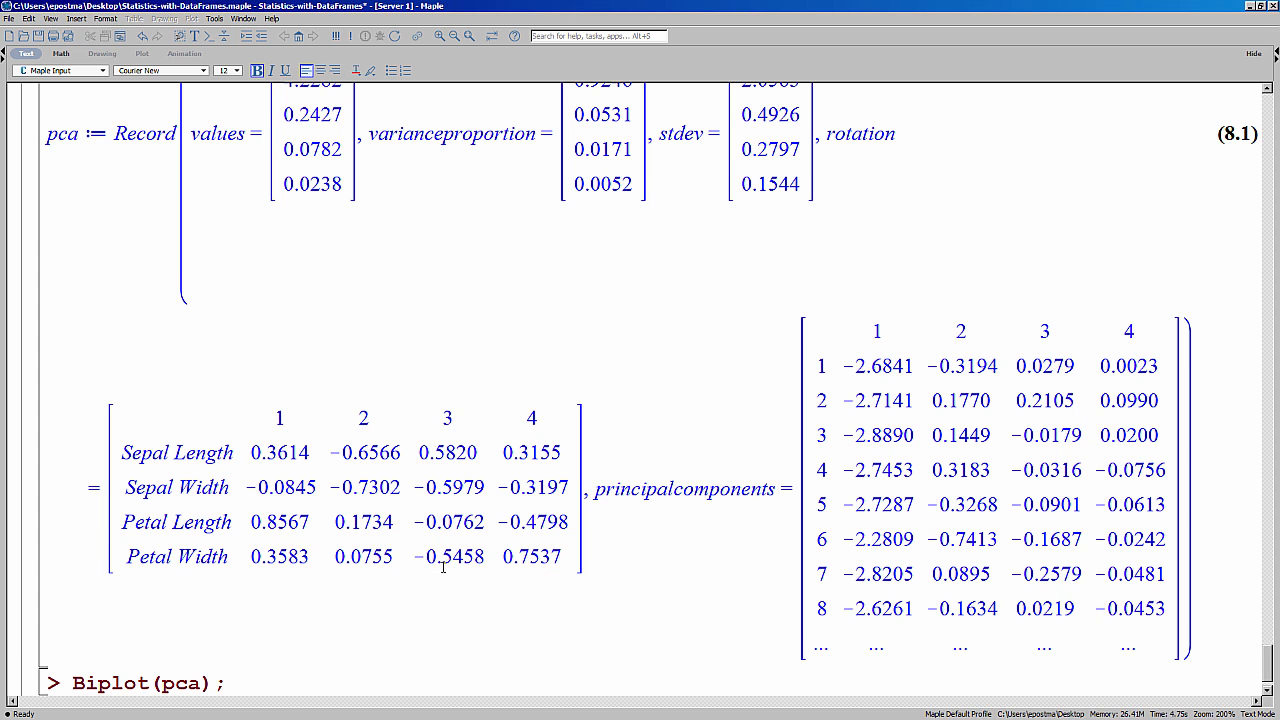
{"action": "scroll", "scroll_direction": "up", "scroll_amount": 3}
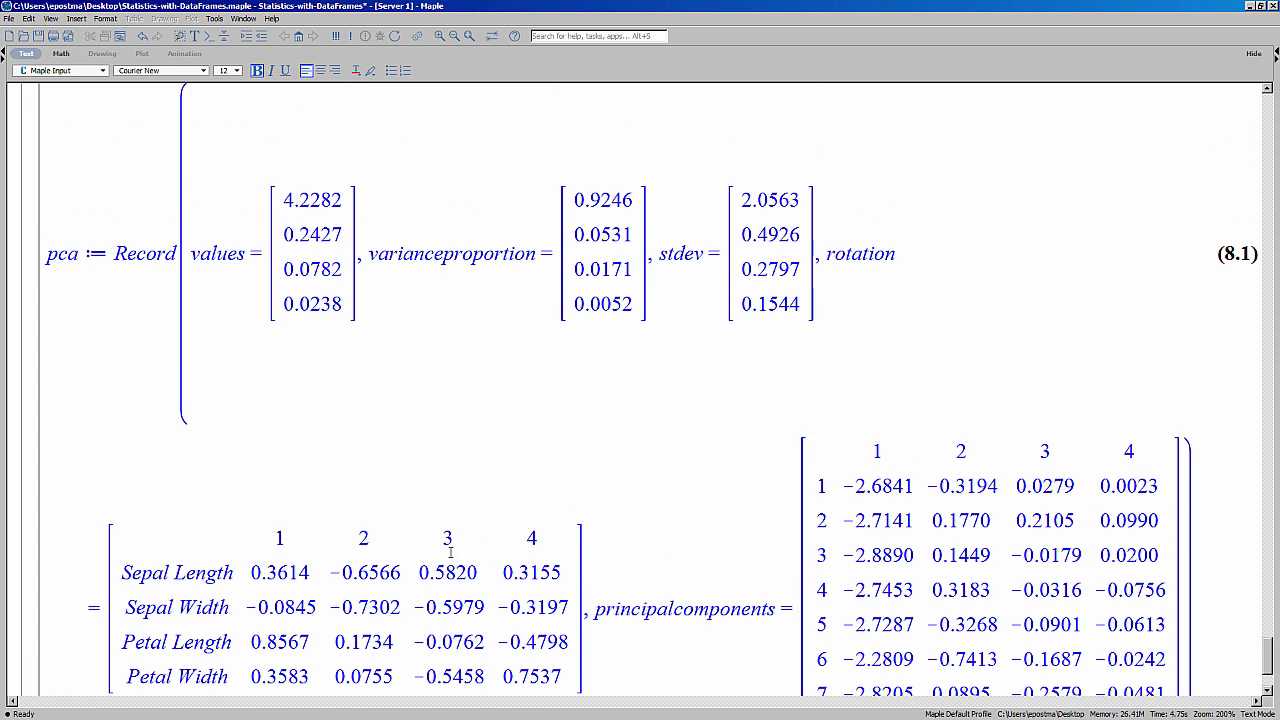
{"action": "mouse_move", "coordinate": [648, 364]}
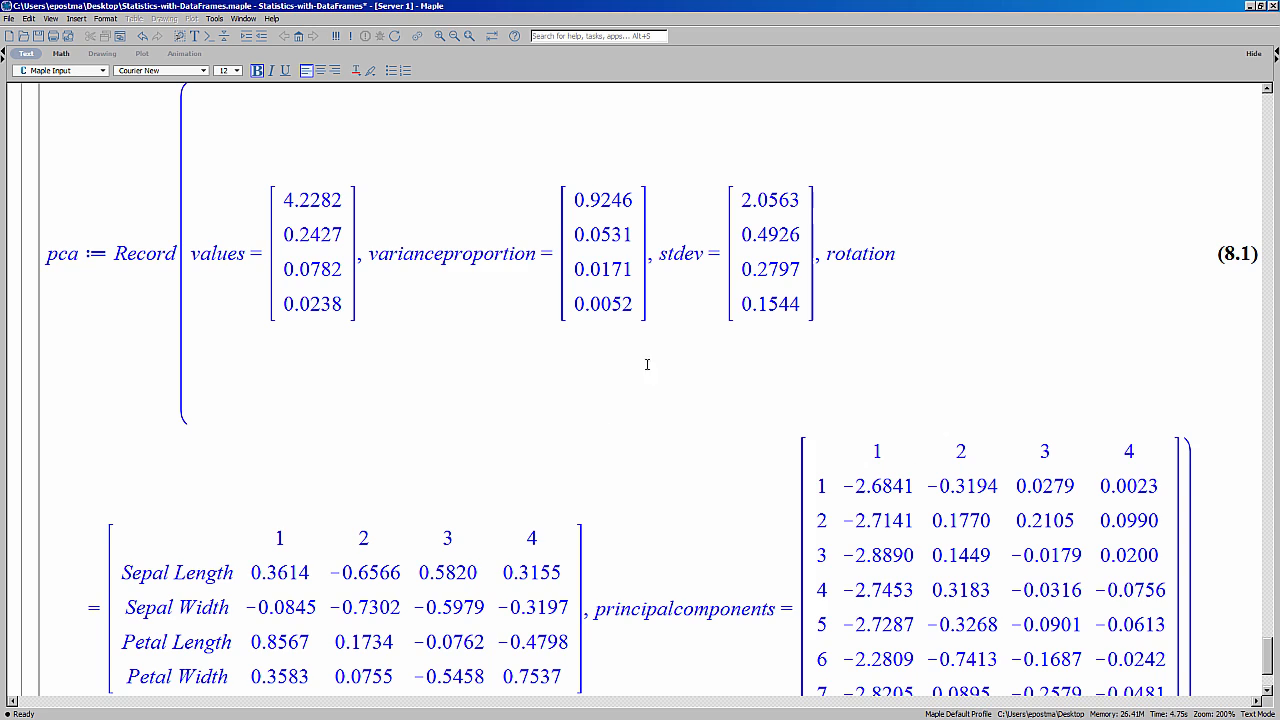
{"action": "mouse_move", "coordinate": [630, 436]}
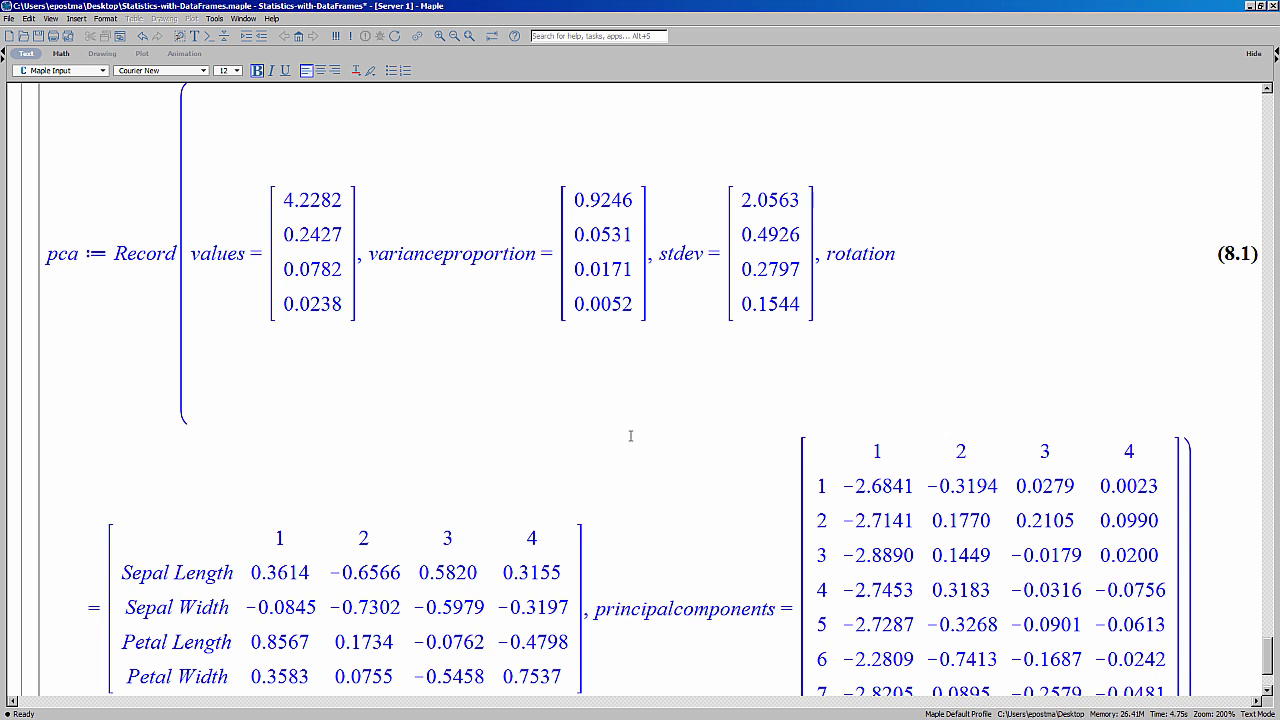
{"action": "mouse_move", "coordinate": [652, 508]}
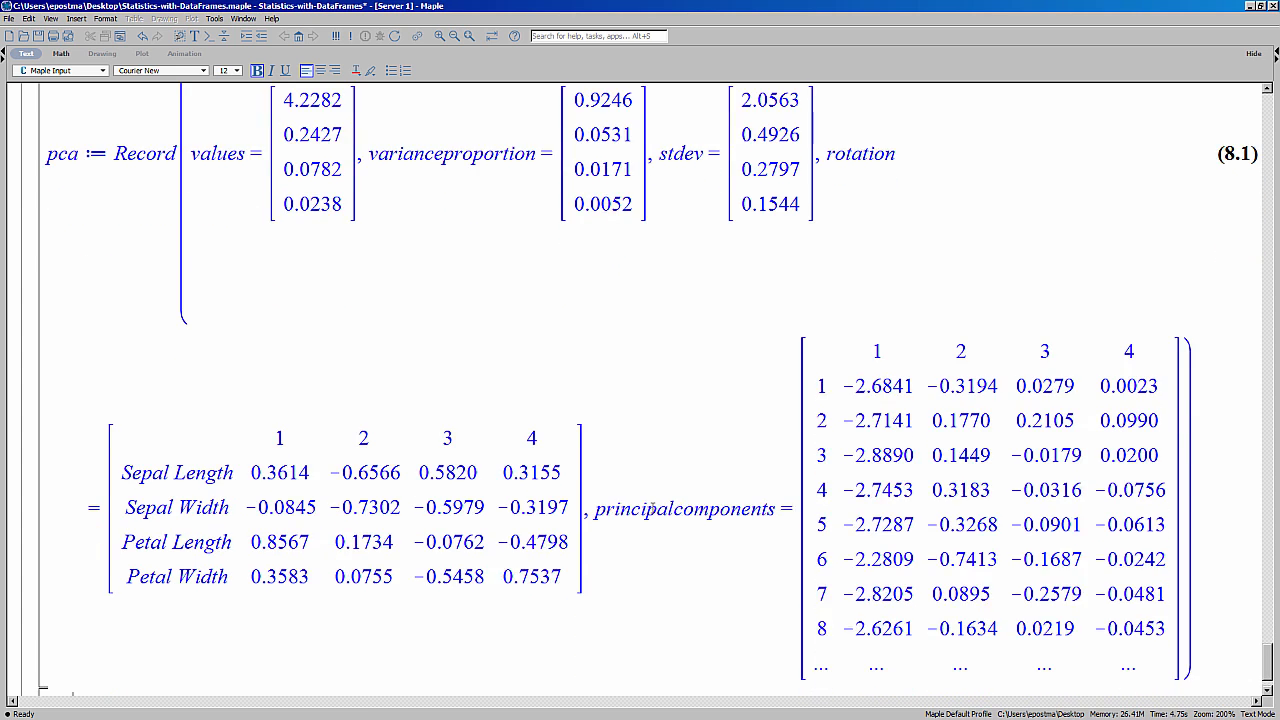
{"action": "scroll", "scroll_direction": "down", "scroll_amount": 3}
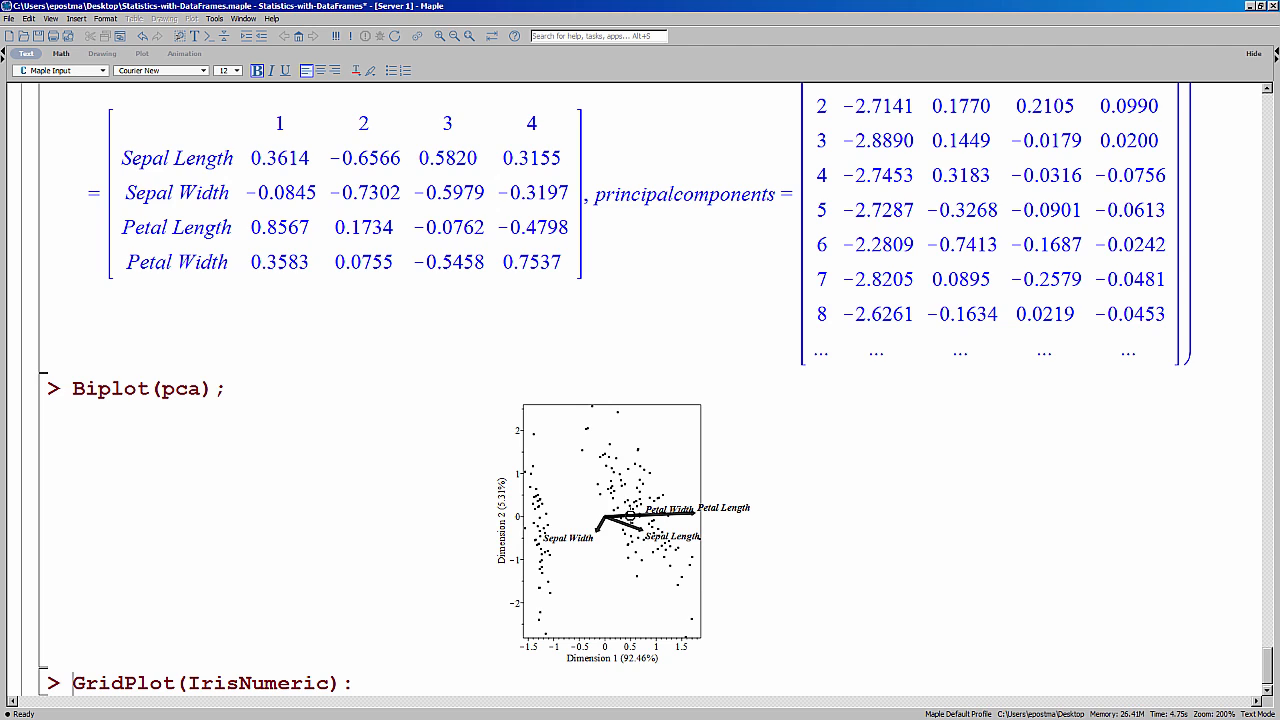
{"action": "mouse_move", "coordinate": [456, 502]}
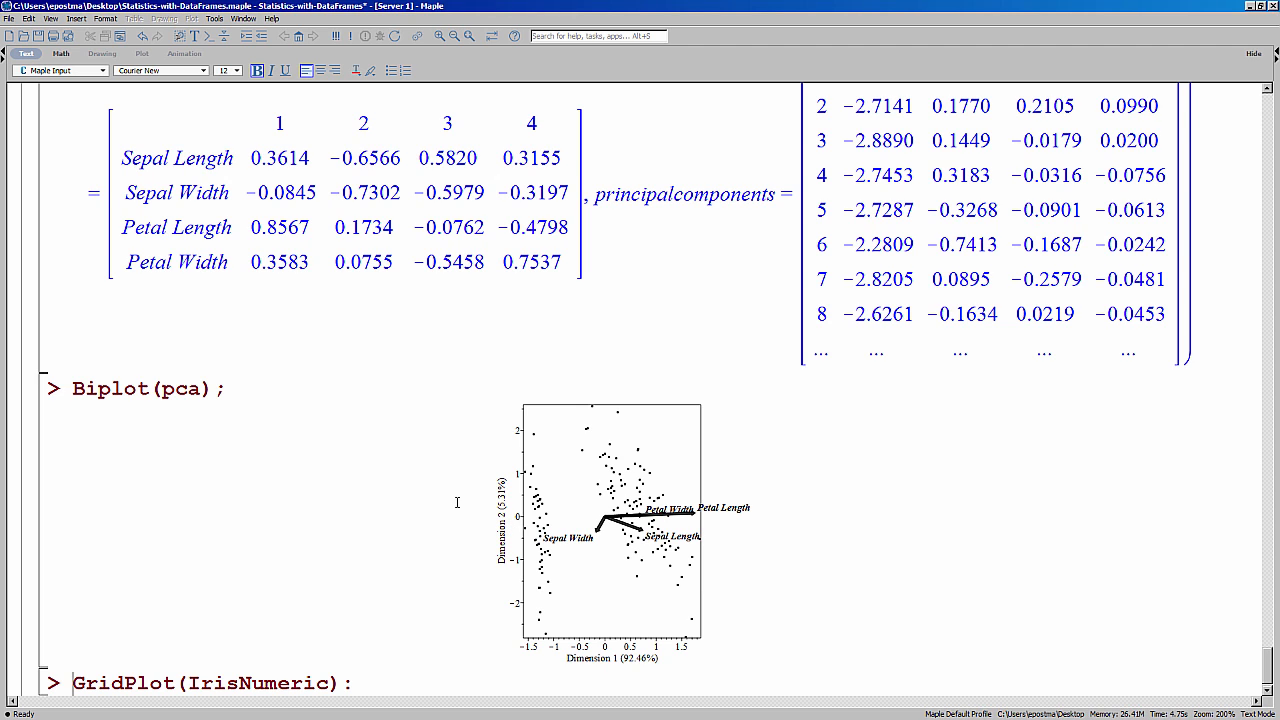
{"action": "mouse_move", "coordinate": [448, 488]}
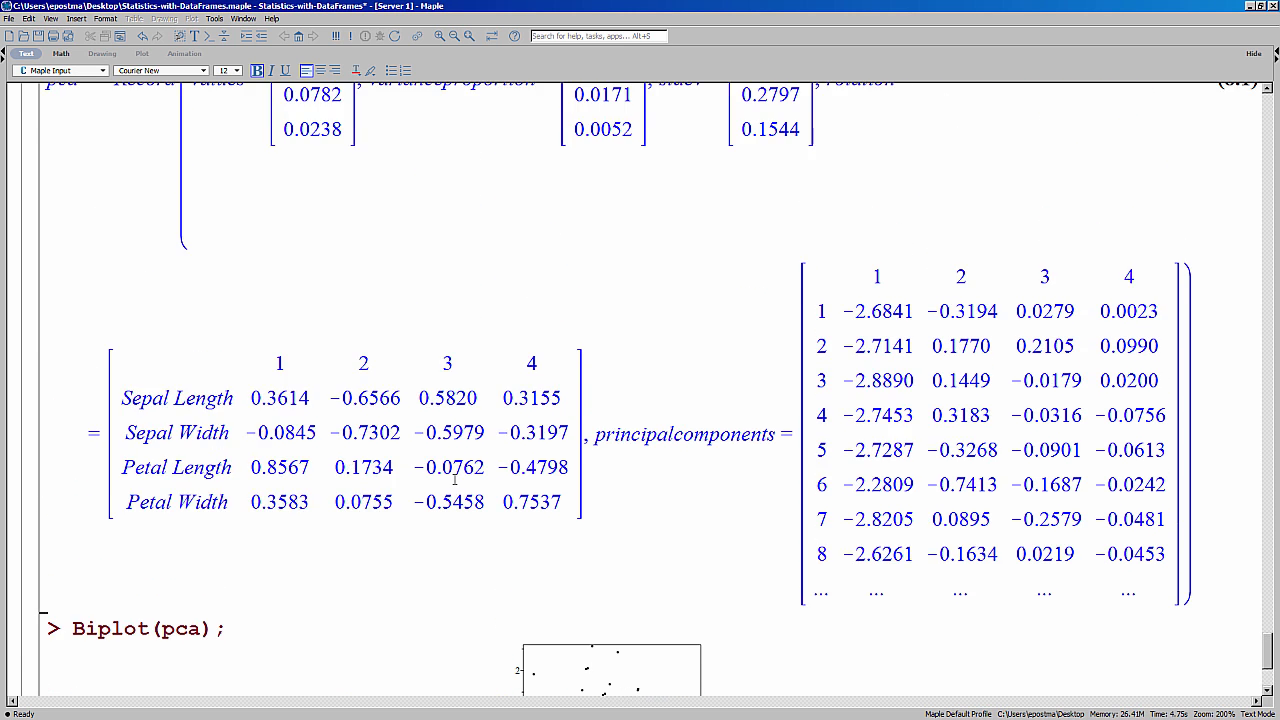
{"action": "scroll", "scroll_direction": "up", "scroll_amount": 3}
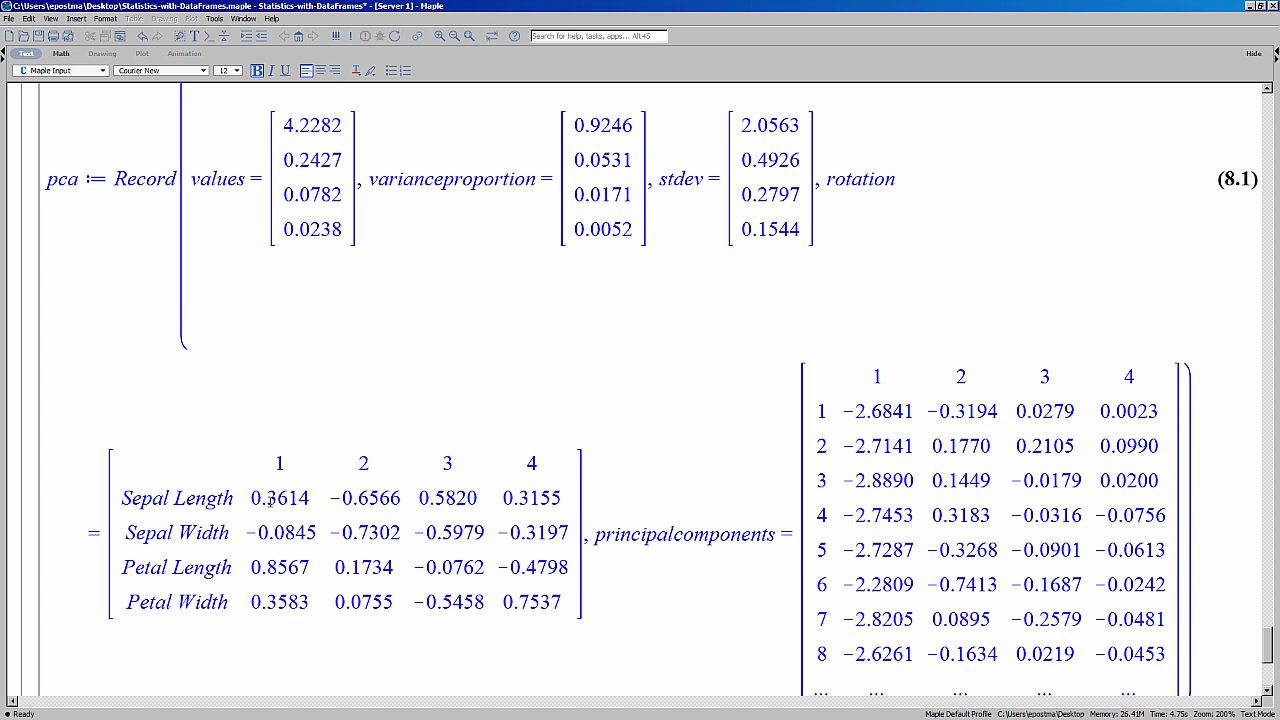
{"action": "mouse_move", "coordinate": [300, 524]}
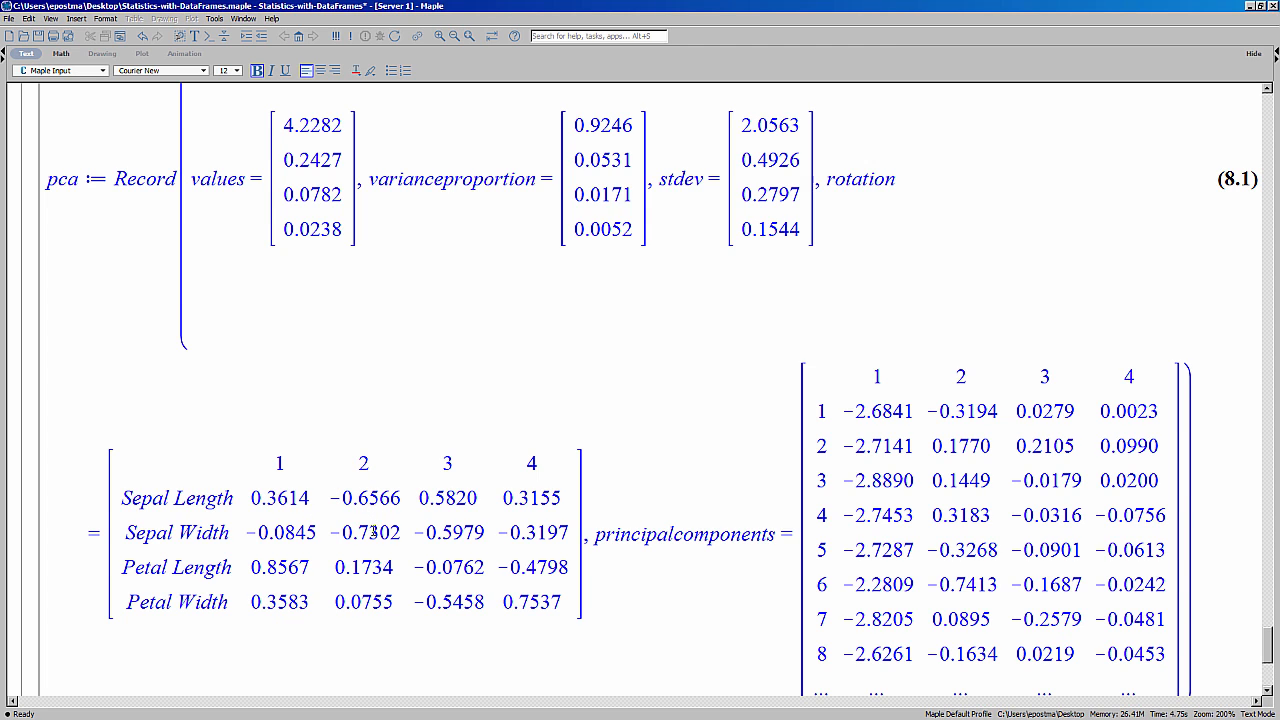
{"action": "scroll", "scroll_direction": "down", "scroll_amount": 3}
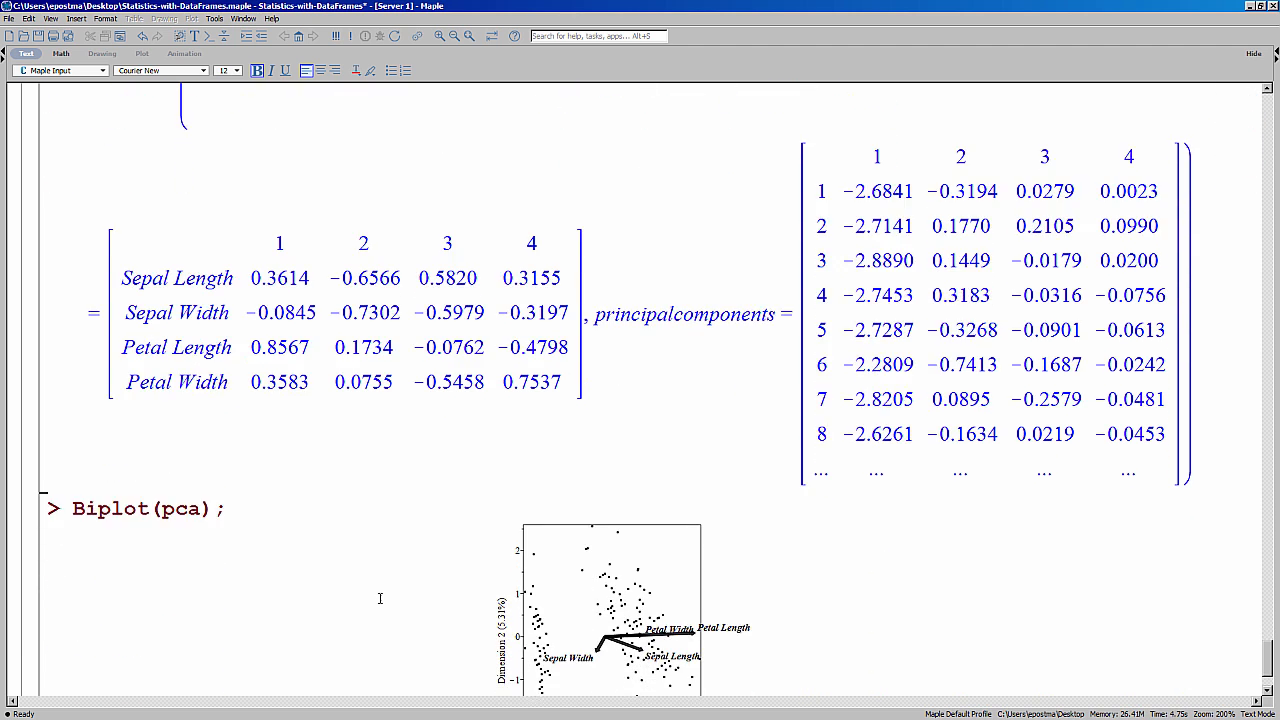
{"action": "scroll", "scroll_direction": "down", "scroll_amount": 3}
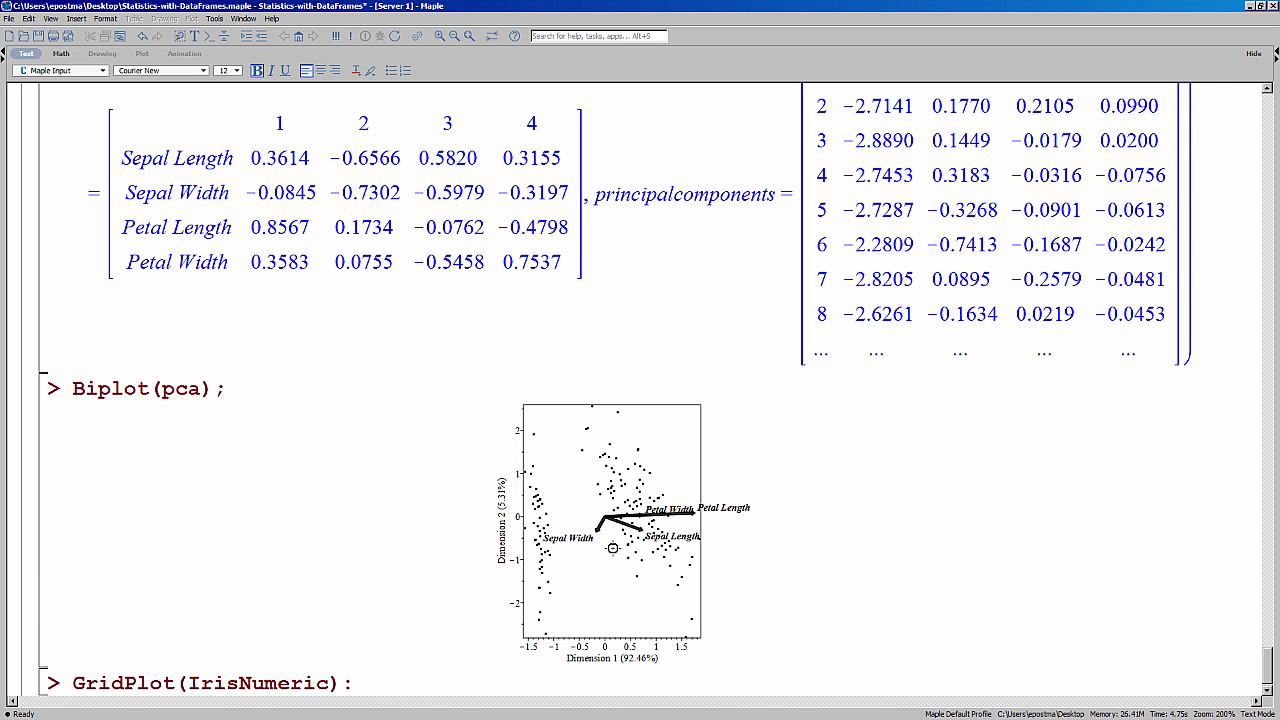
{"action": "mouse_move", "coordinate": [580, 660]}
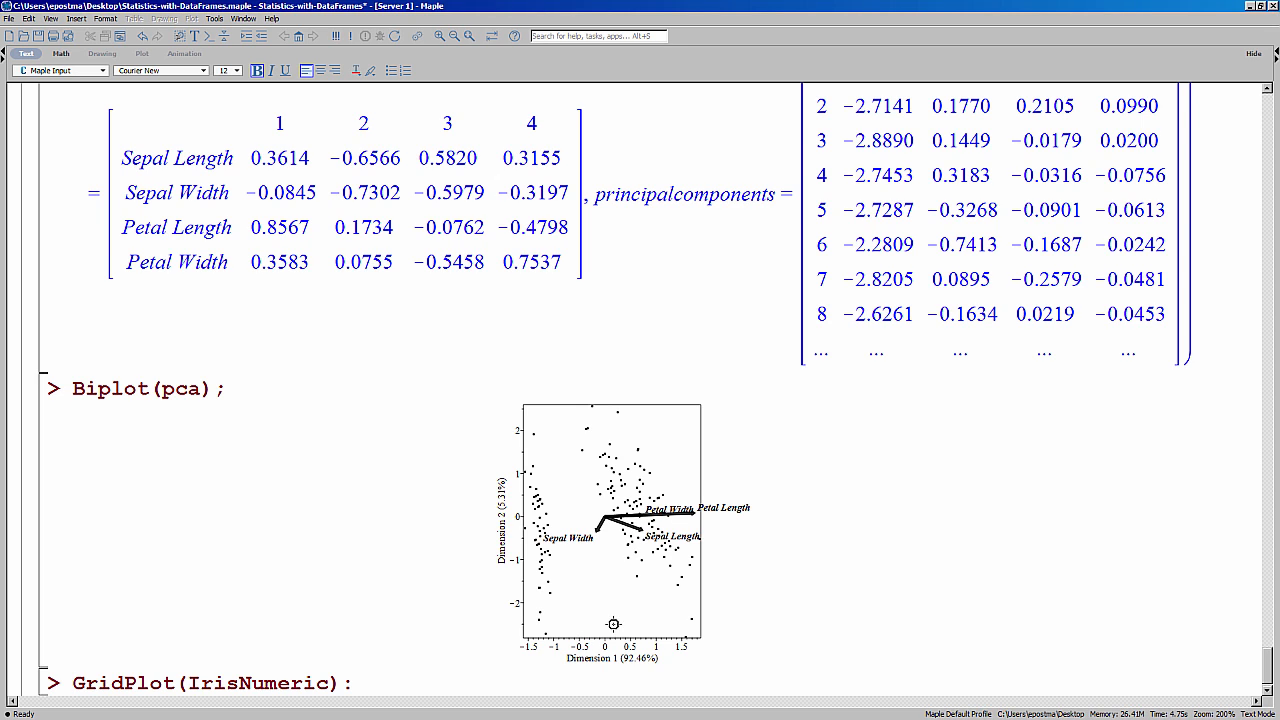
{"action": "mouse_move", "coordinate": [554, 572]}
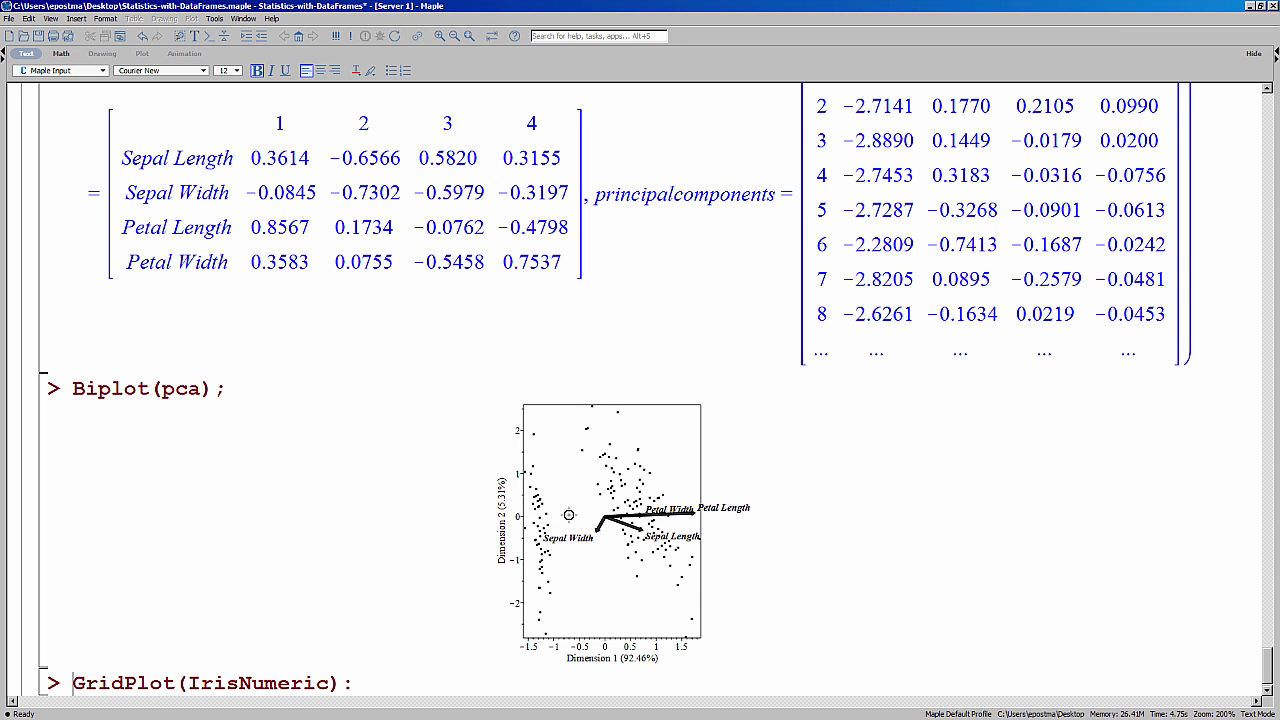
{"action": "mouse_move", "coordinate": [512, 496]}
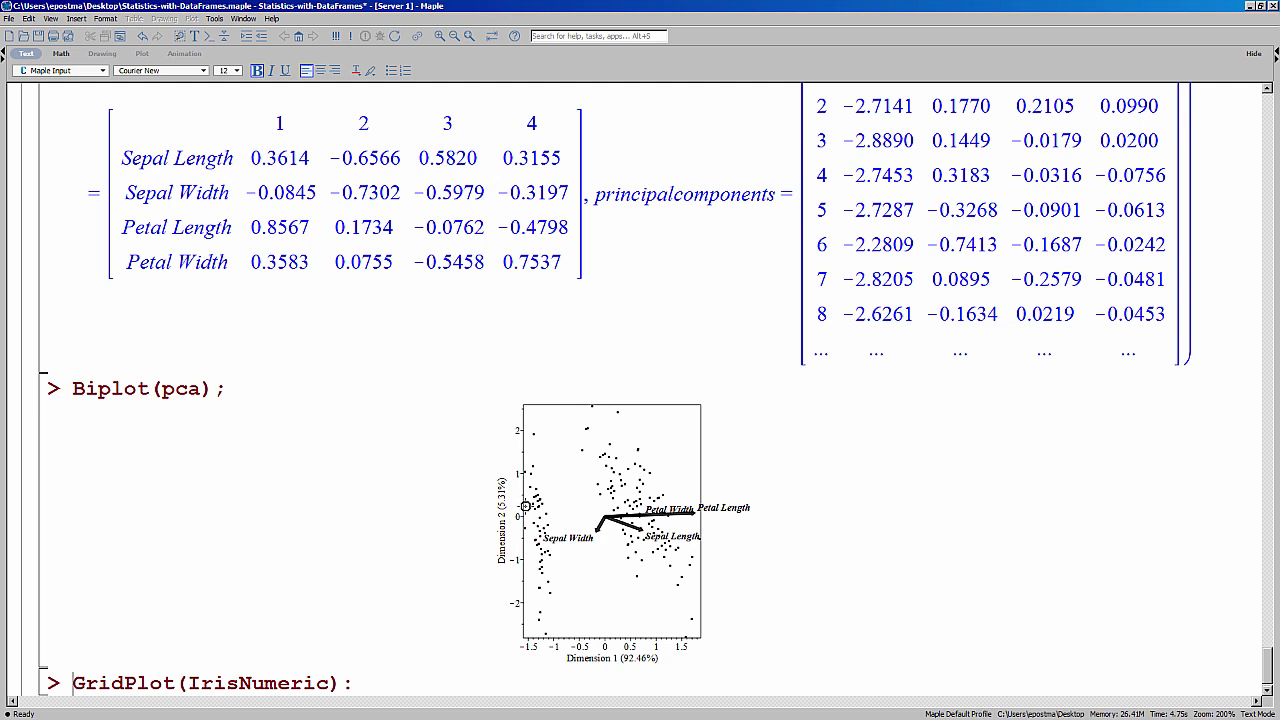
{"action": "mouse_move", "coordinate": [572, 500]}
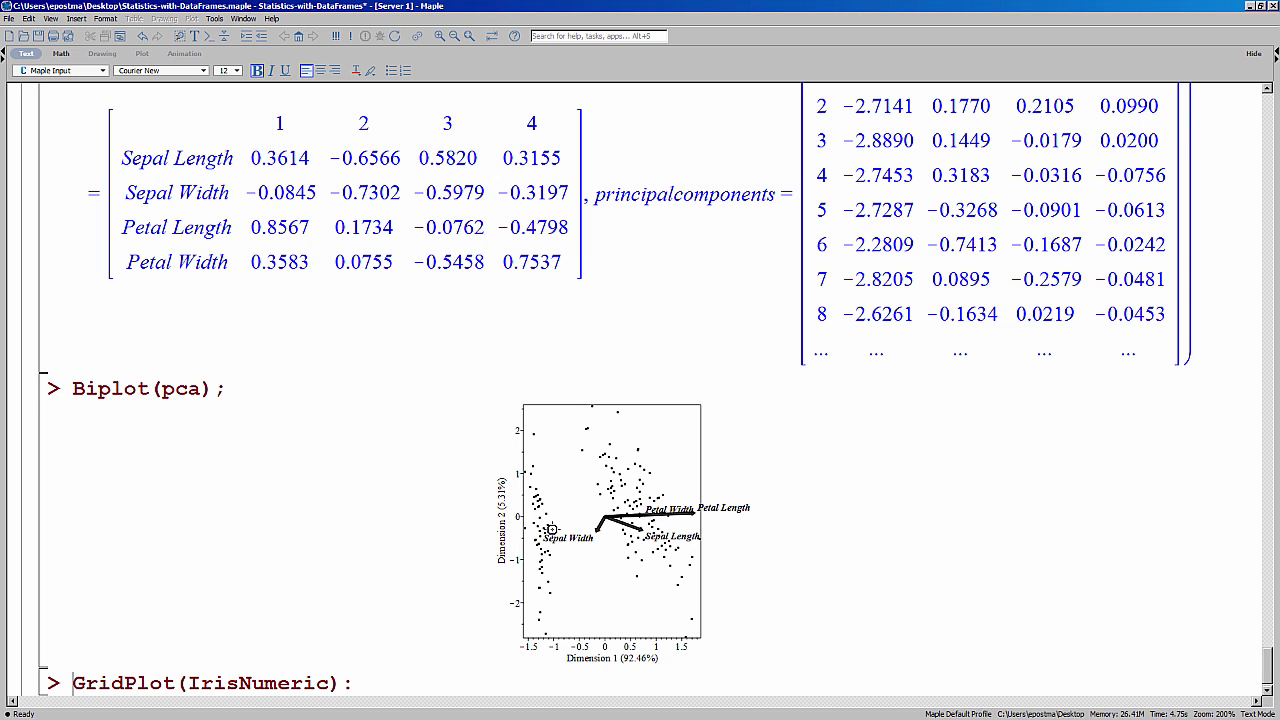
{"action": "mouse_move", "coordinate": [384, 664]}
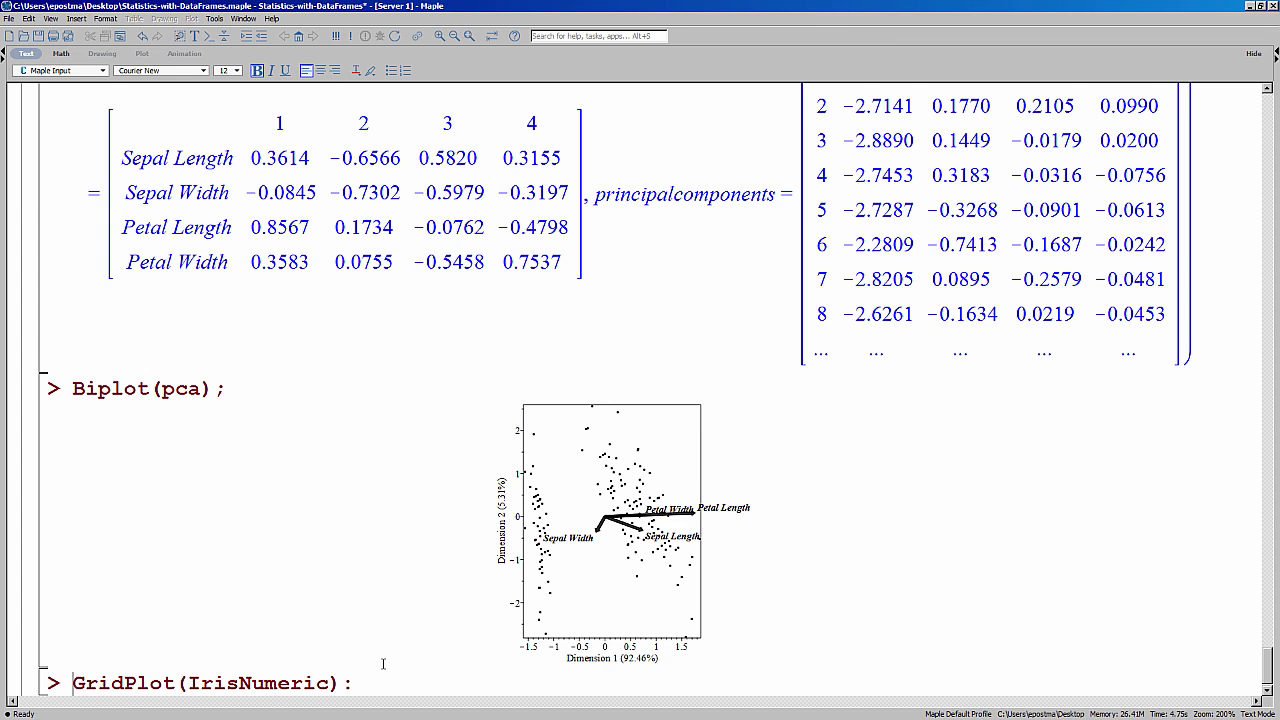
{"action": "scroll", "scroll_direction": "down", "scroll_amount": 3}
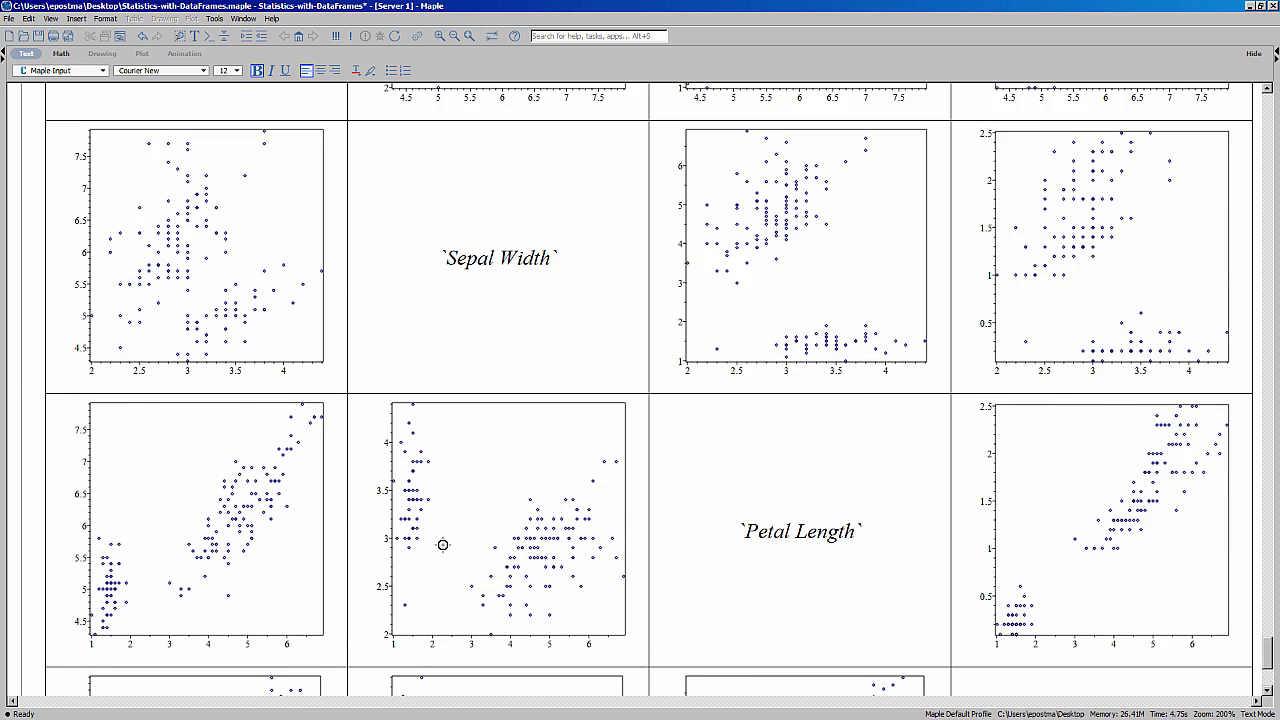
{"action": "scroll", "scroll_direction": "up", "scroll_amount": 3}
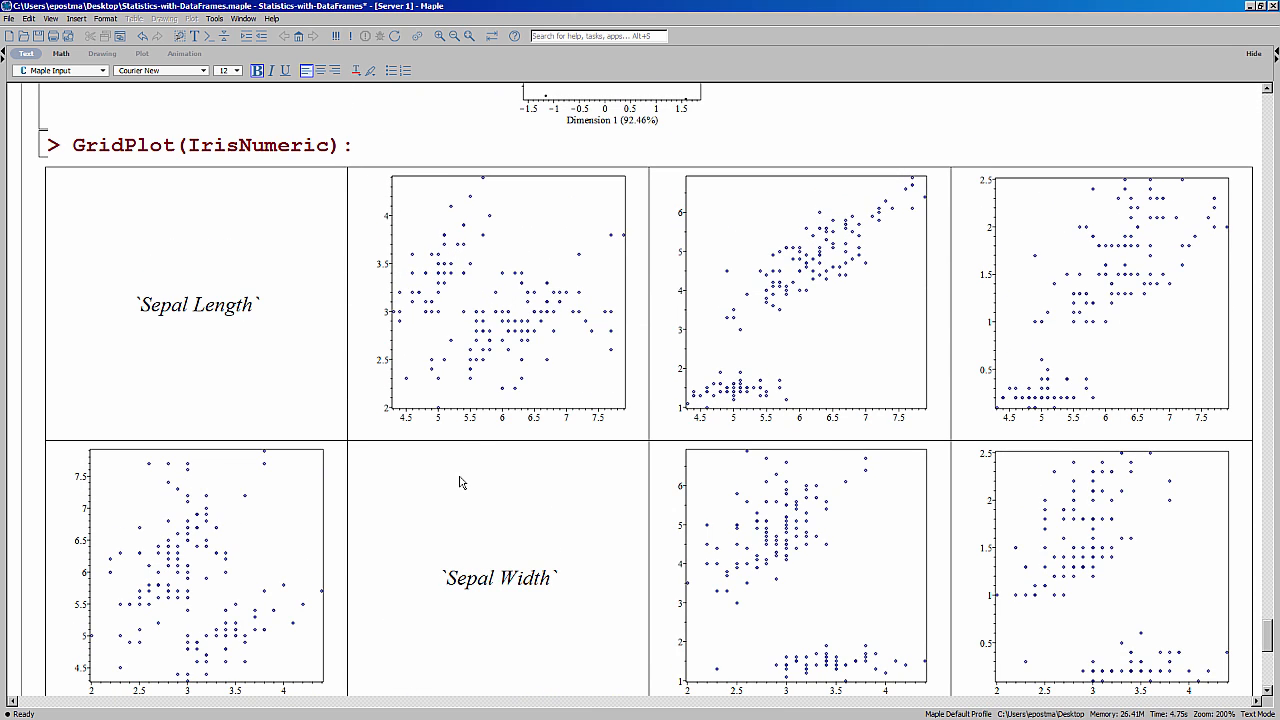
{"action": "mouse_move", "coordinate": [520, 344]}
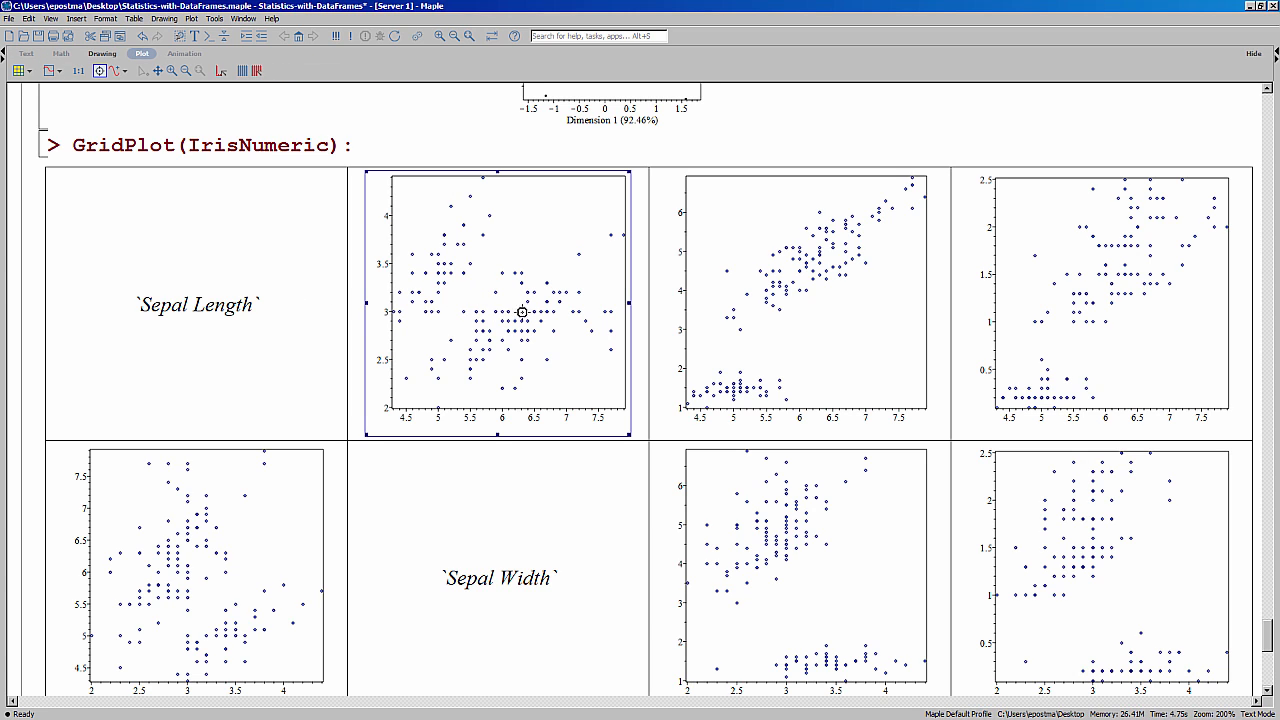
{"action": "mouse_move", "coordinate": [548, 320]}
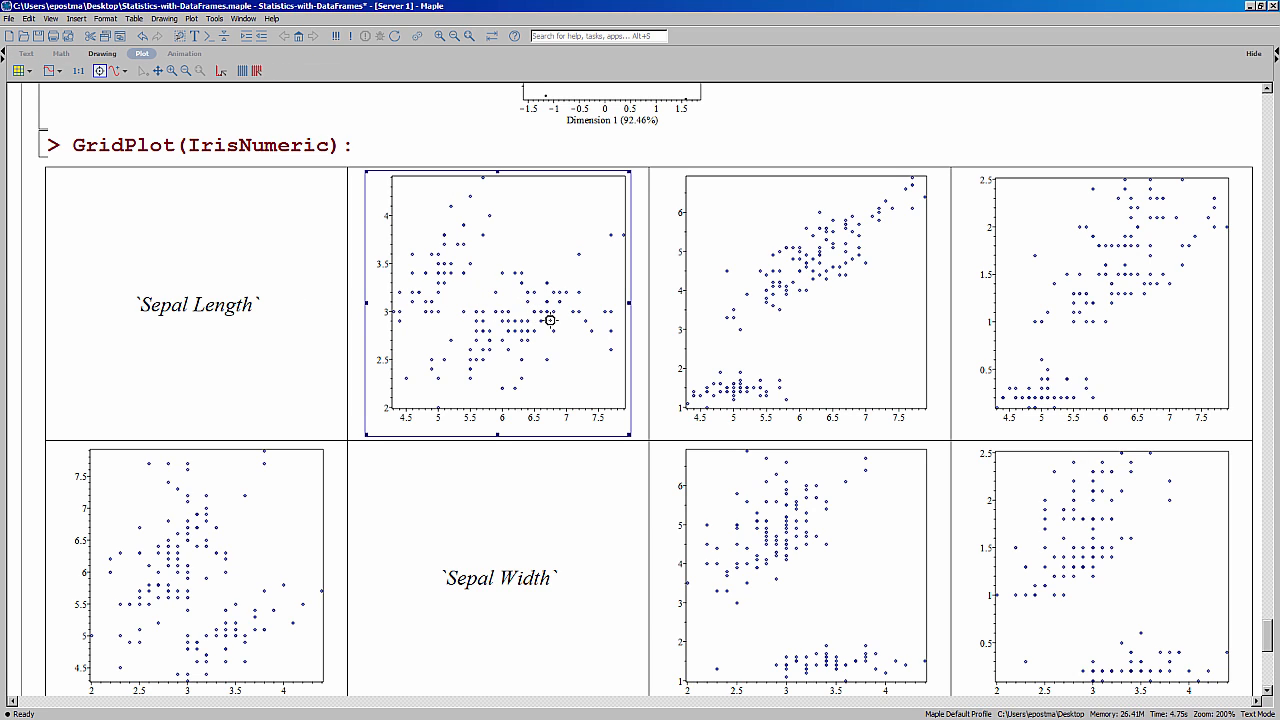
{"action": "scroll", "scroll_direction": "down", "scroll_amount": 3}
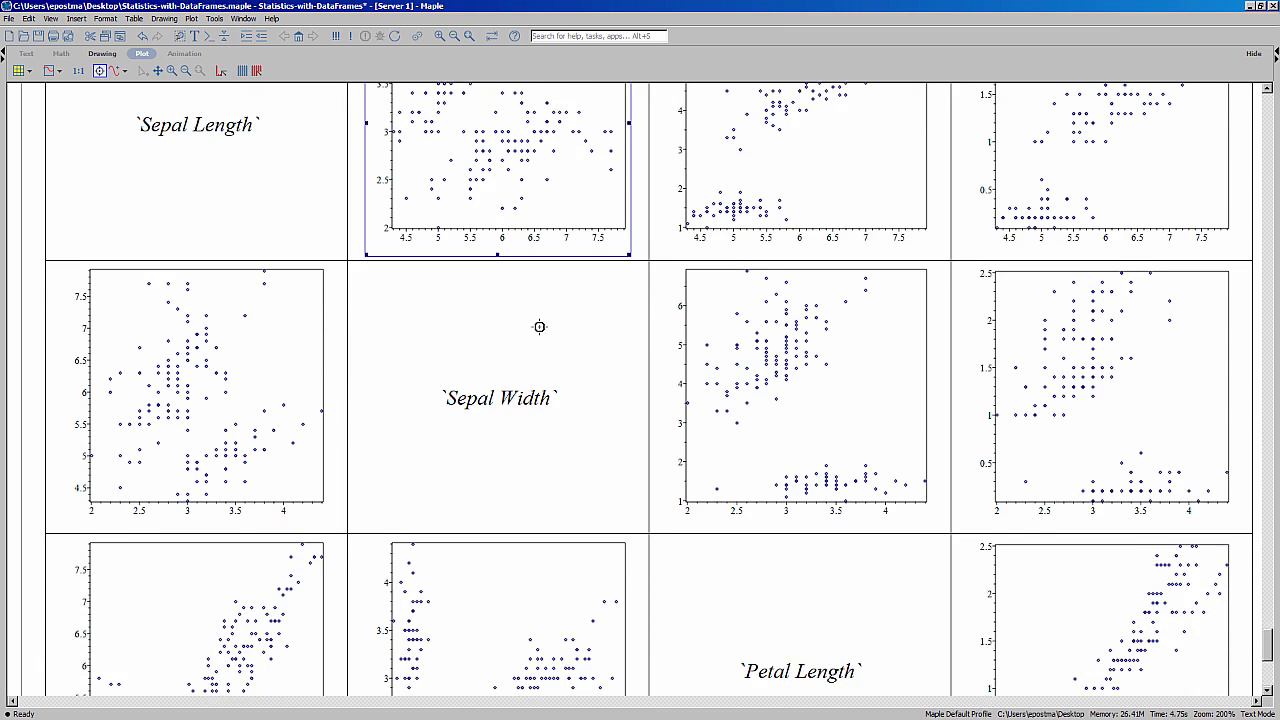
{"action": "scroll", "scroll_direction": "down", "scroll_amount": 3}
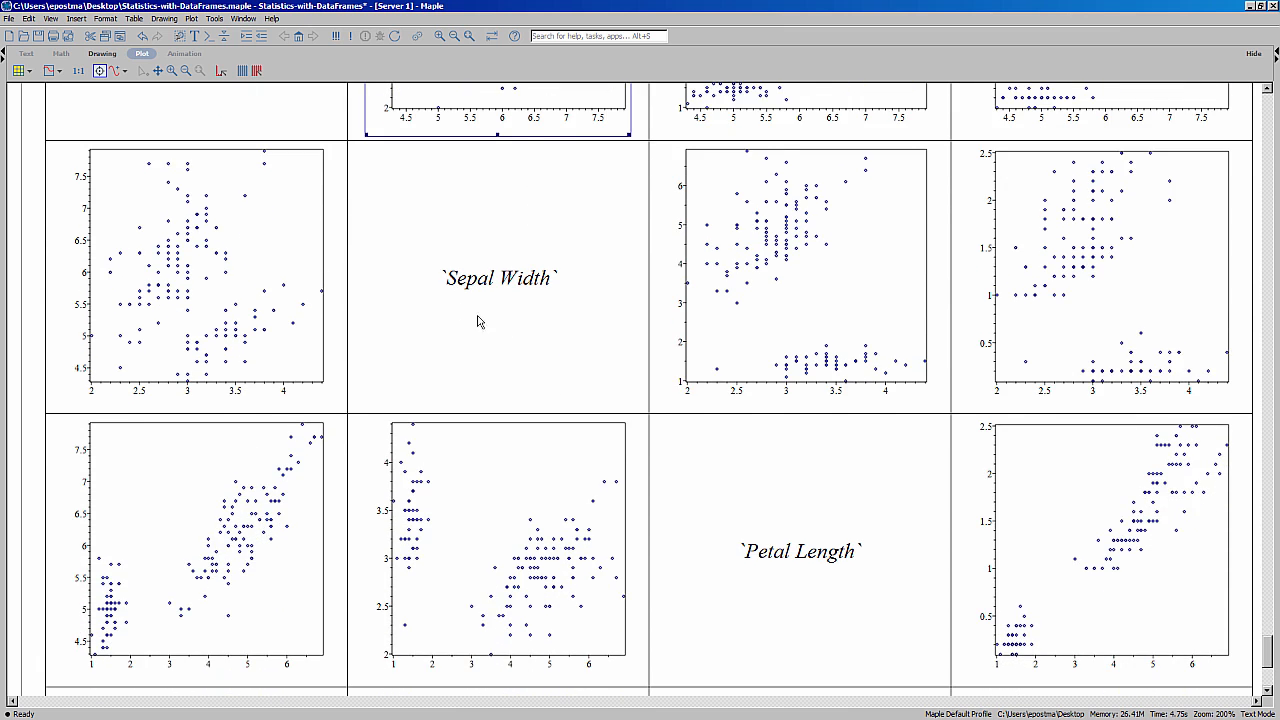
{"action": "scroll", "scroll_direction": "down", "scroll_amount": 3}
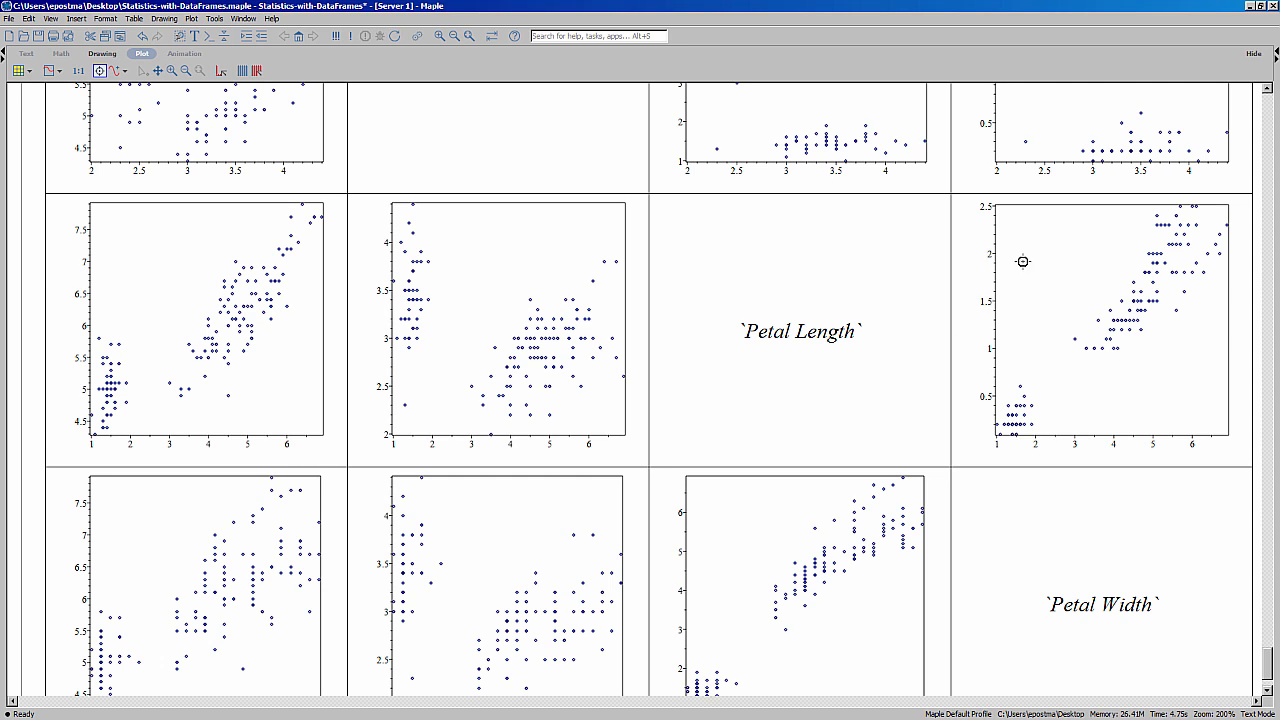
{"action": "mouse_move", "coordinate": [1096, 352]}
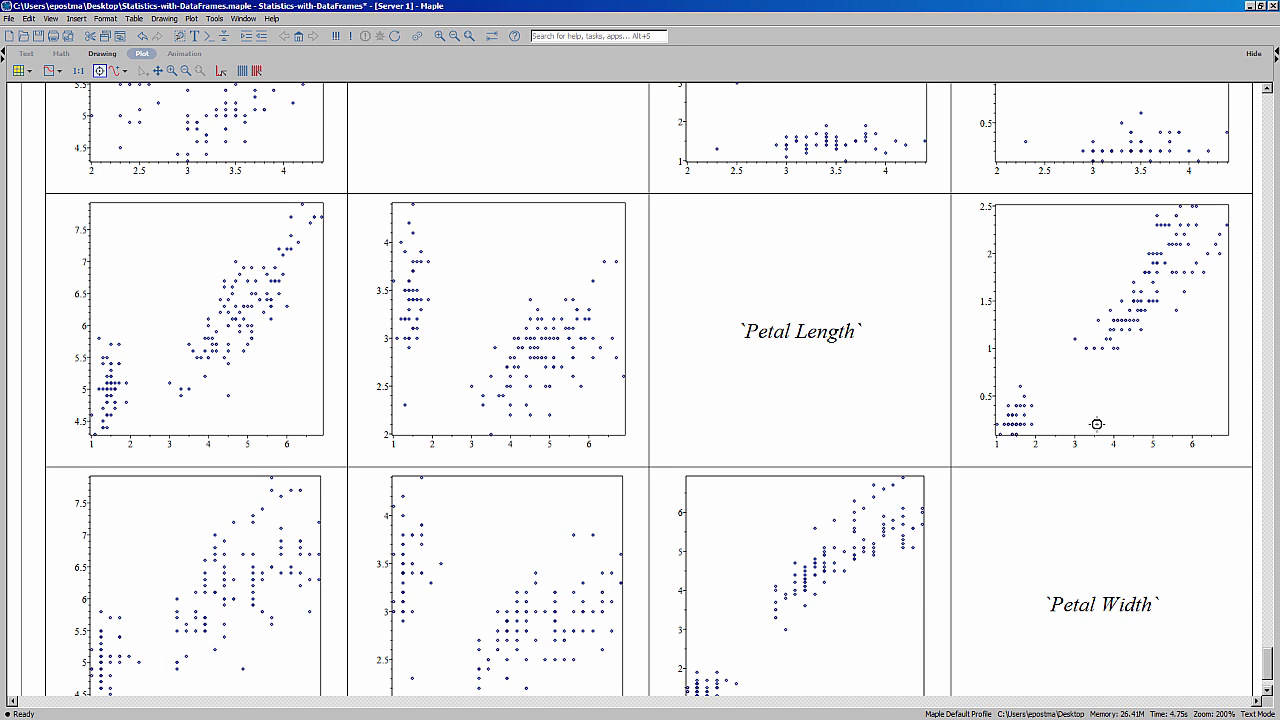
{"action": "mouse_move", "coordinate": [1048, 450]}
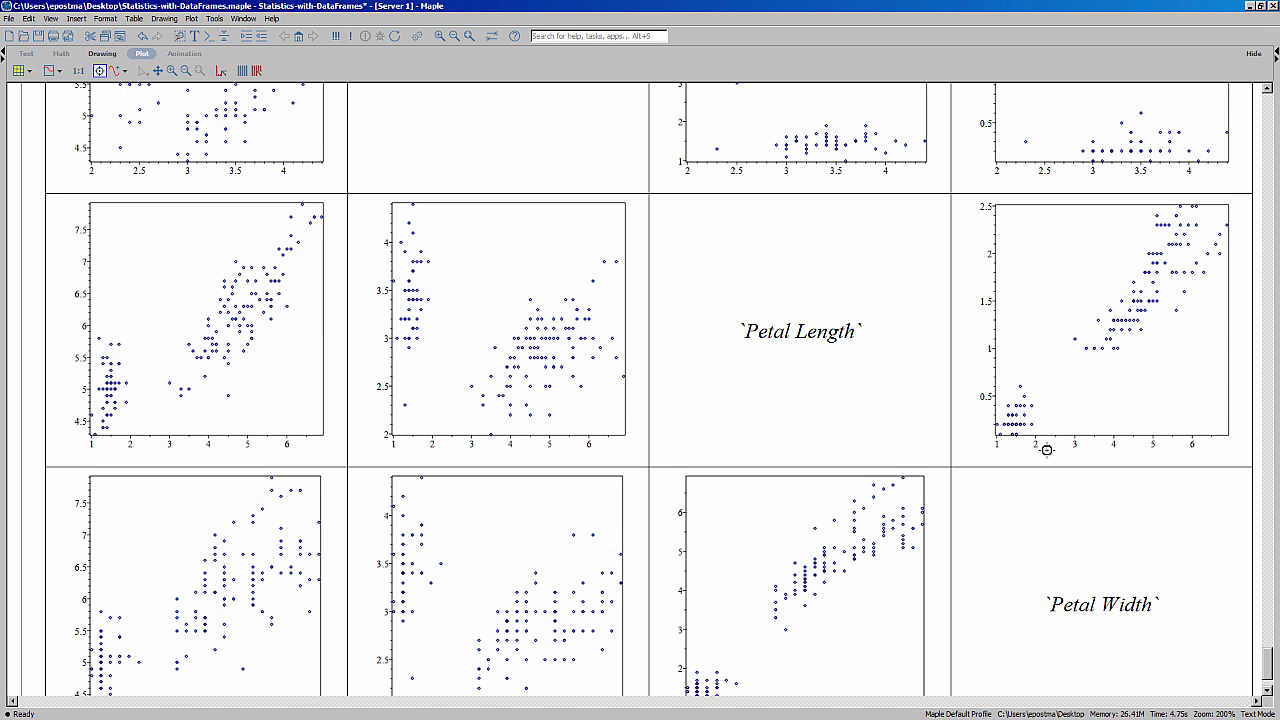
{"action": "scroll", "scroll_direction": "down", "scroll_amount": 3}
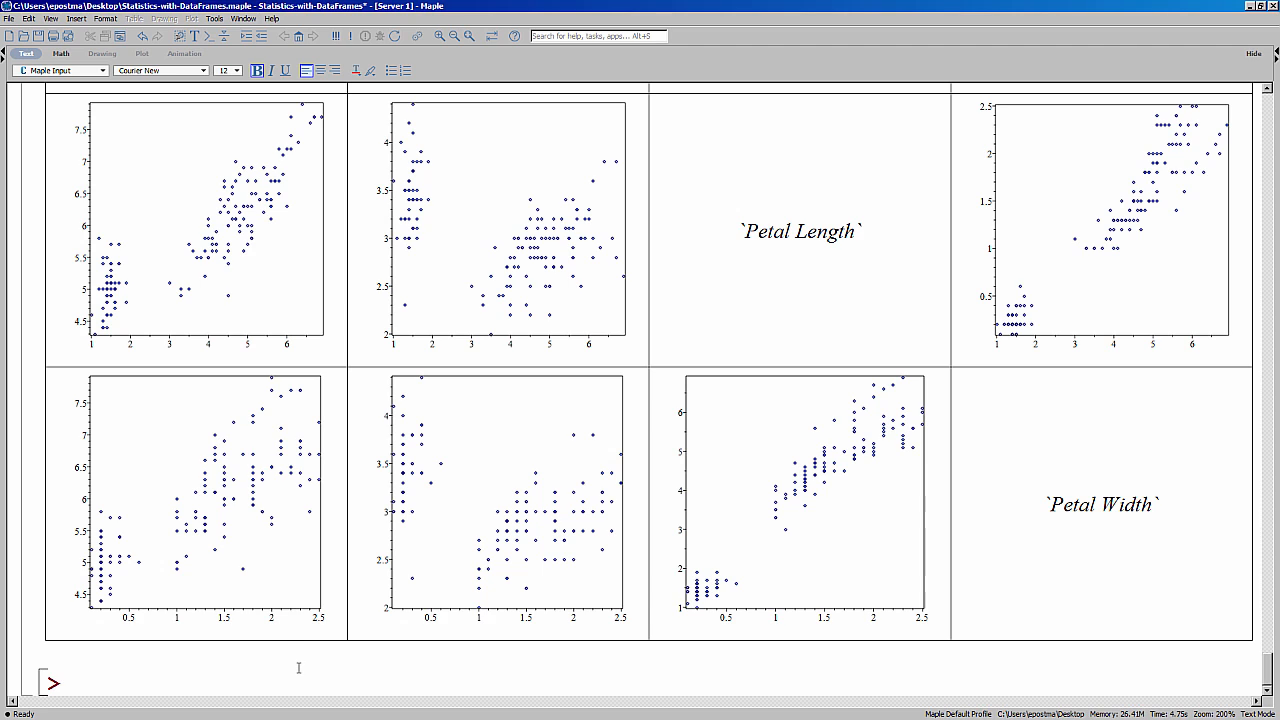
Run GridPlot(IrisNumeric, lower = AgglomeratedPlot) to fill the lower triangle with agglomerated plots
{"action": "left_click", "coordinate": [72, 682]}
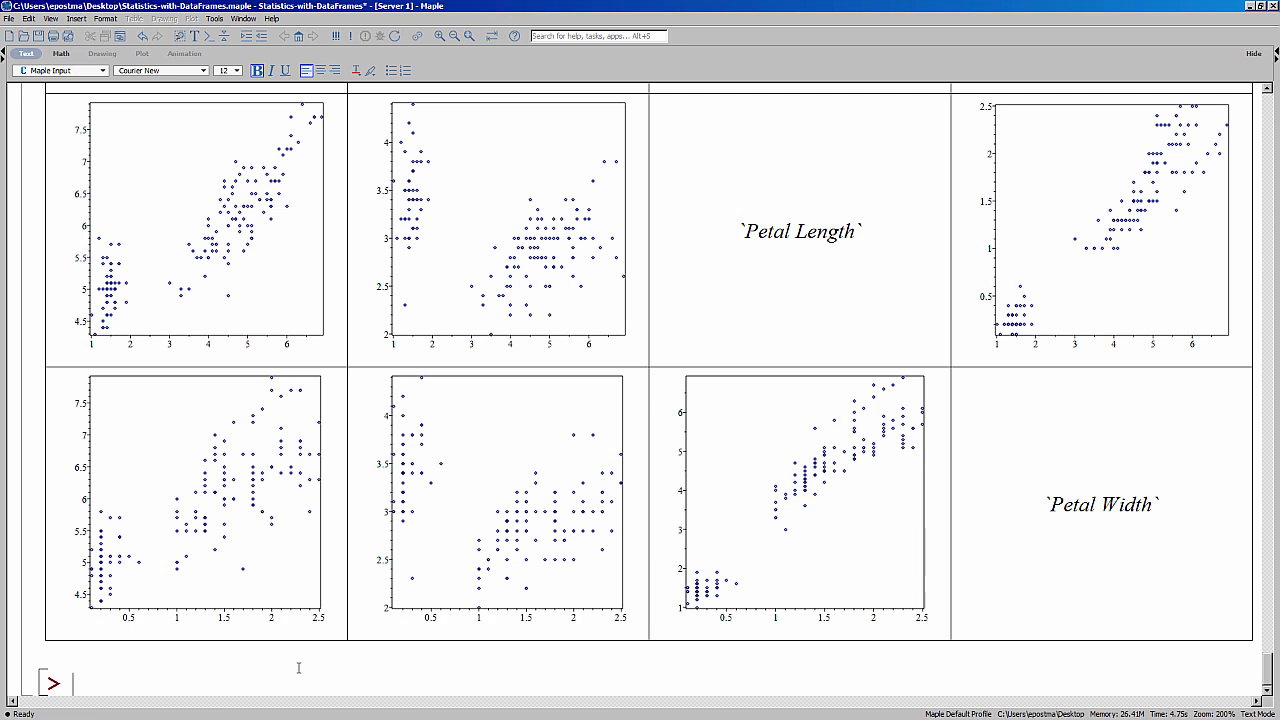
{"action": "type", "text": "Gri"}
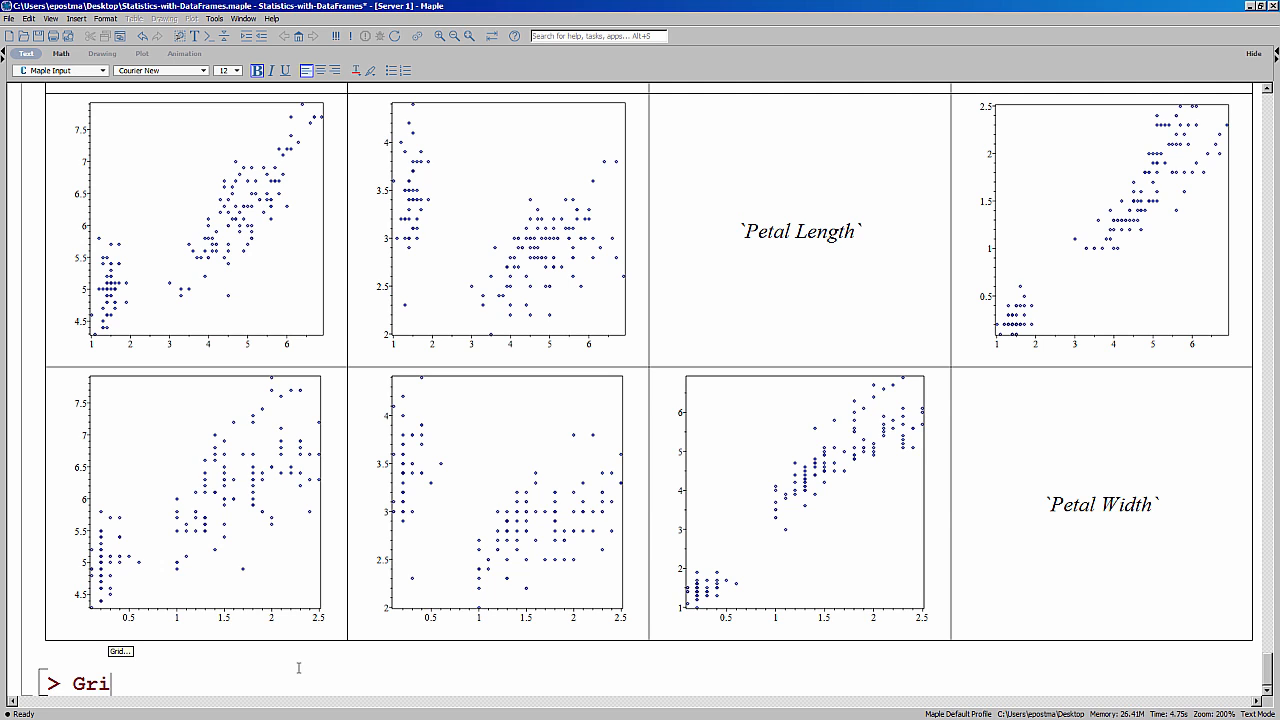
{"action": "type", "text": "dPlot("}
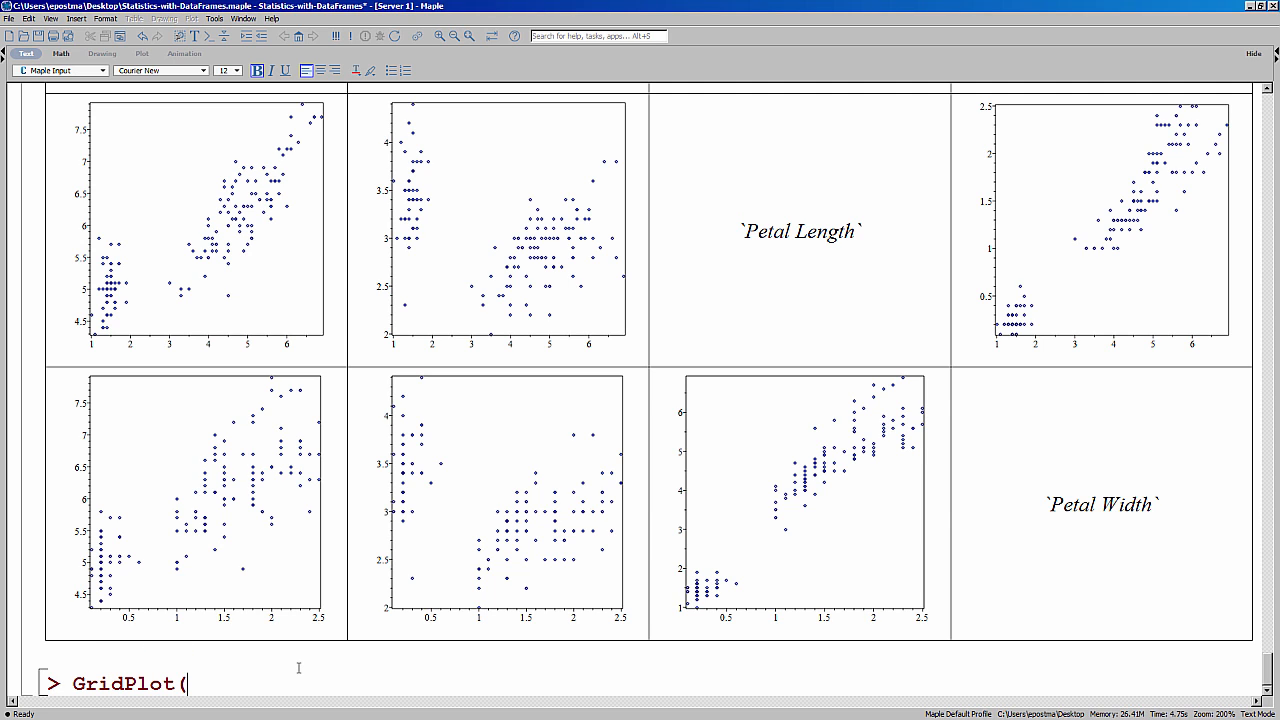
{"action": "type", "text": "Ir"}
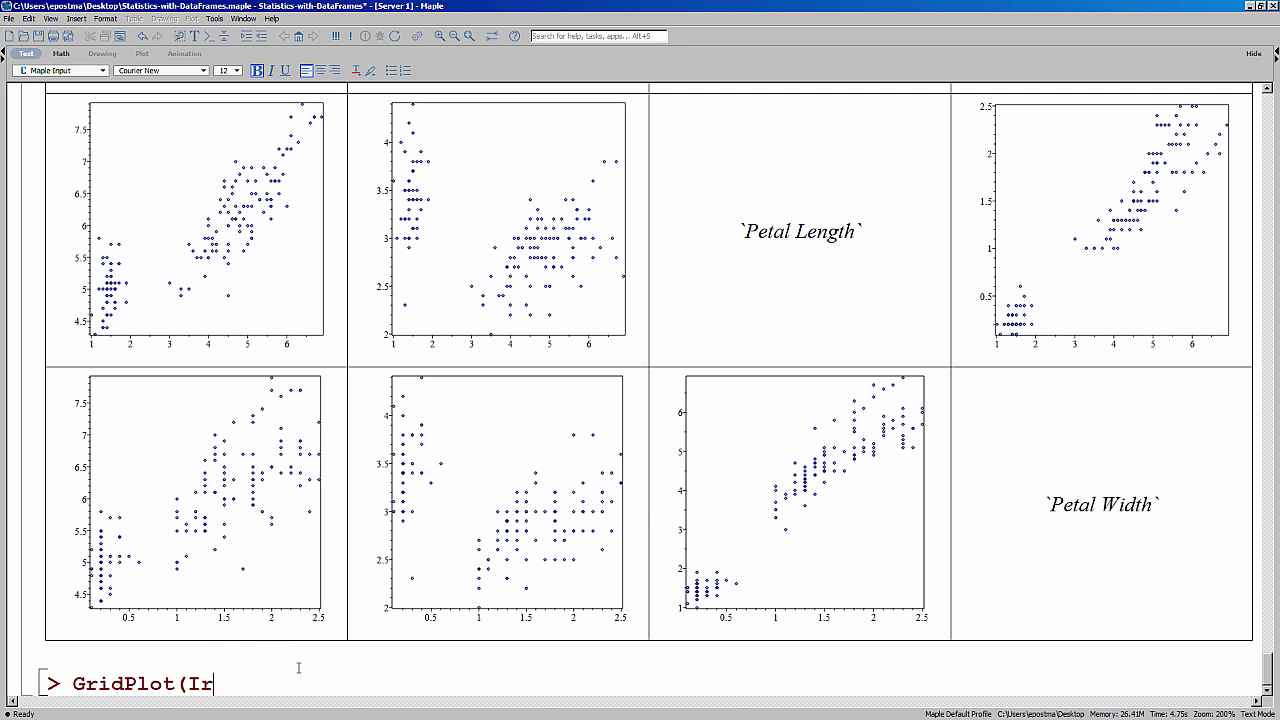
{"action": "type", "text": "isNumeric"}
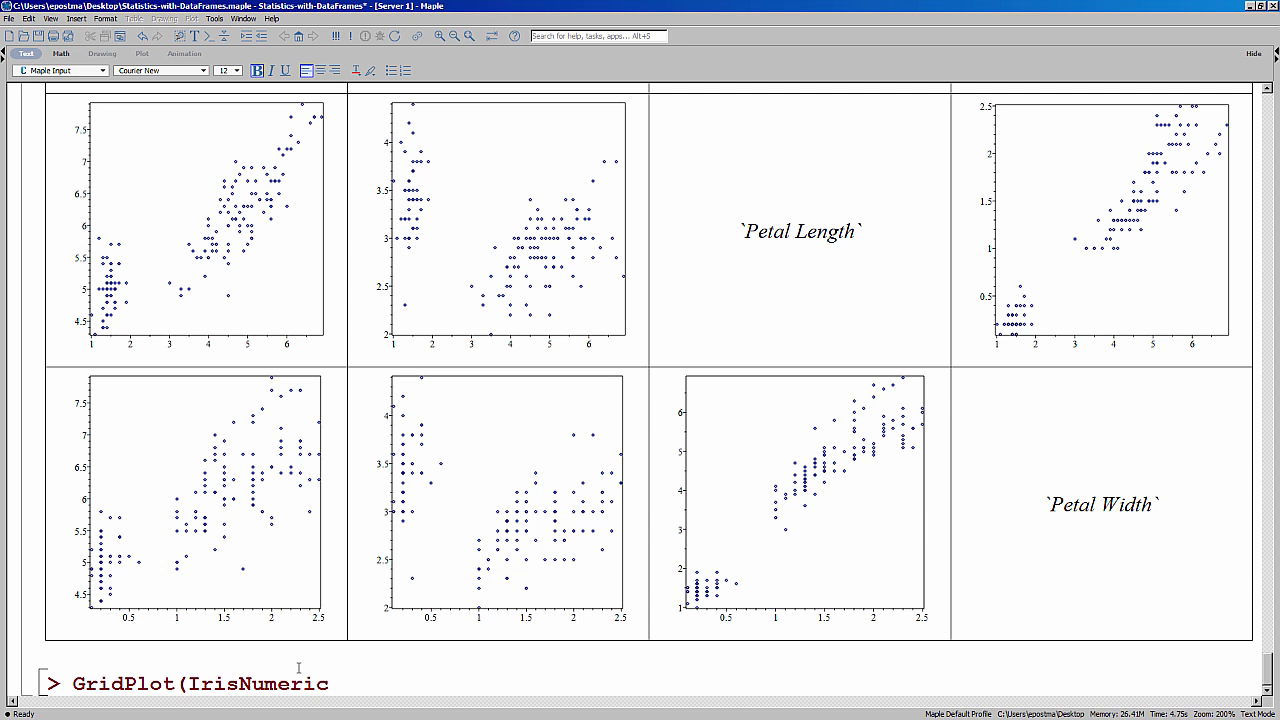
{"action": "type", "text": ", lower"}
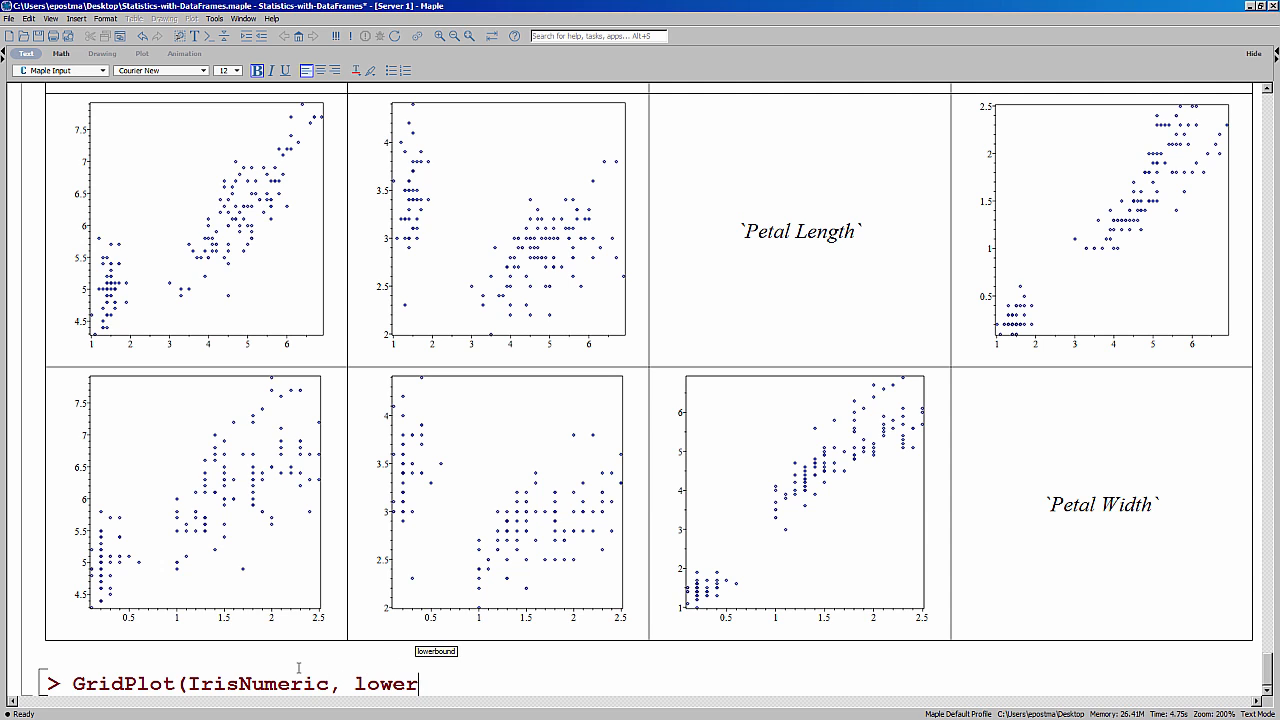
{"action": "type", "text": "= AgglomeratedPlot);"}
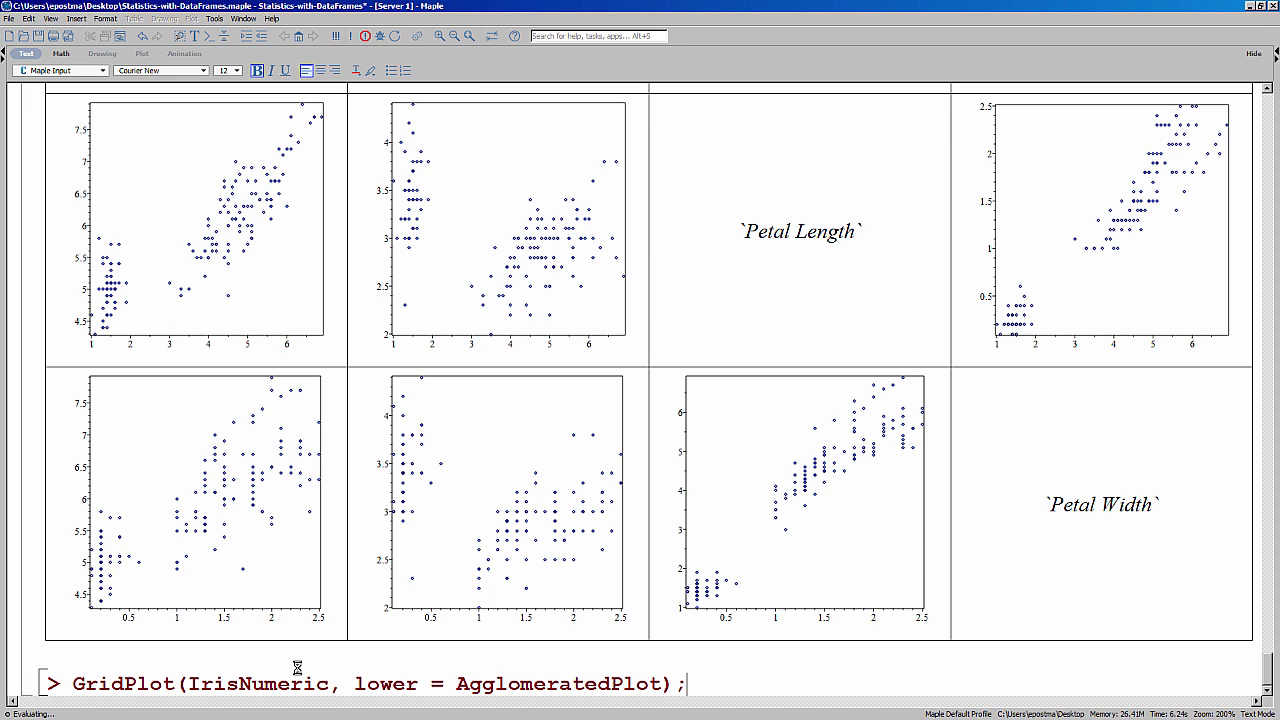
{"action": "key", "text": "Return"}
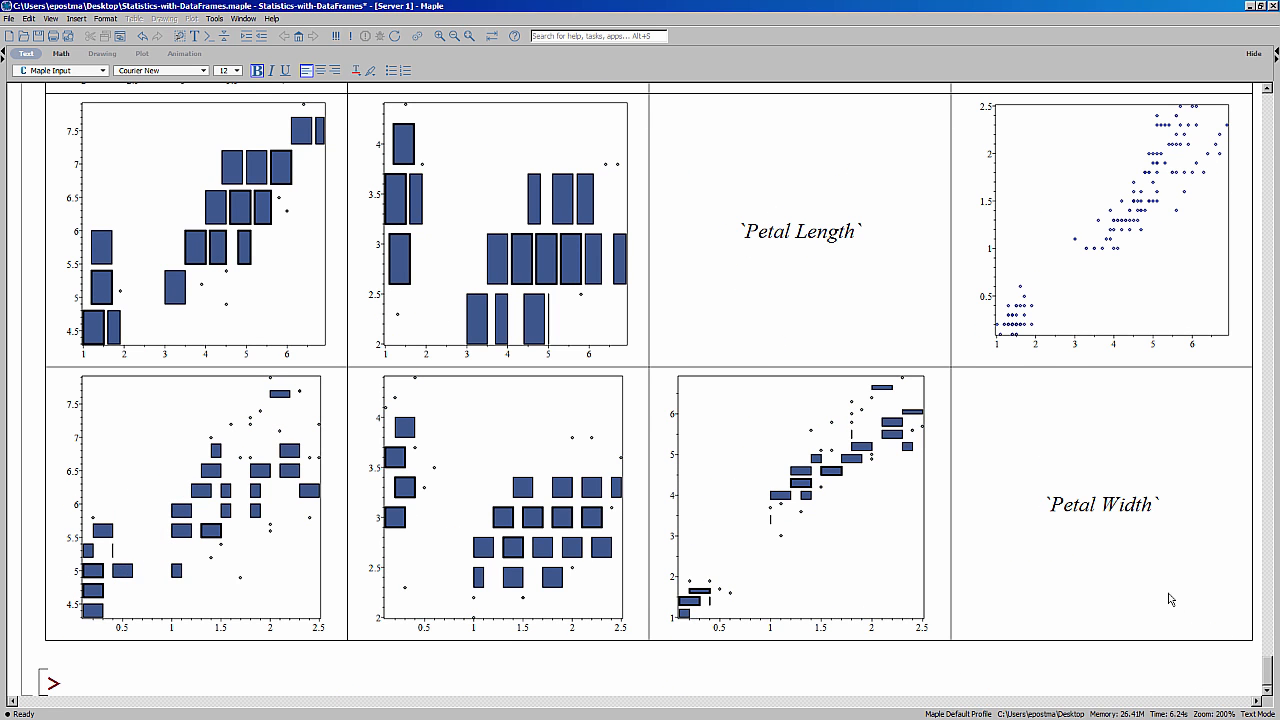
{"action": "scroll", "scroll_direction": "up", "scroll_amount": 3}
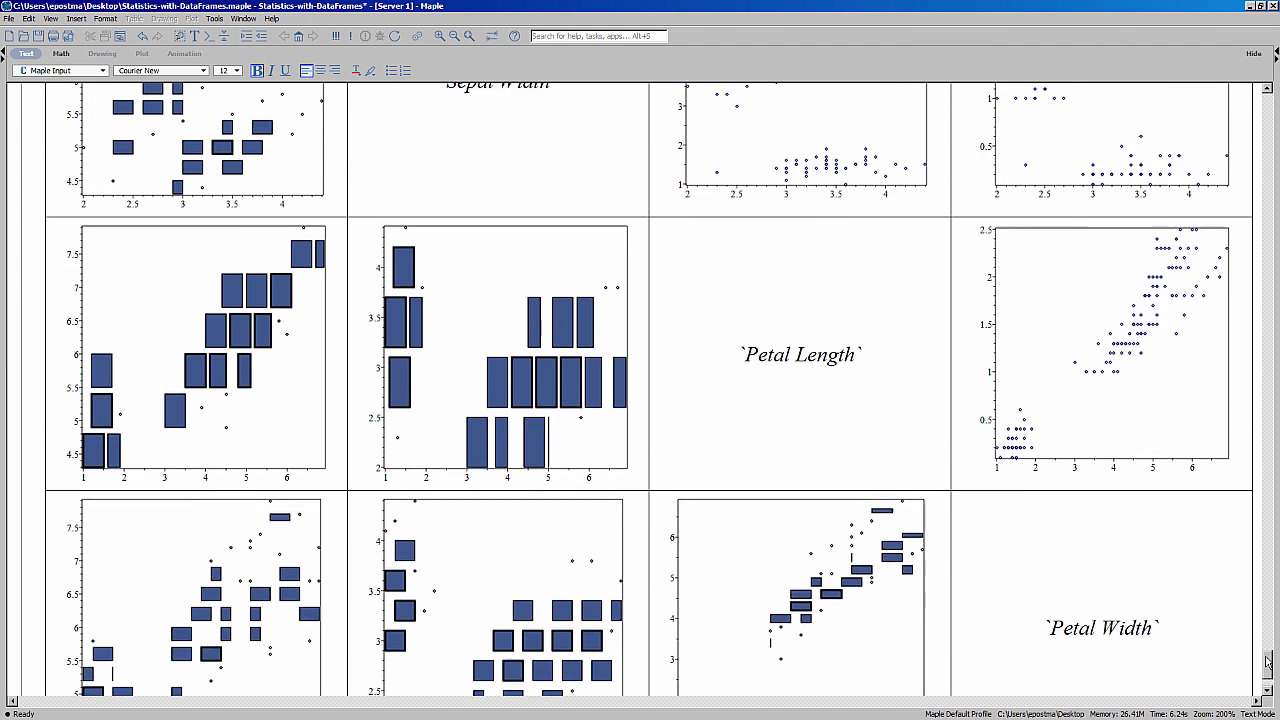
{"action": "scroll", "scroll_direction": "up", "scroll_amount": 3}
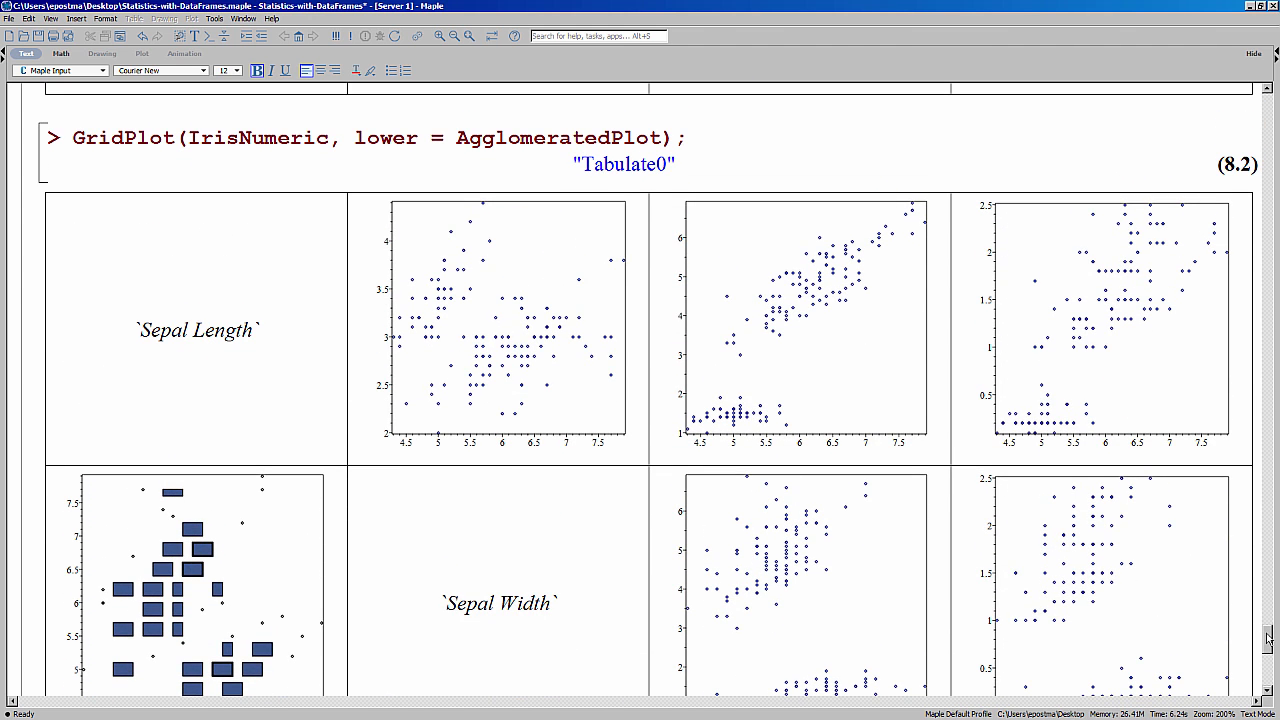
{"action": "scroll", "scroll_direction": "down", "scroll_amount": 3}
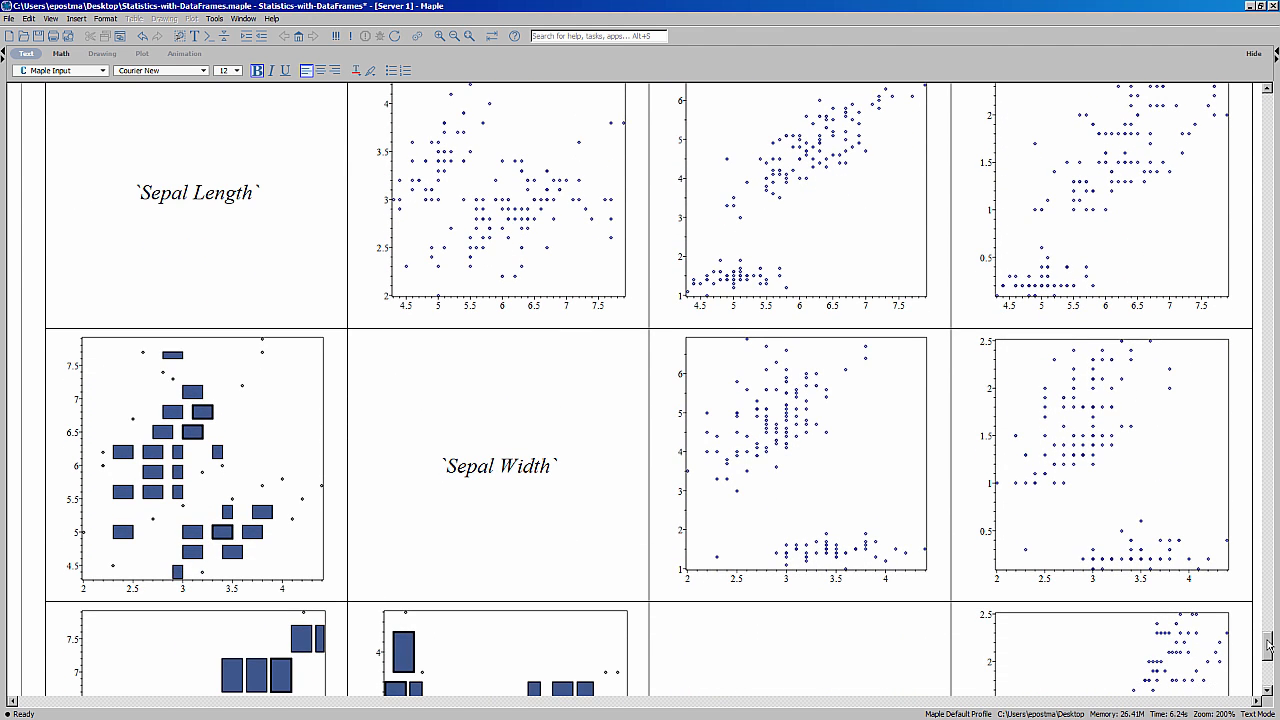
{"action": "scroll", "scroll_direction": "down", "scroll_amount": 3}
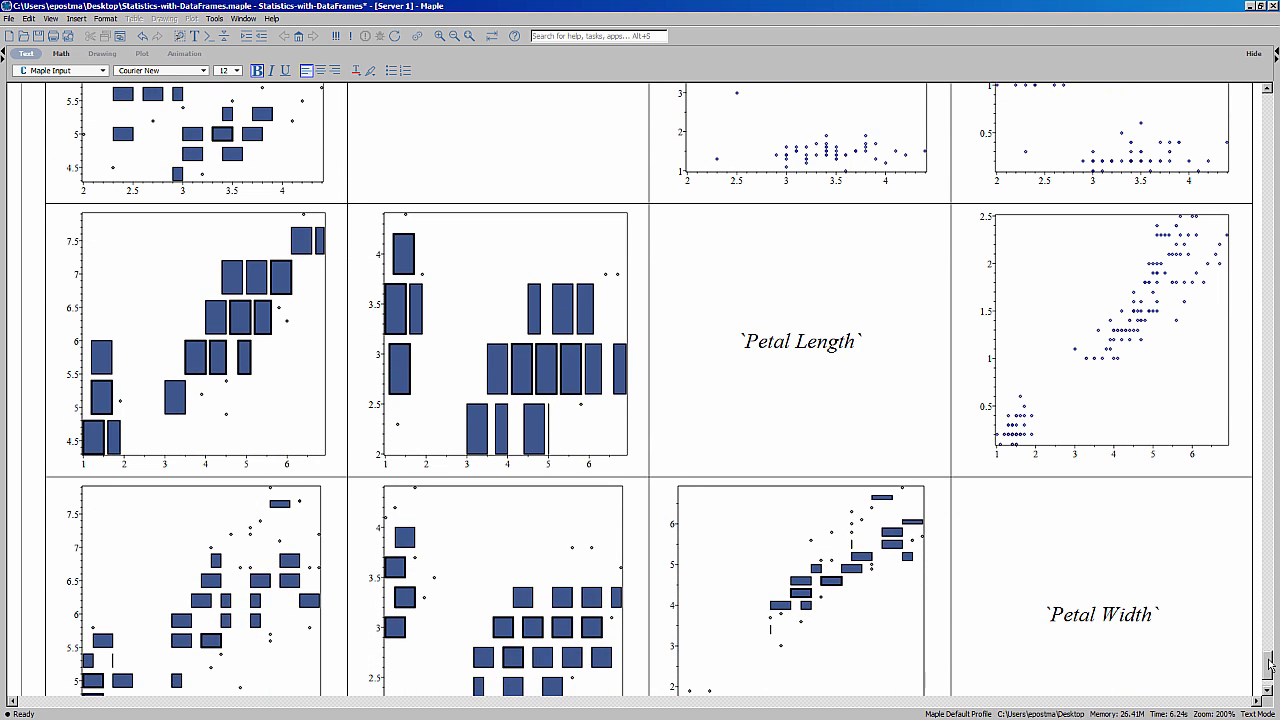
{"action": "scroll", "scroll_direction": "down", "scroll_amount": 3}
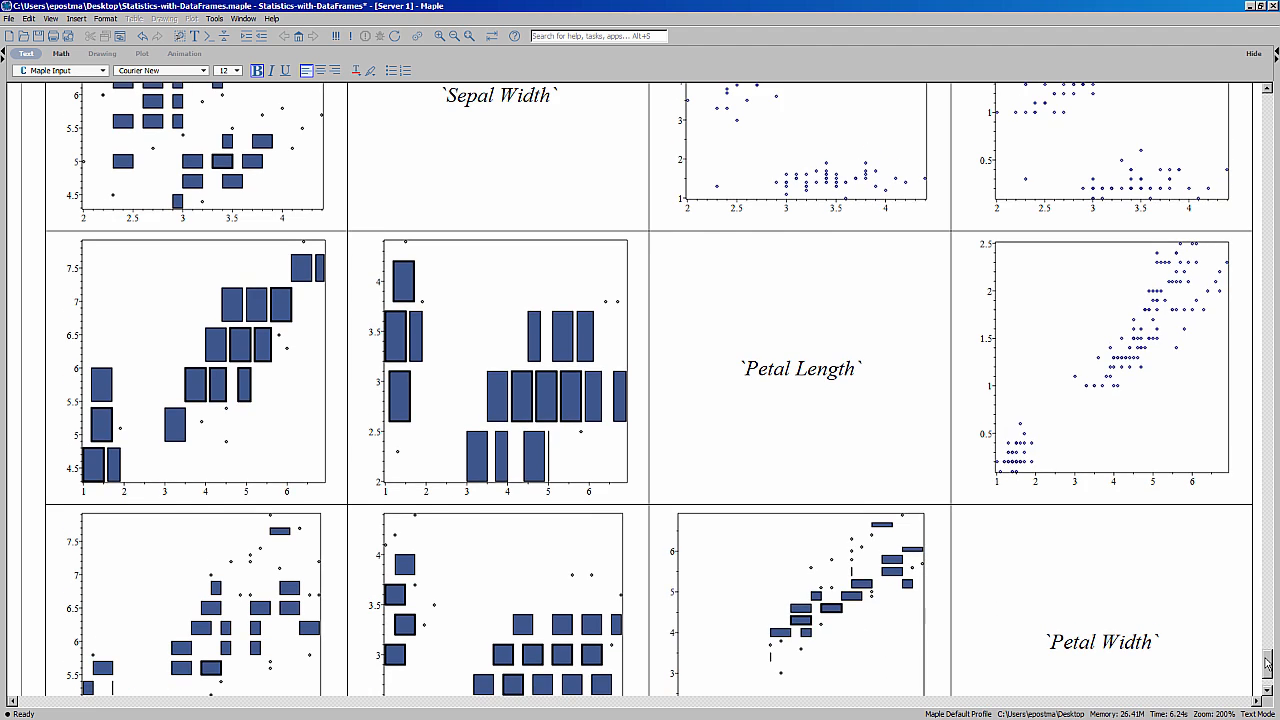
{"action": "scroll", "scroll_direction": "down", "scroll_amount": 3}
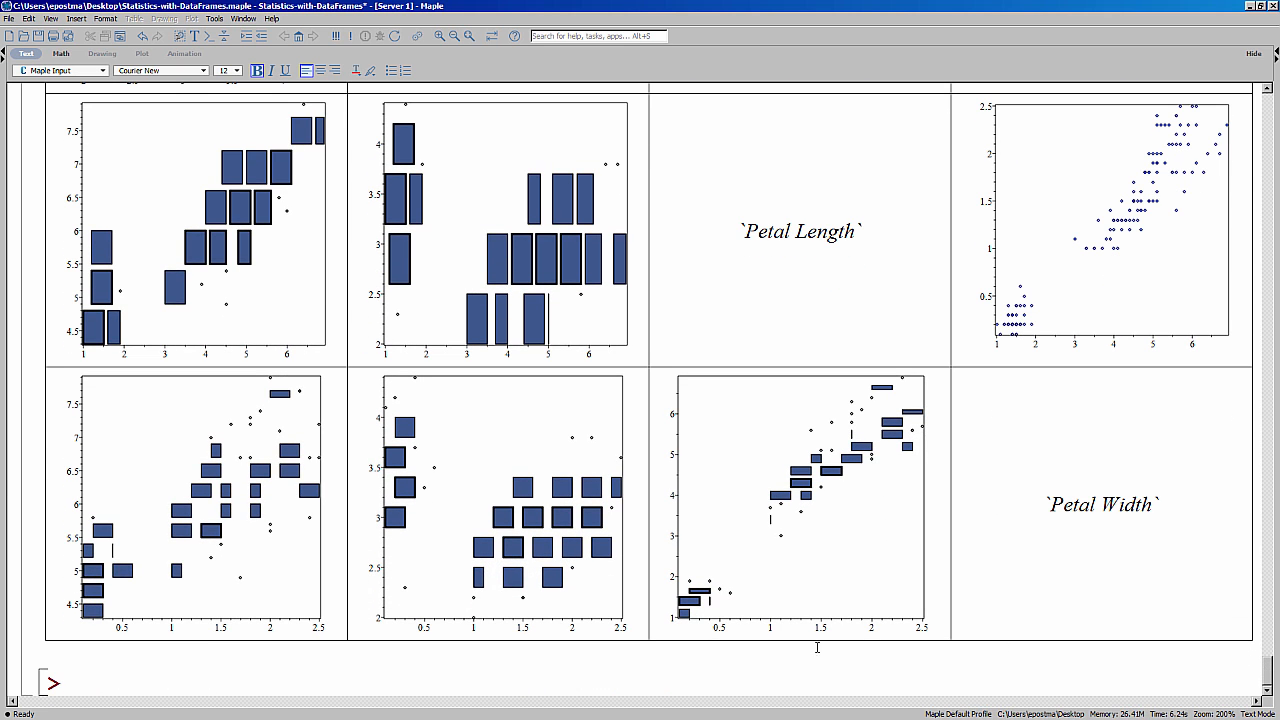